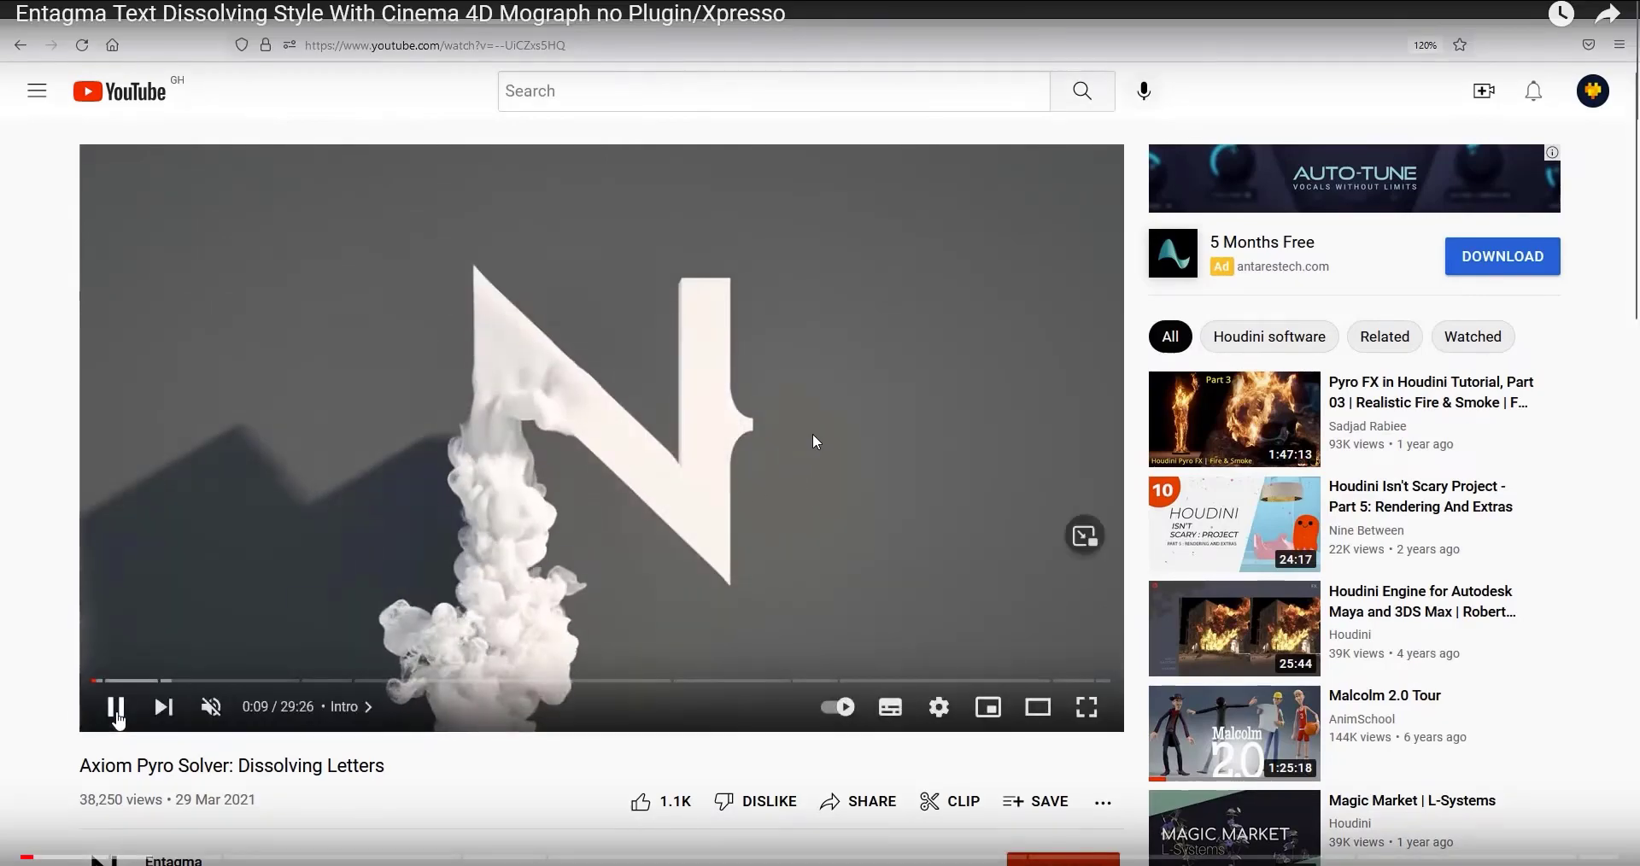
- Replace the Text Spline's letter S with N under the Extrude object
scroll("down", 3)
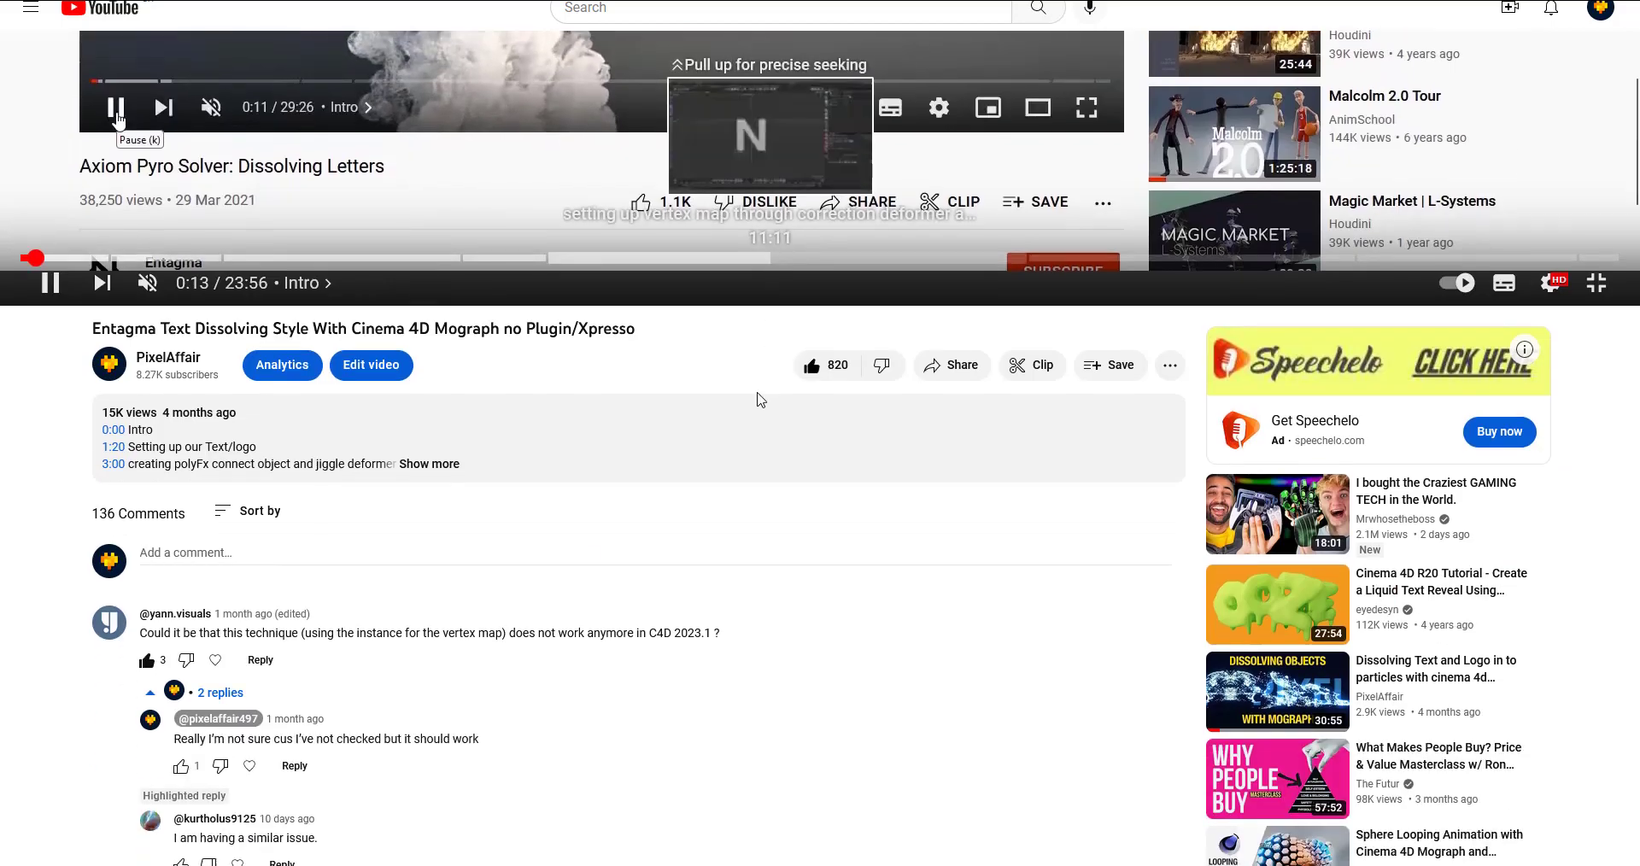
scroll("down", 3)
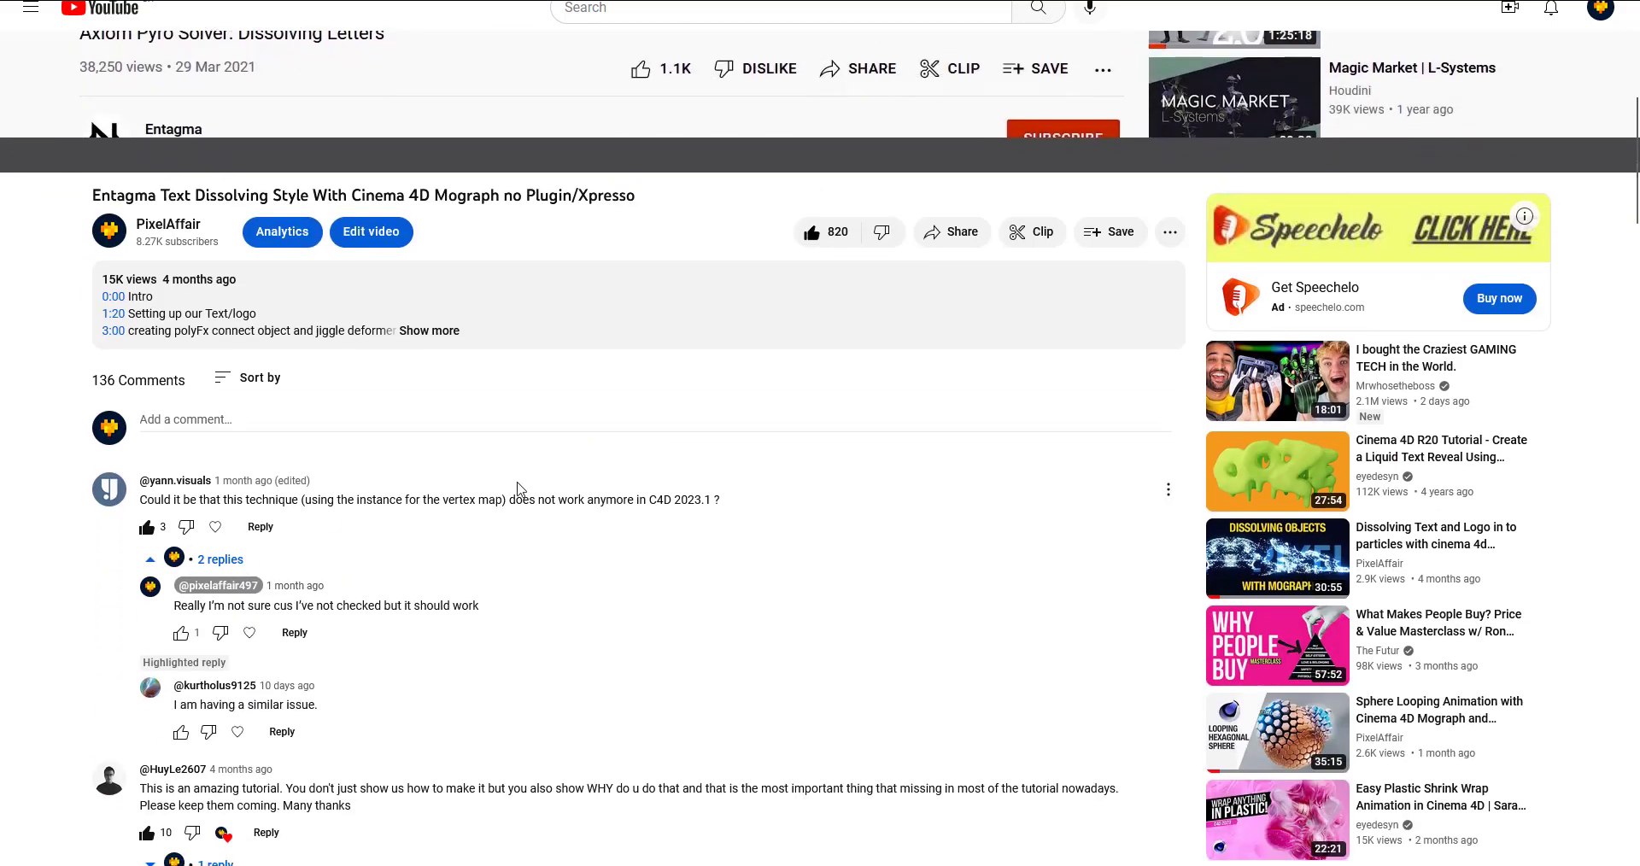
scroll("down", 3)
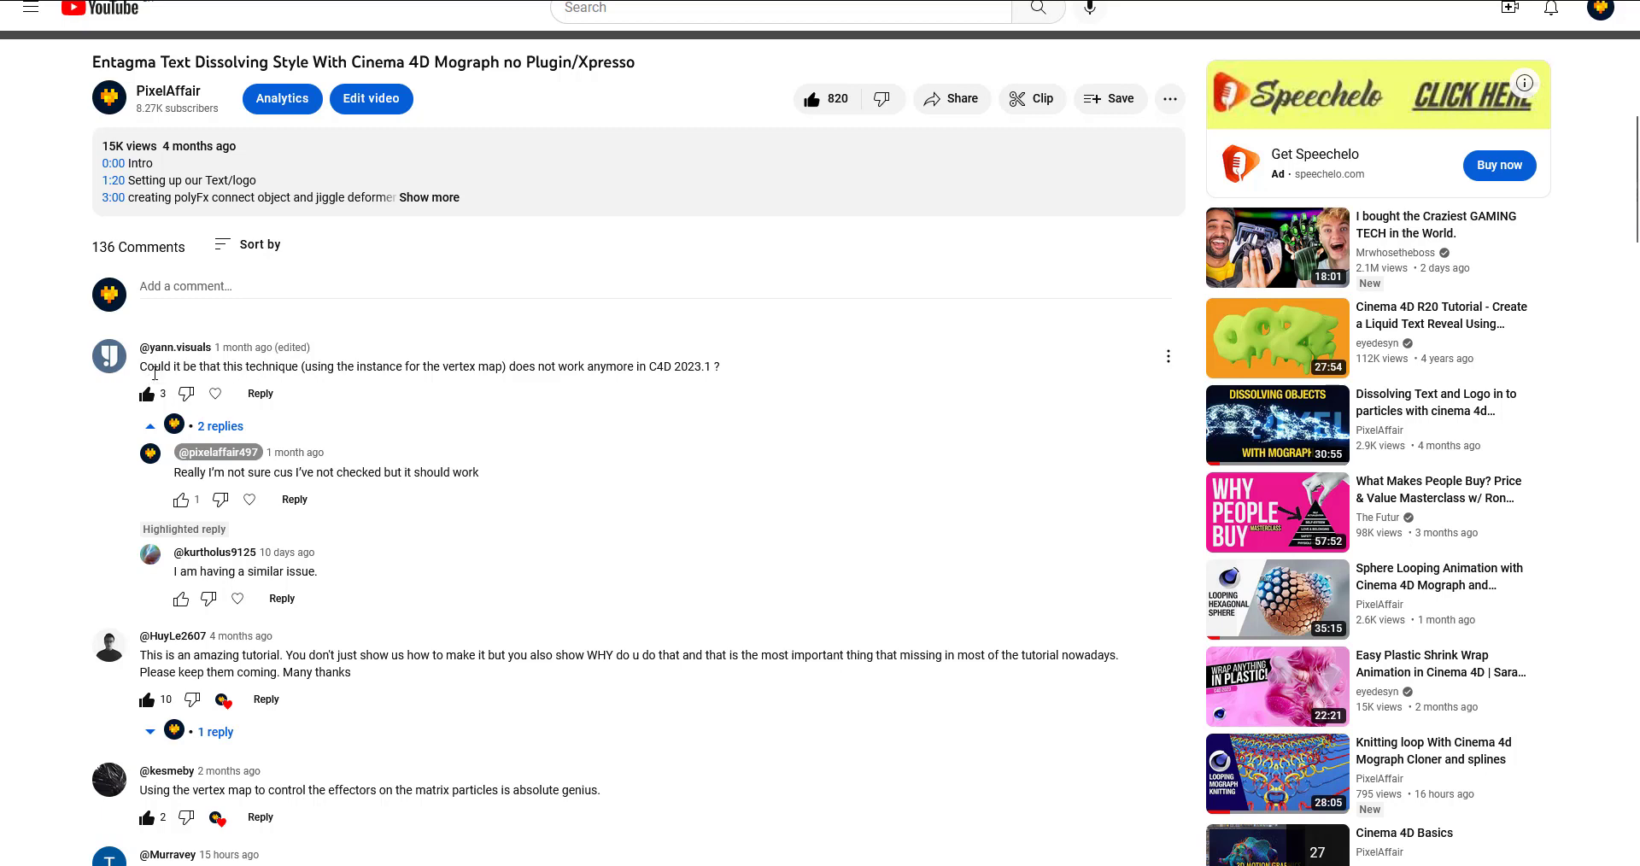
mouse_move(175, 384)
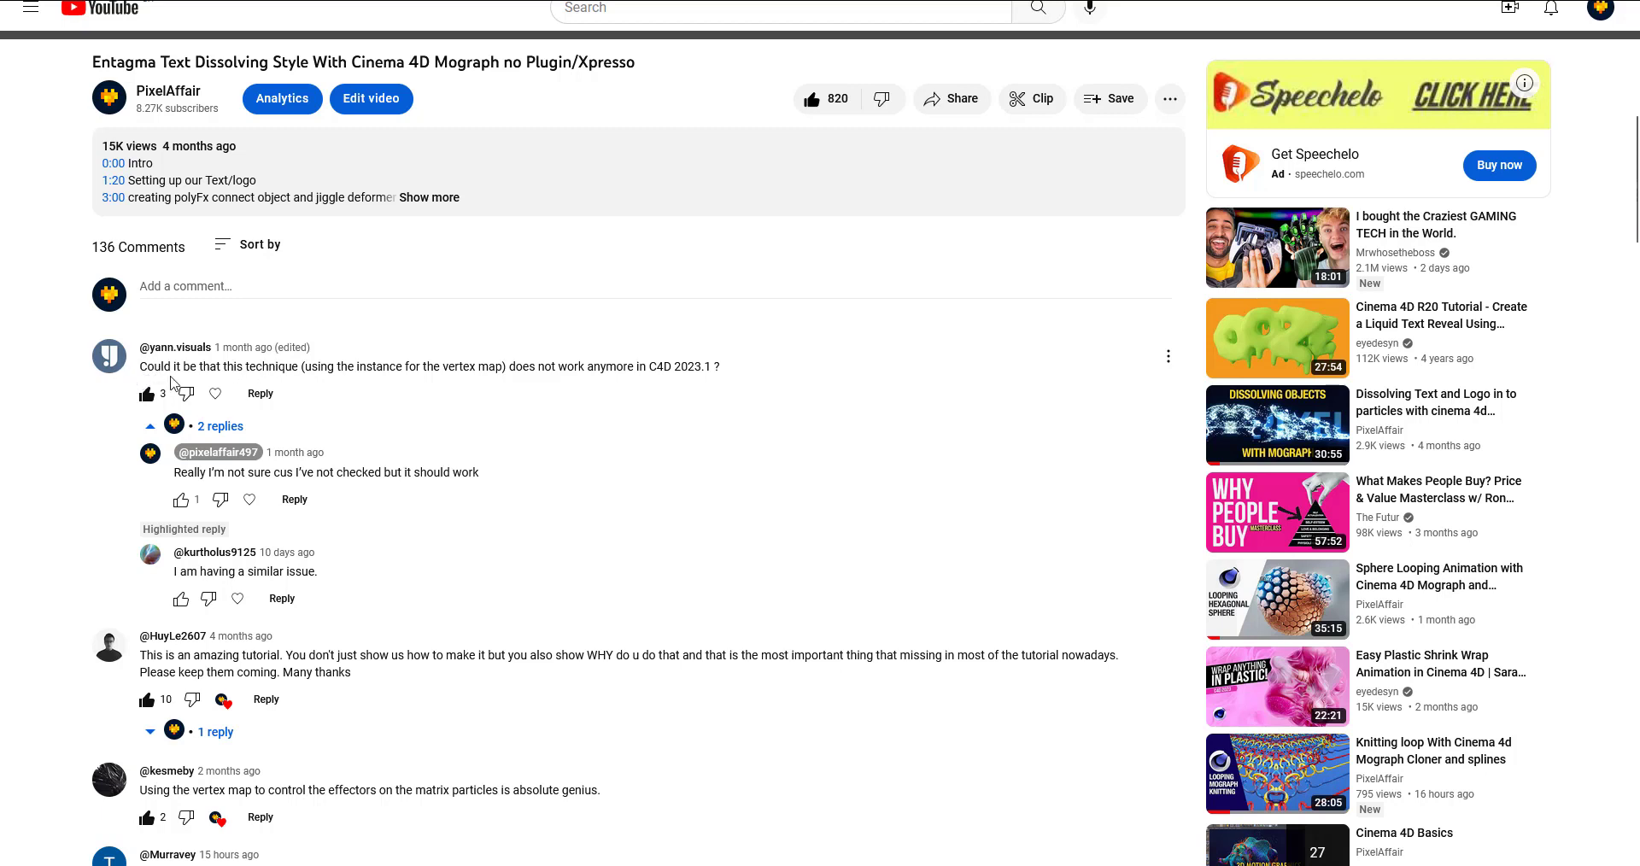
mouse_move(352, 385)
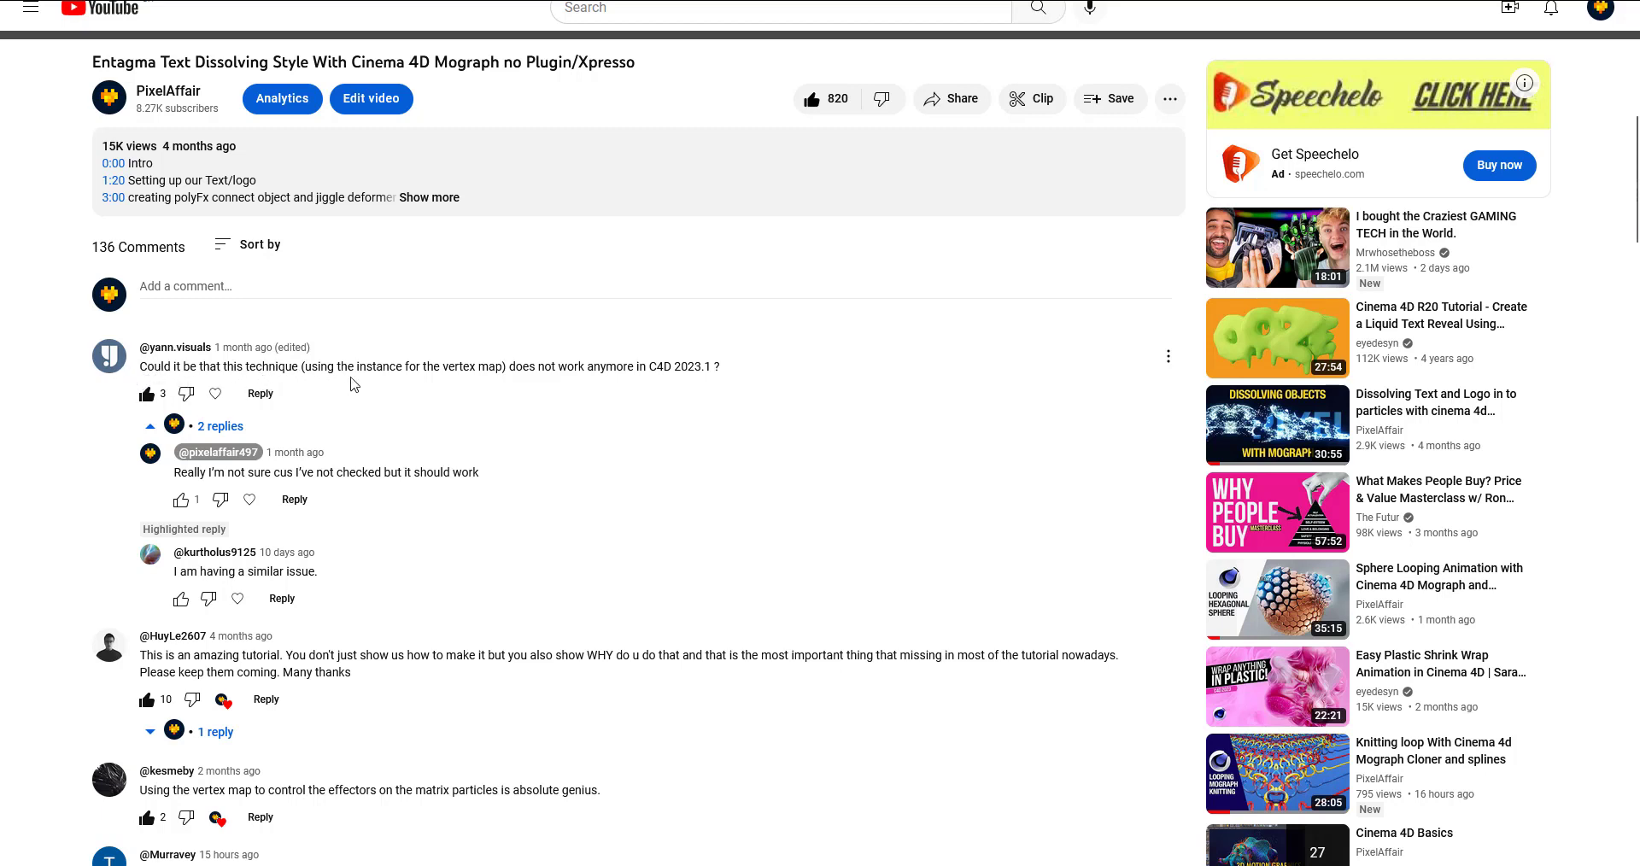
mouse_move(591, 385)
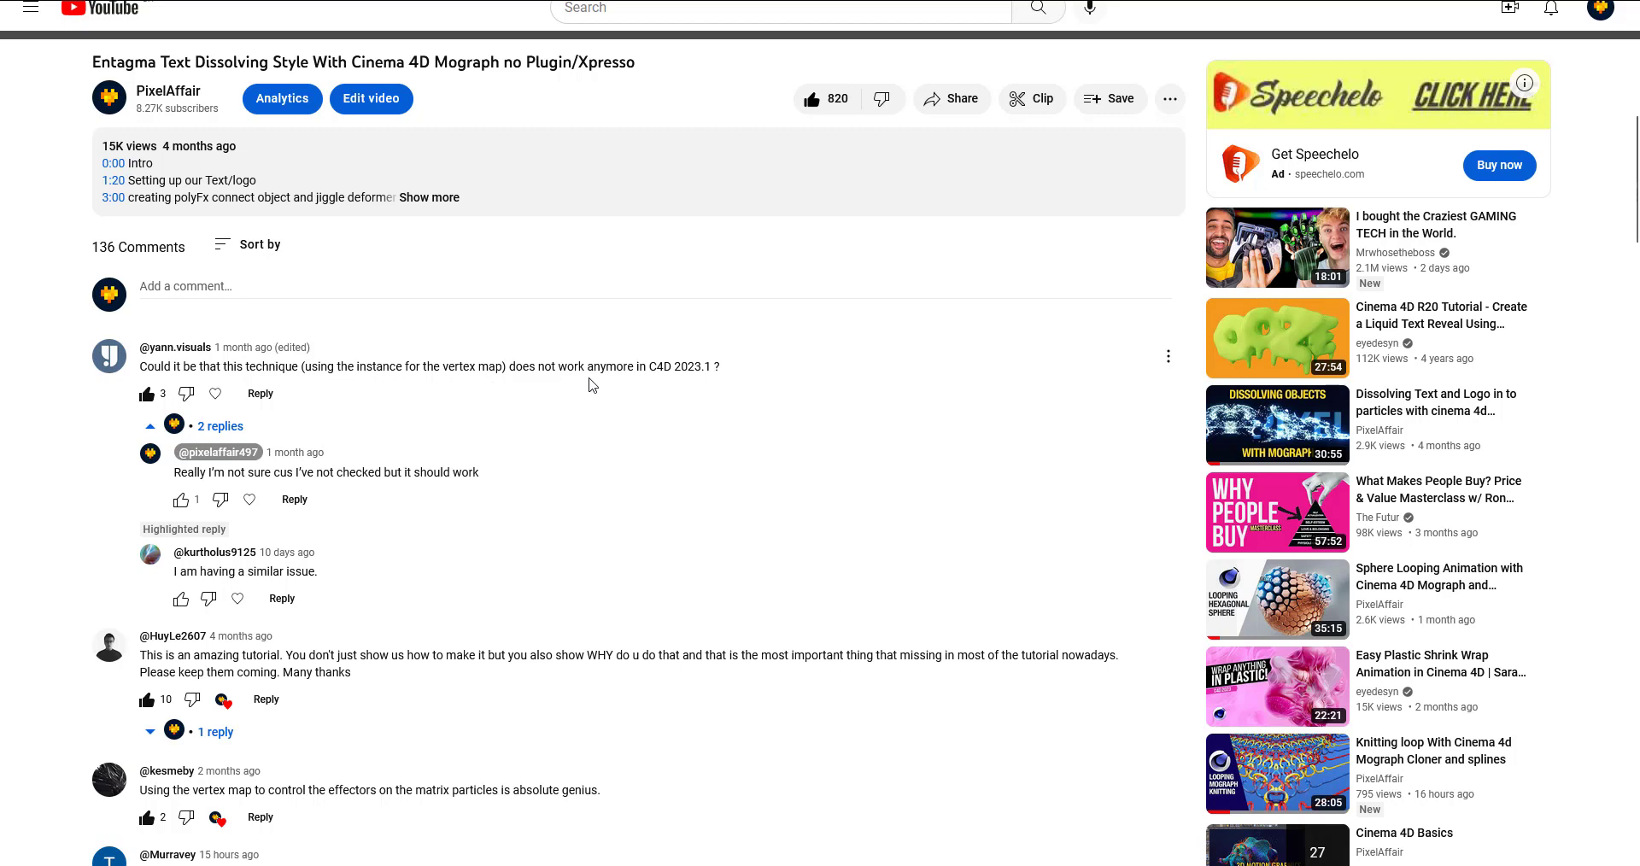
mouse_move(702, 431)
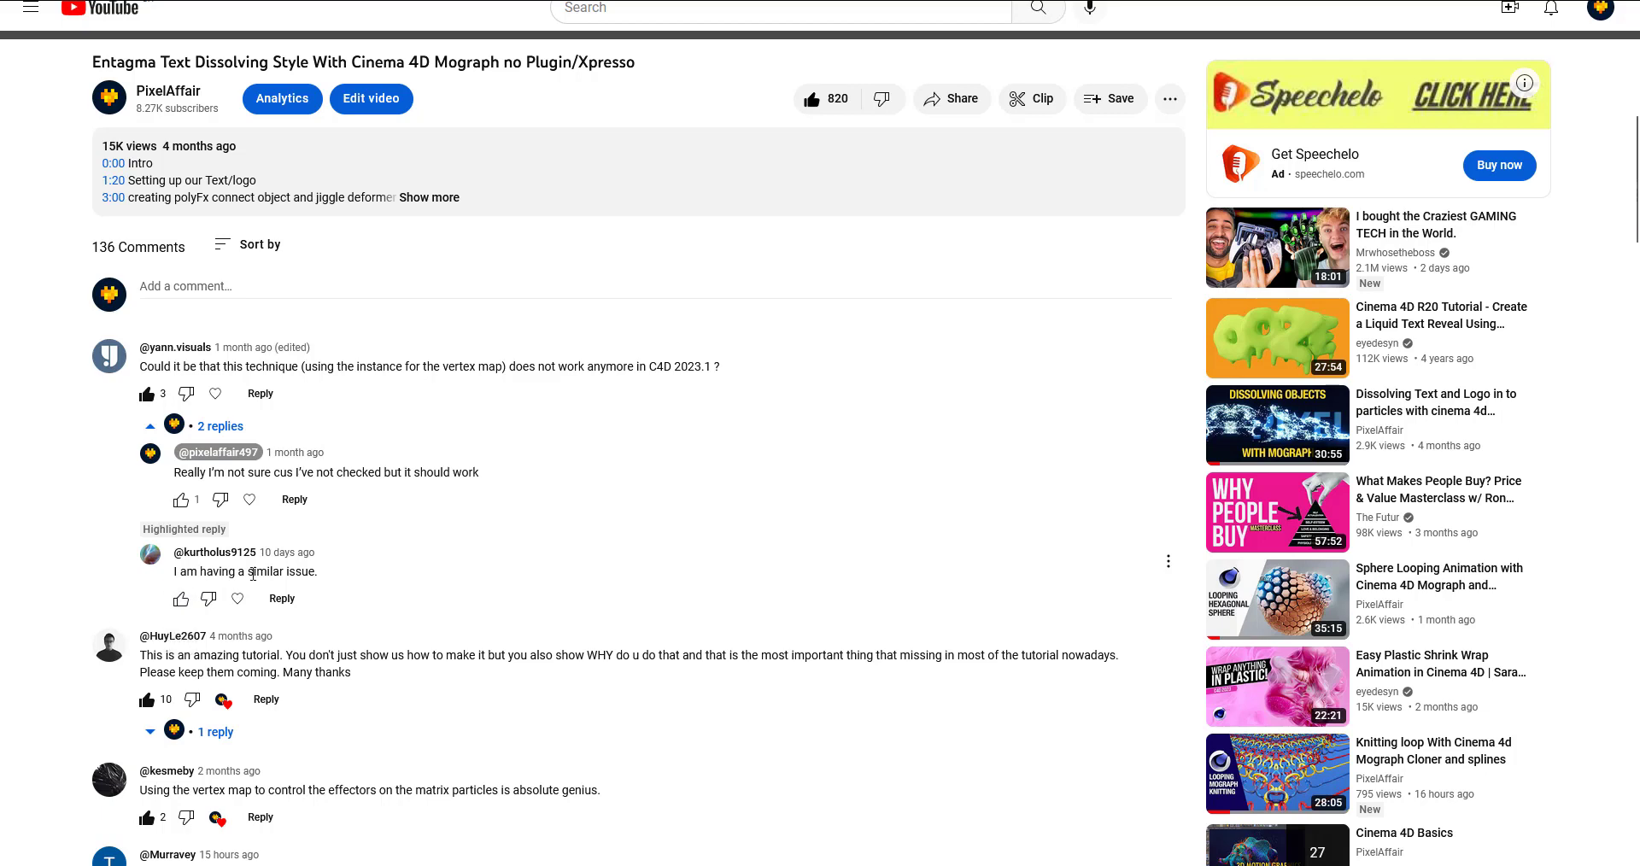
scroll("down", 3)
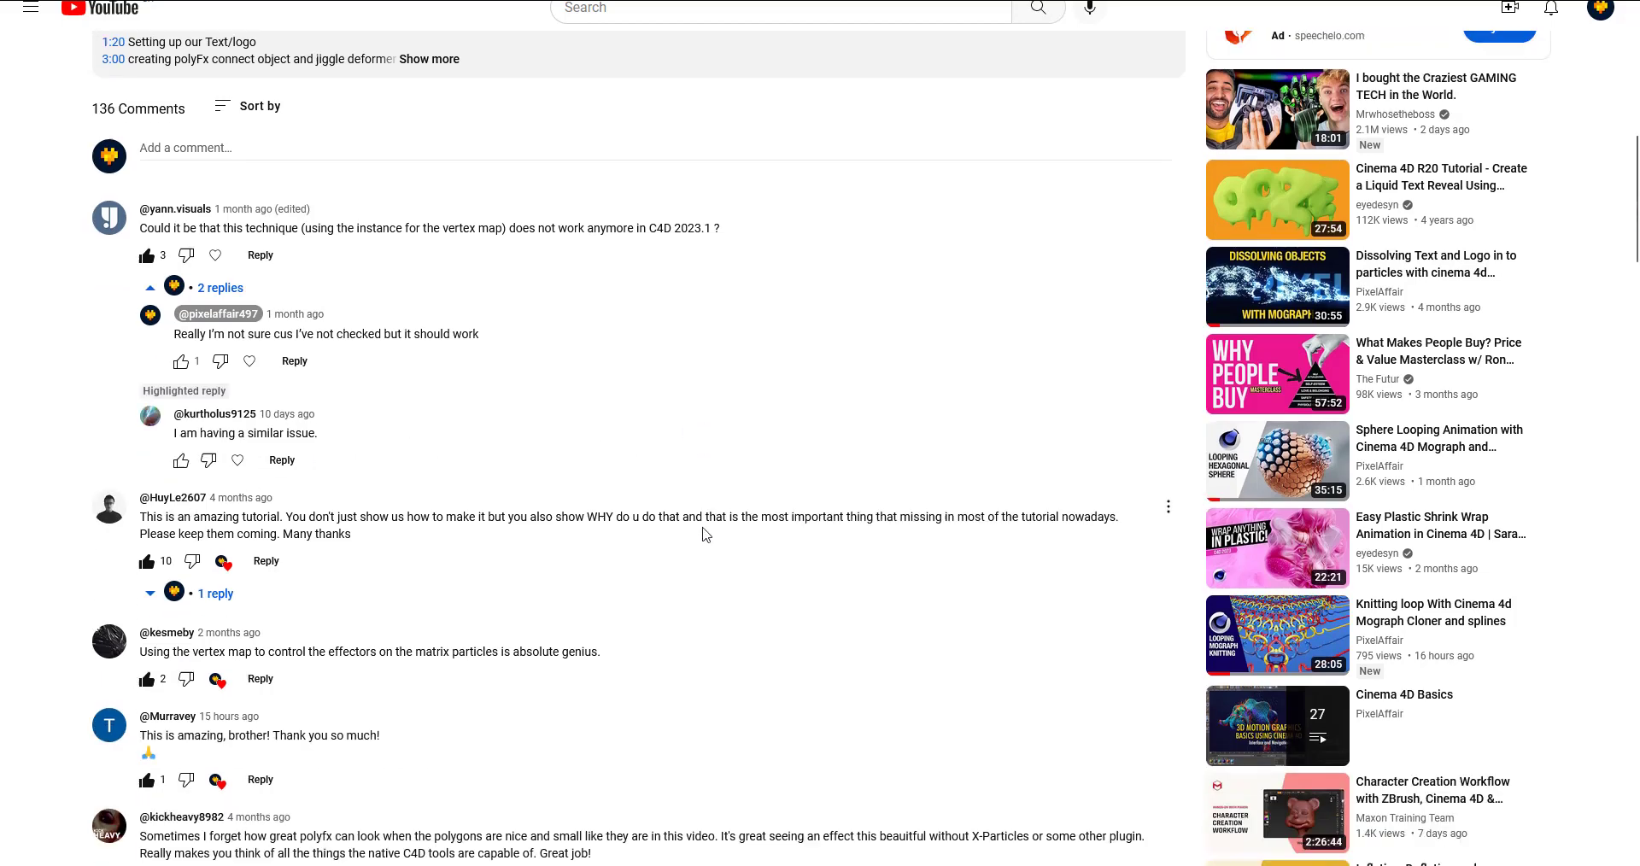
scroll("up", 3)
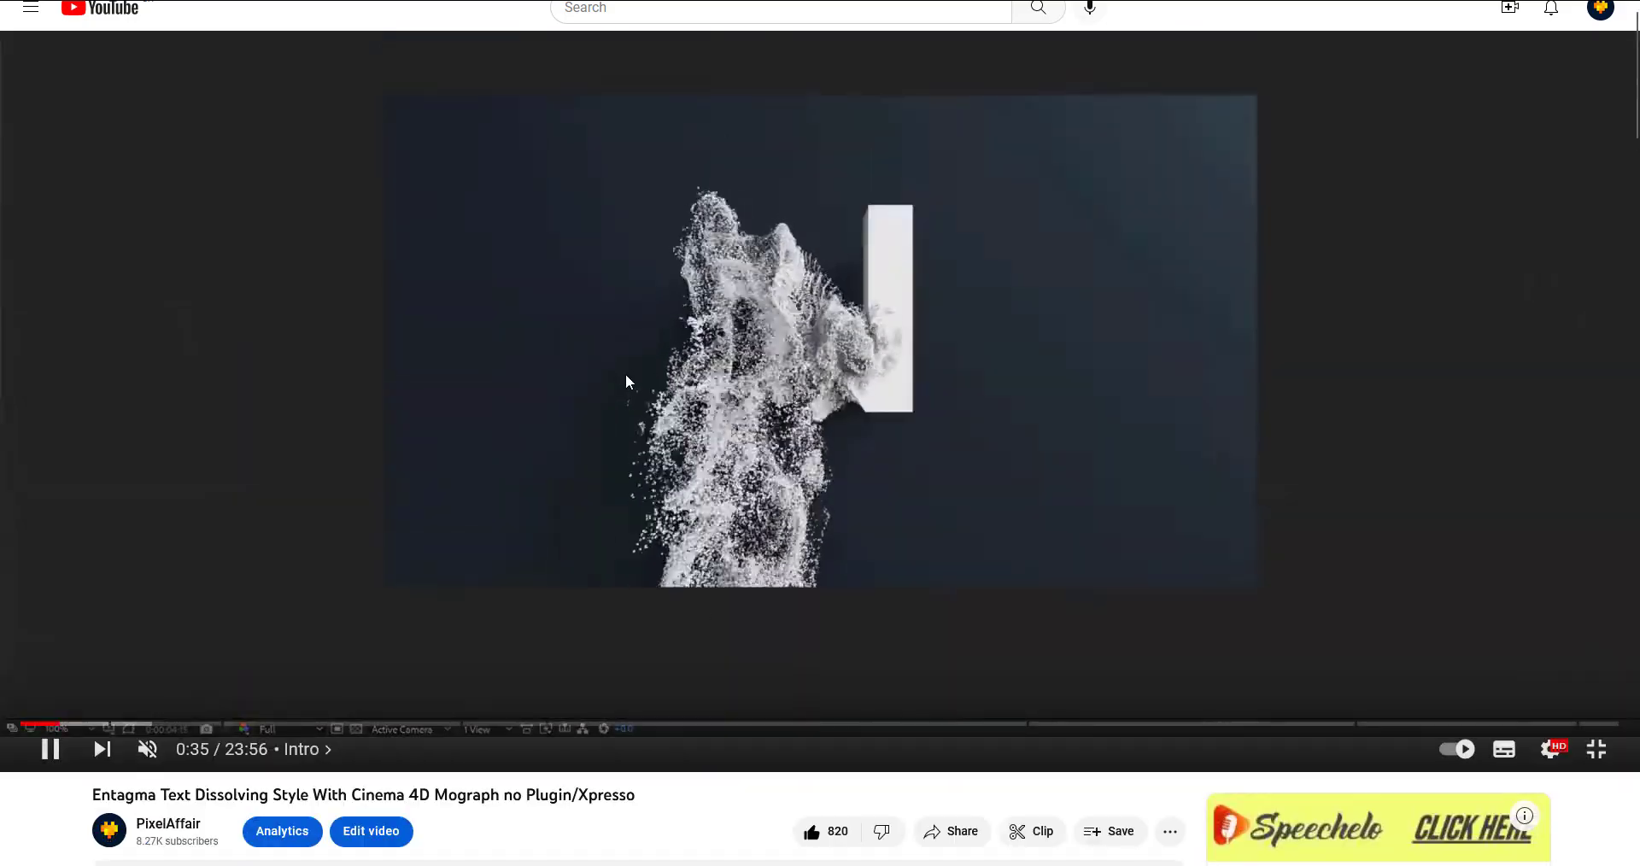
left_click(1595, 748)
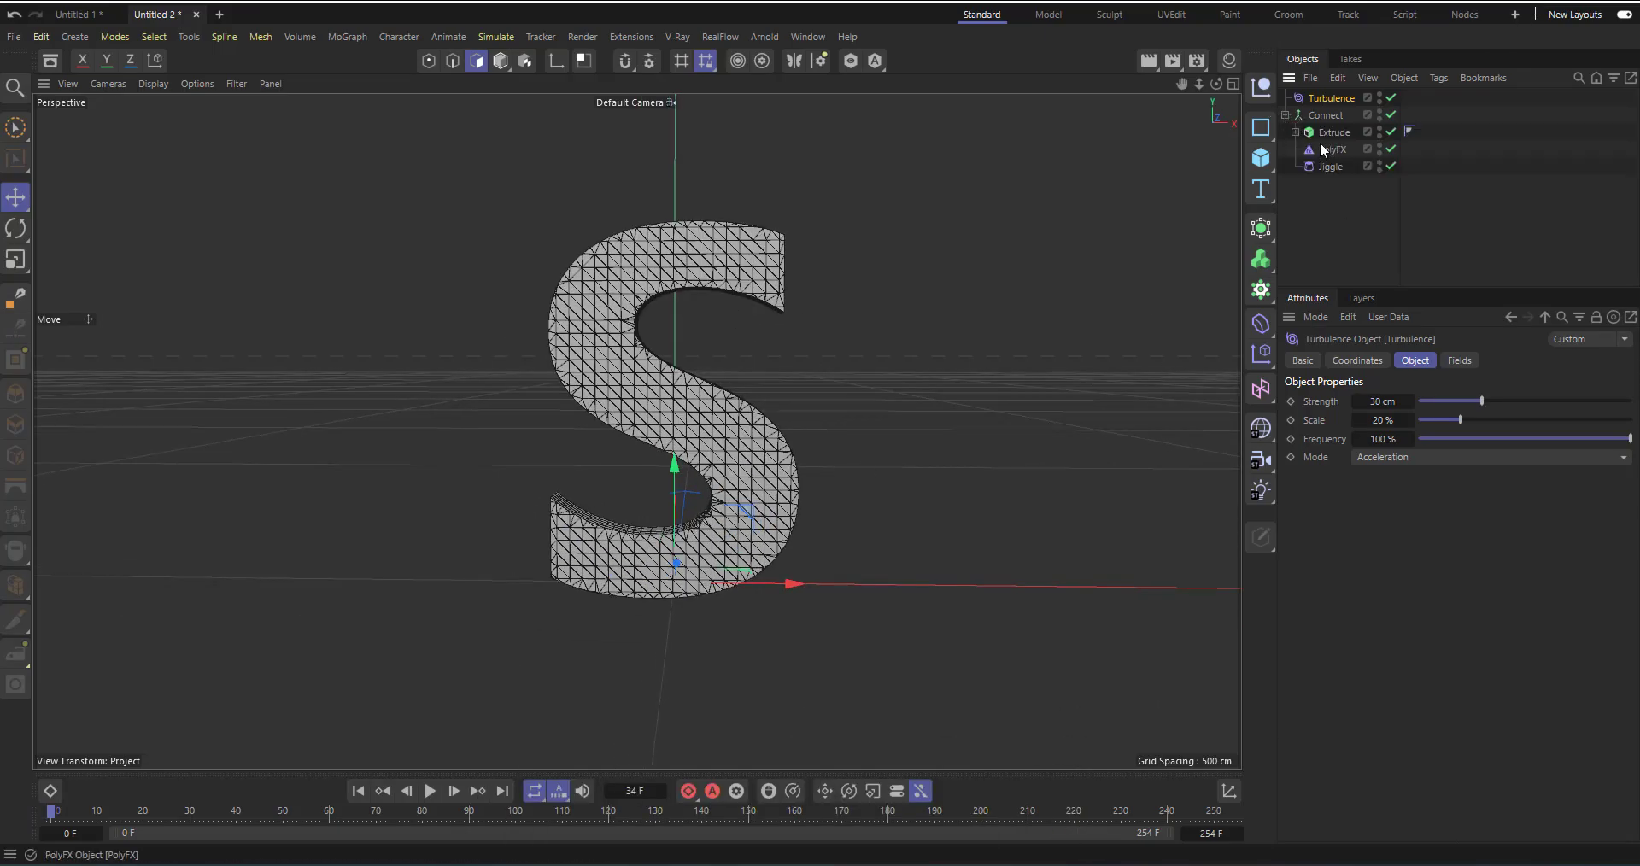
left_click(1350, 149)
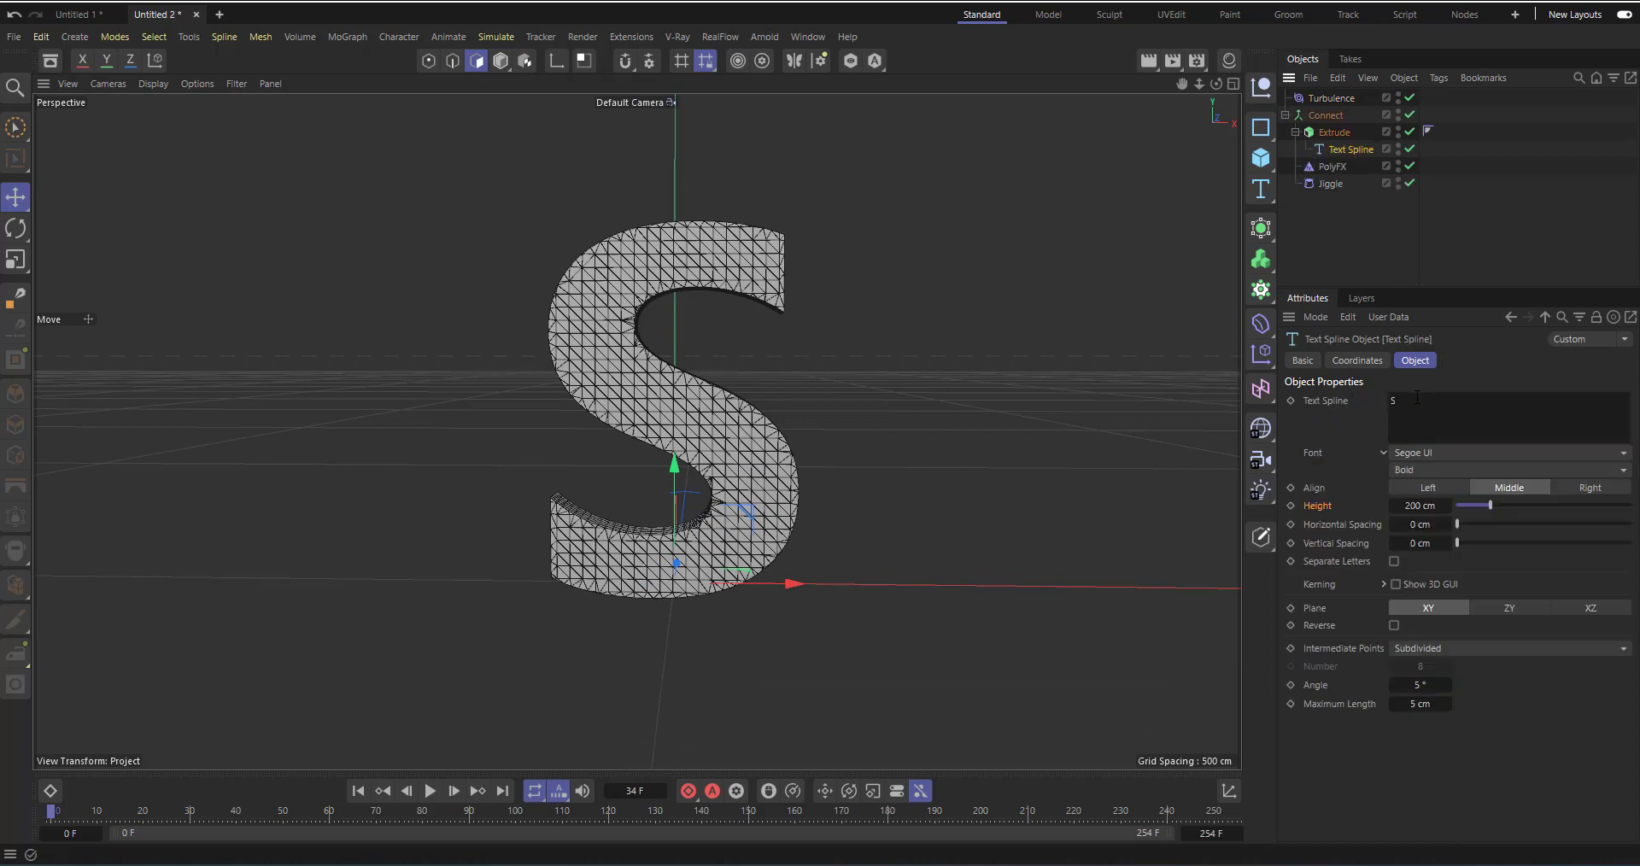
type("N")
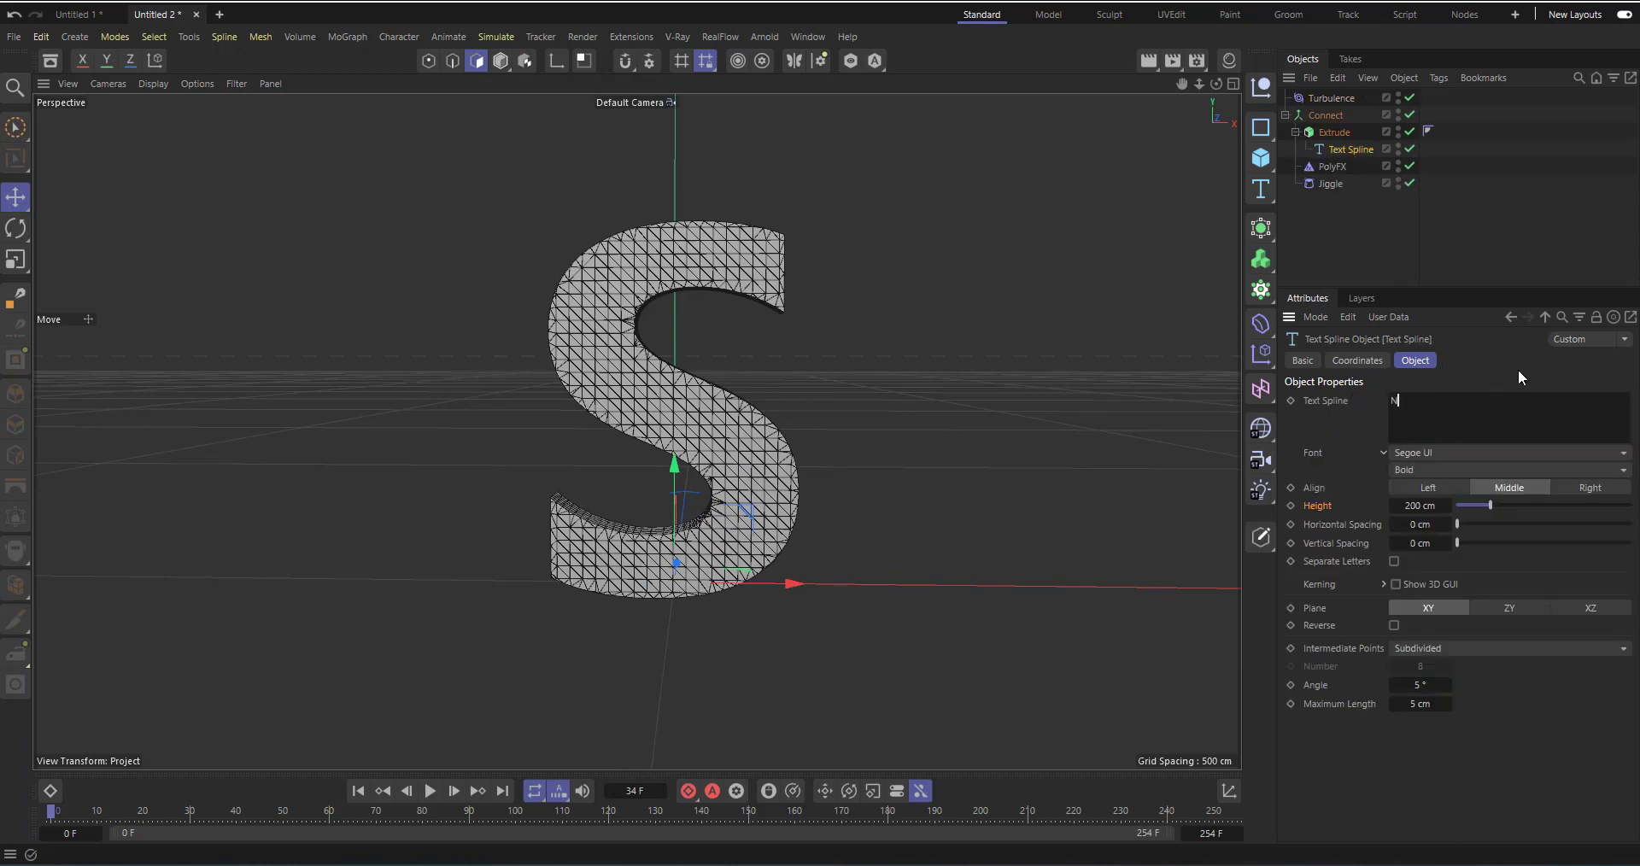
type("N")
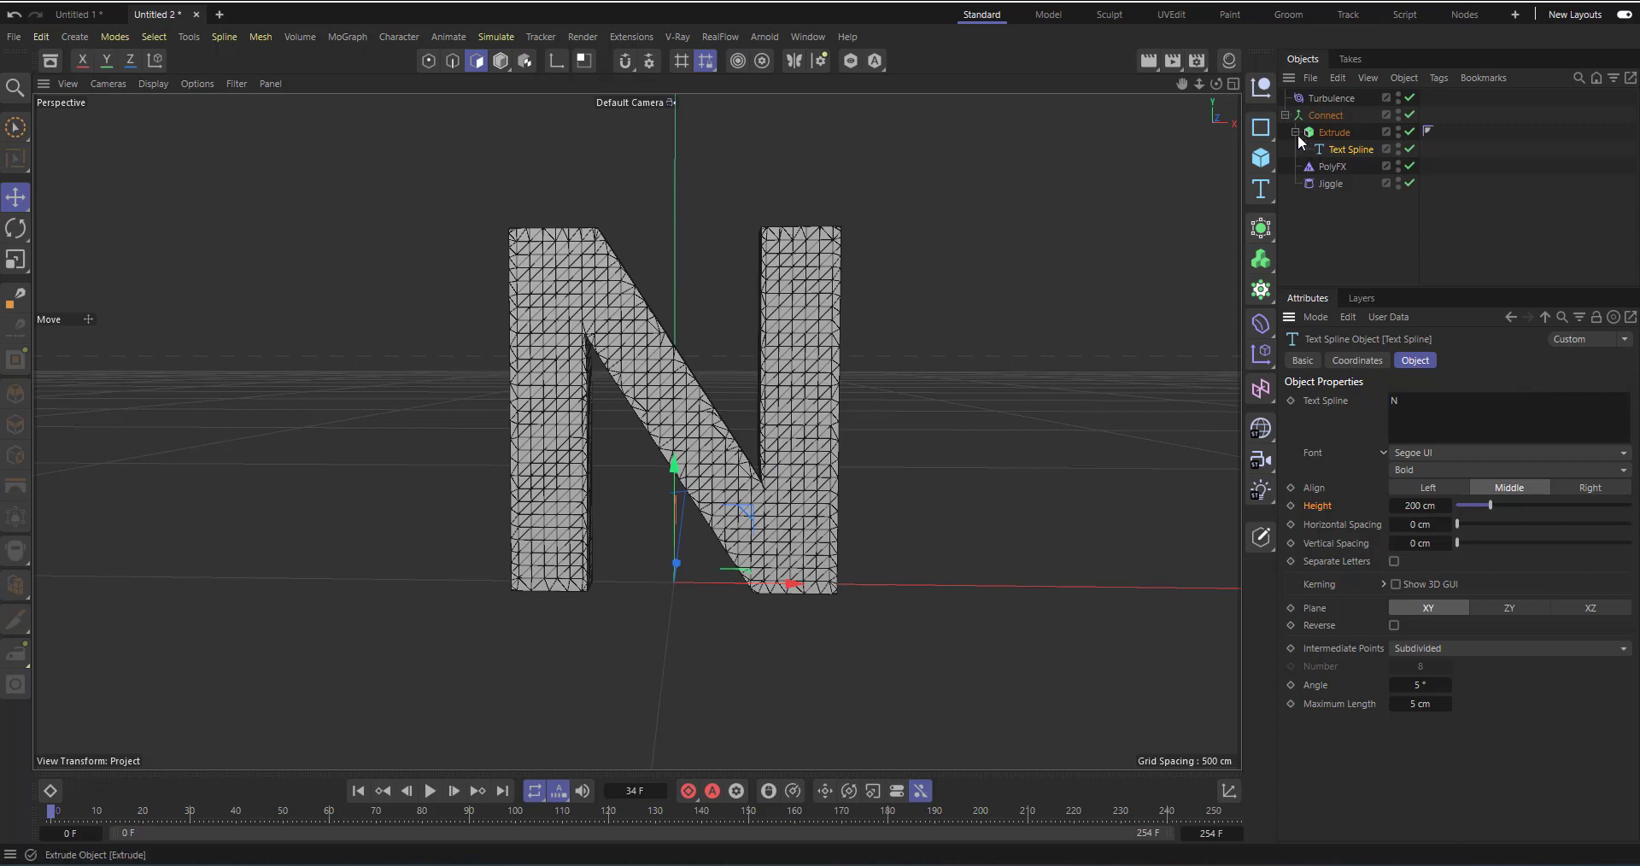
- Review the Extrude and PolyFX objects' settings in the Object Manager
left_click(1334, 132)
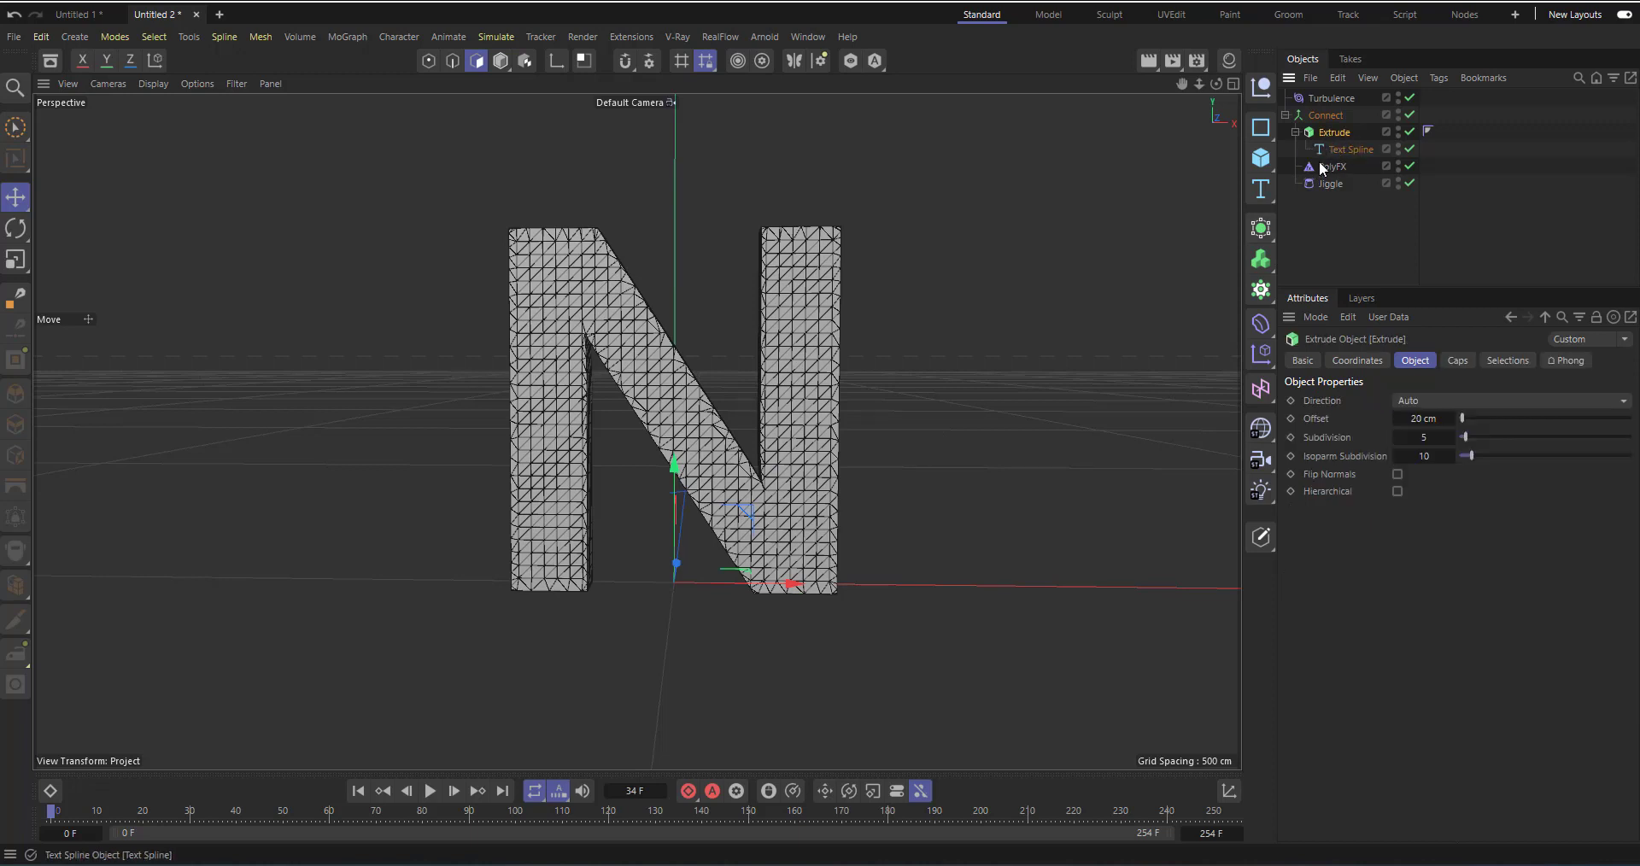
left_click(1340, 166)
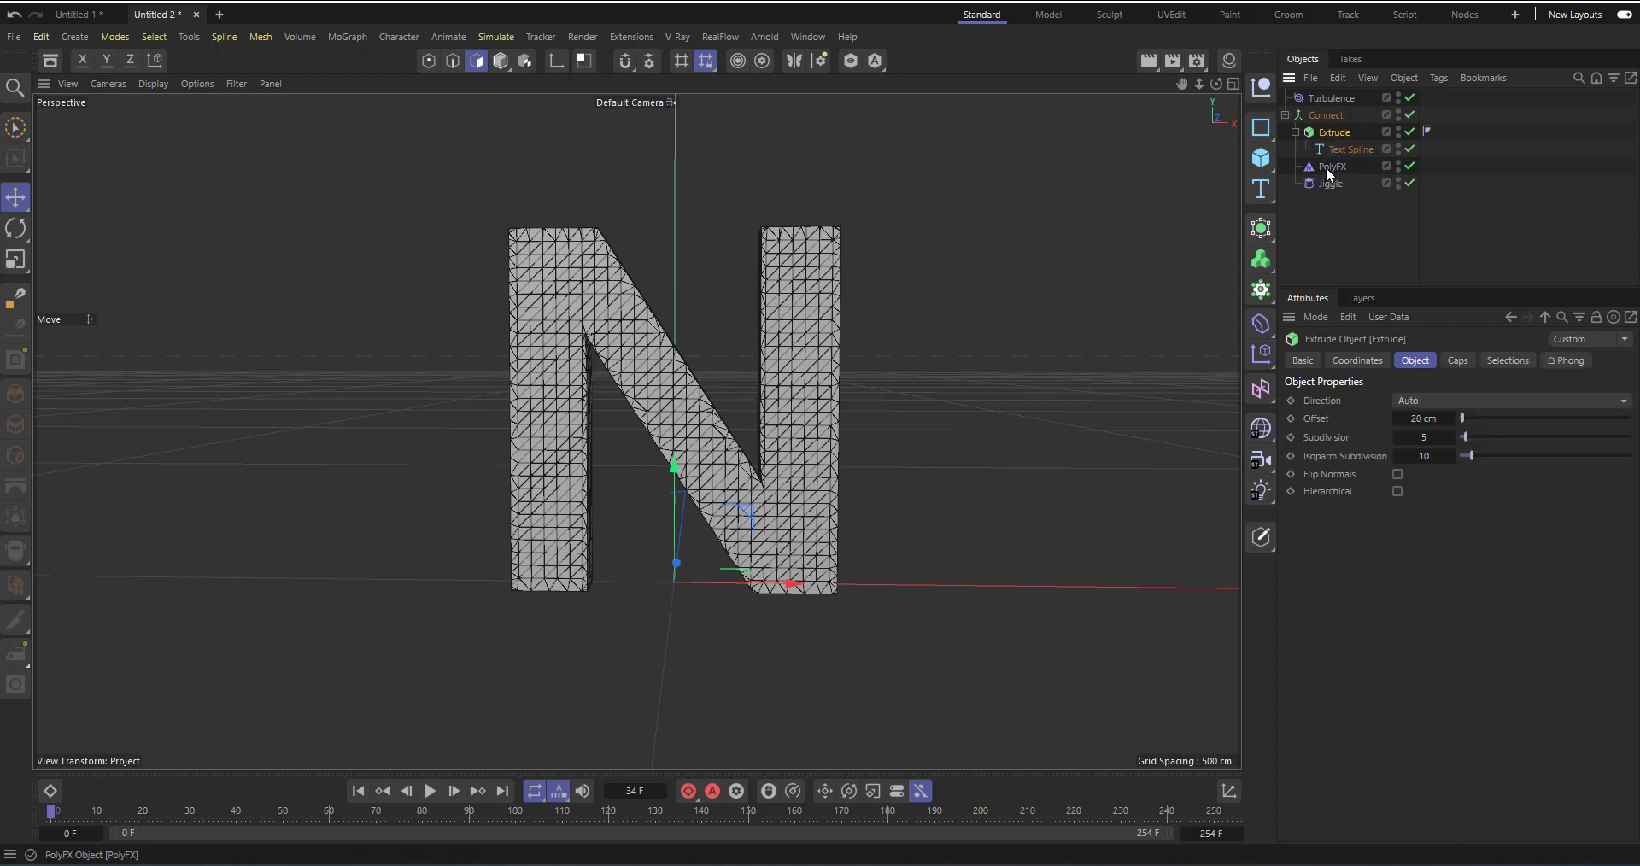
left_click(1336, 166)
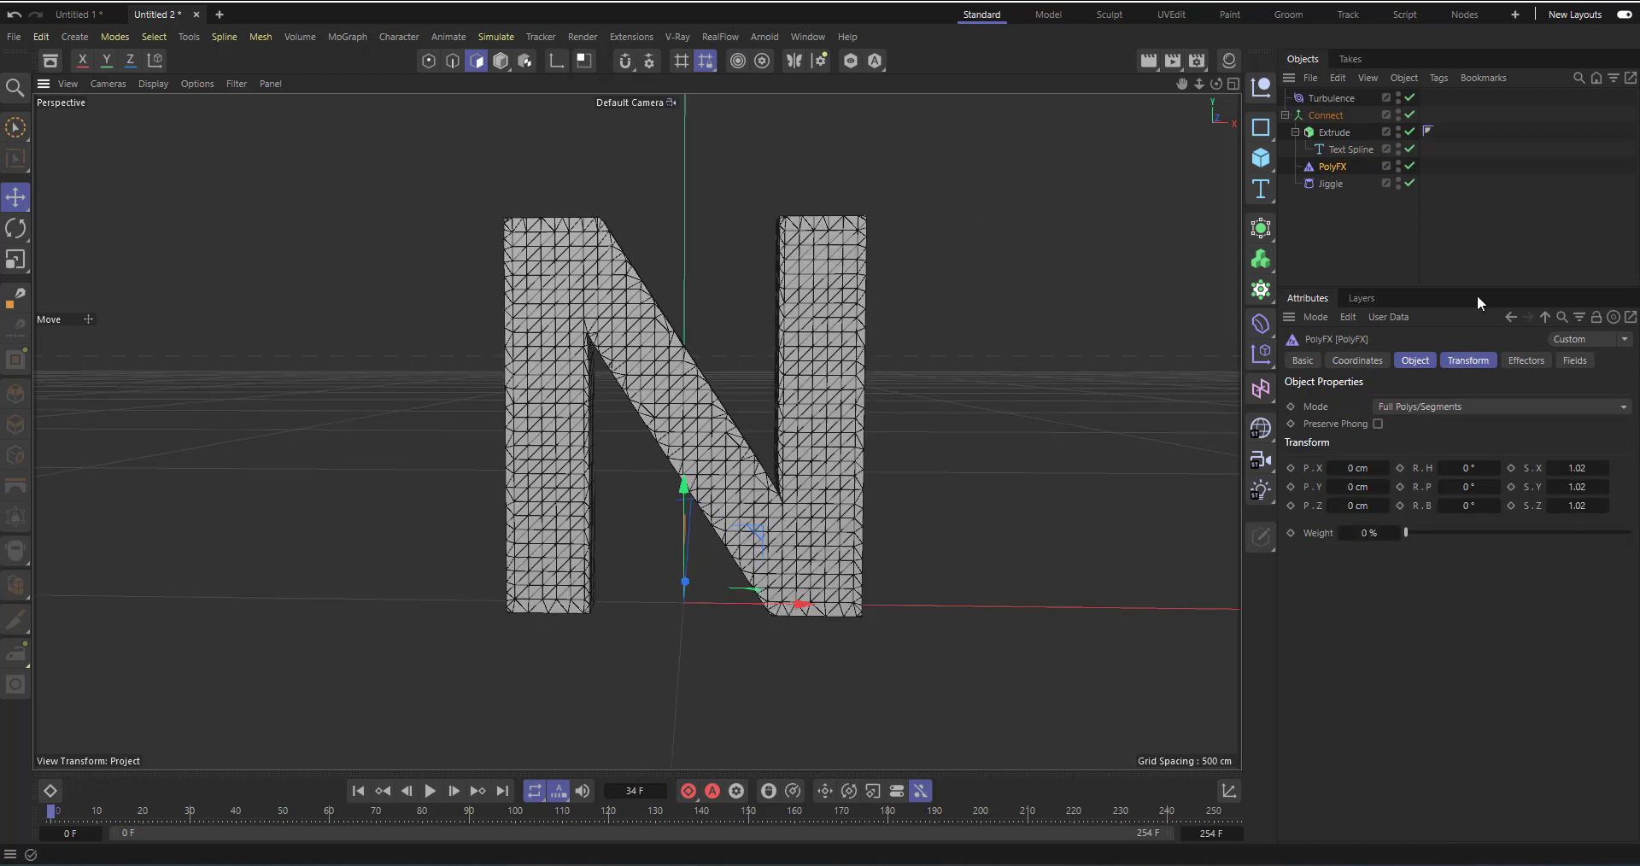
- Review Jiggle and Turbulence settings, then jump the timeline to frame 52
left_click(1329, 182)
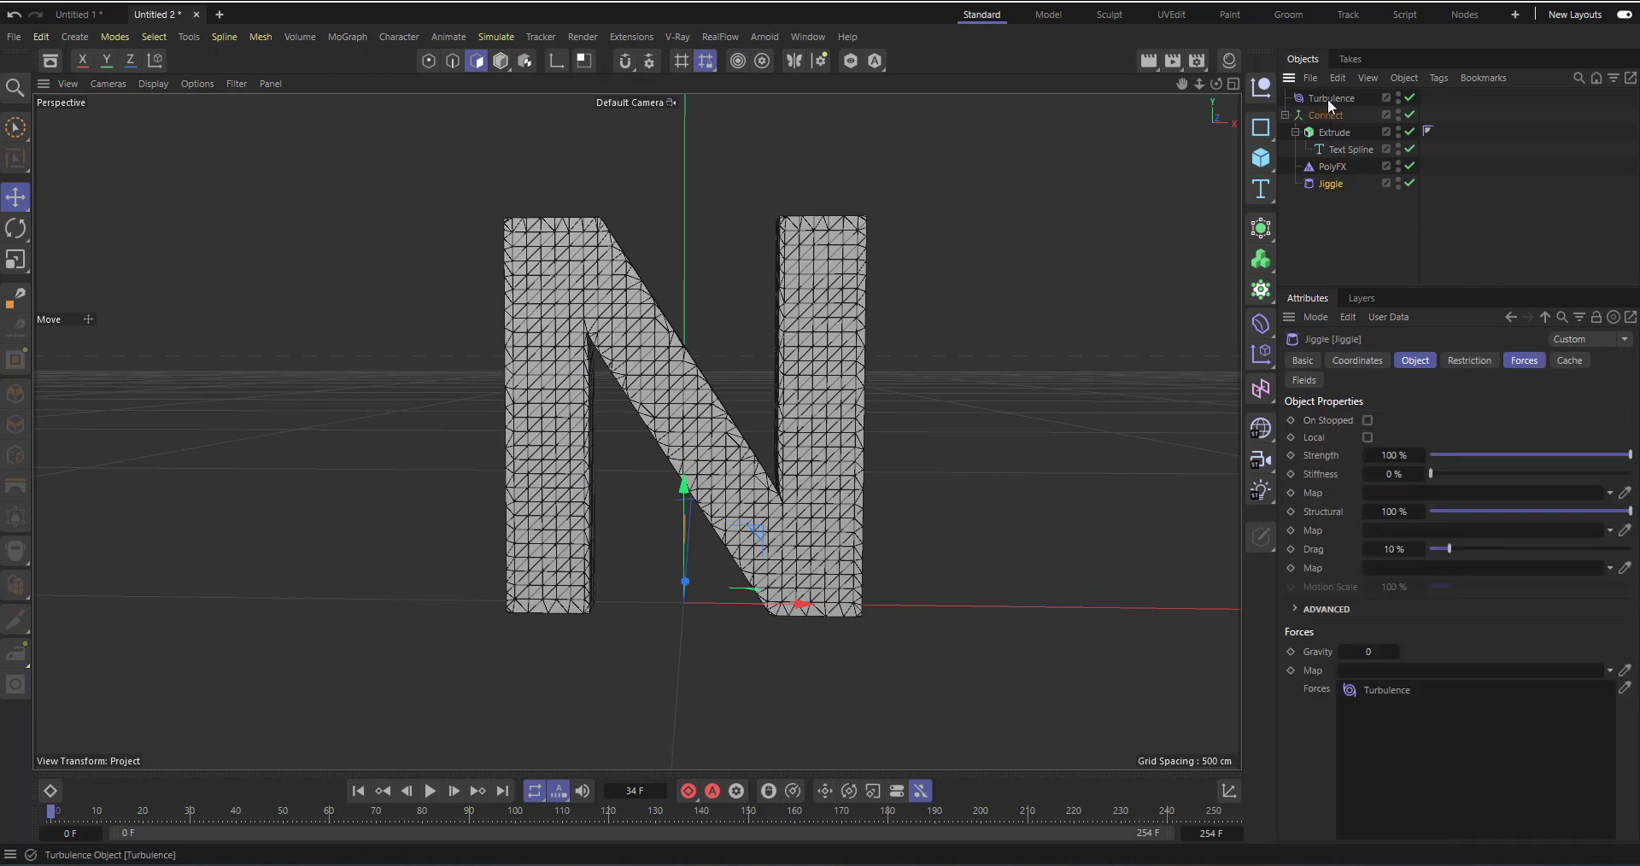
left_click(1331, 97)
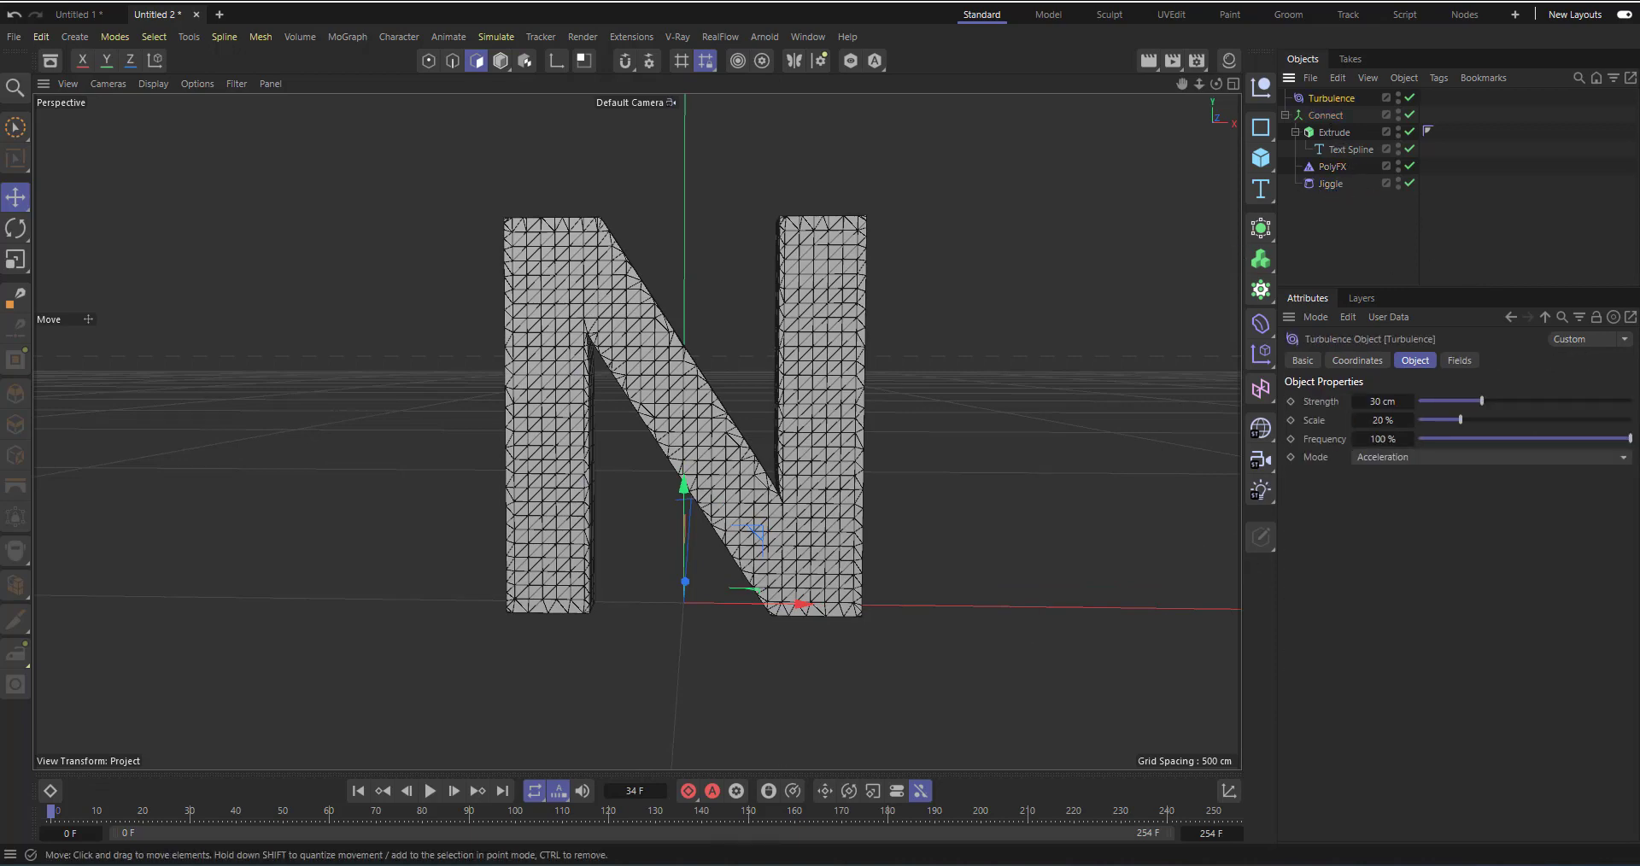
left_click(431, 791)
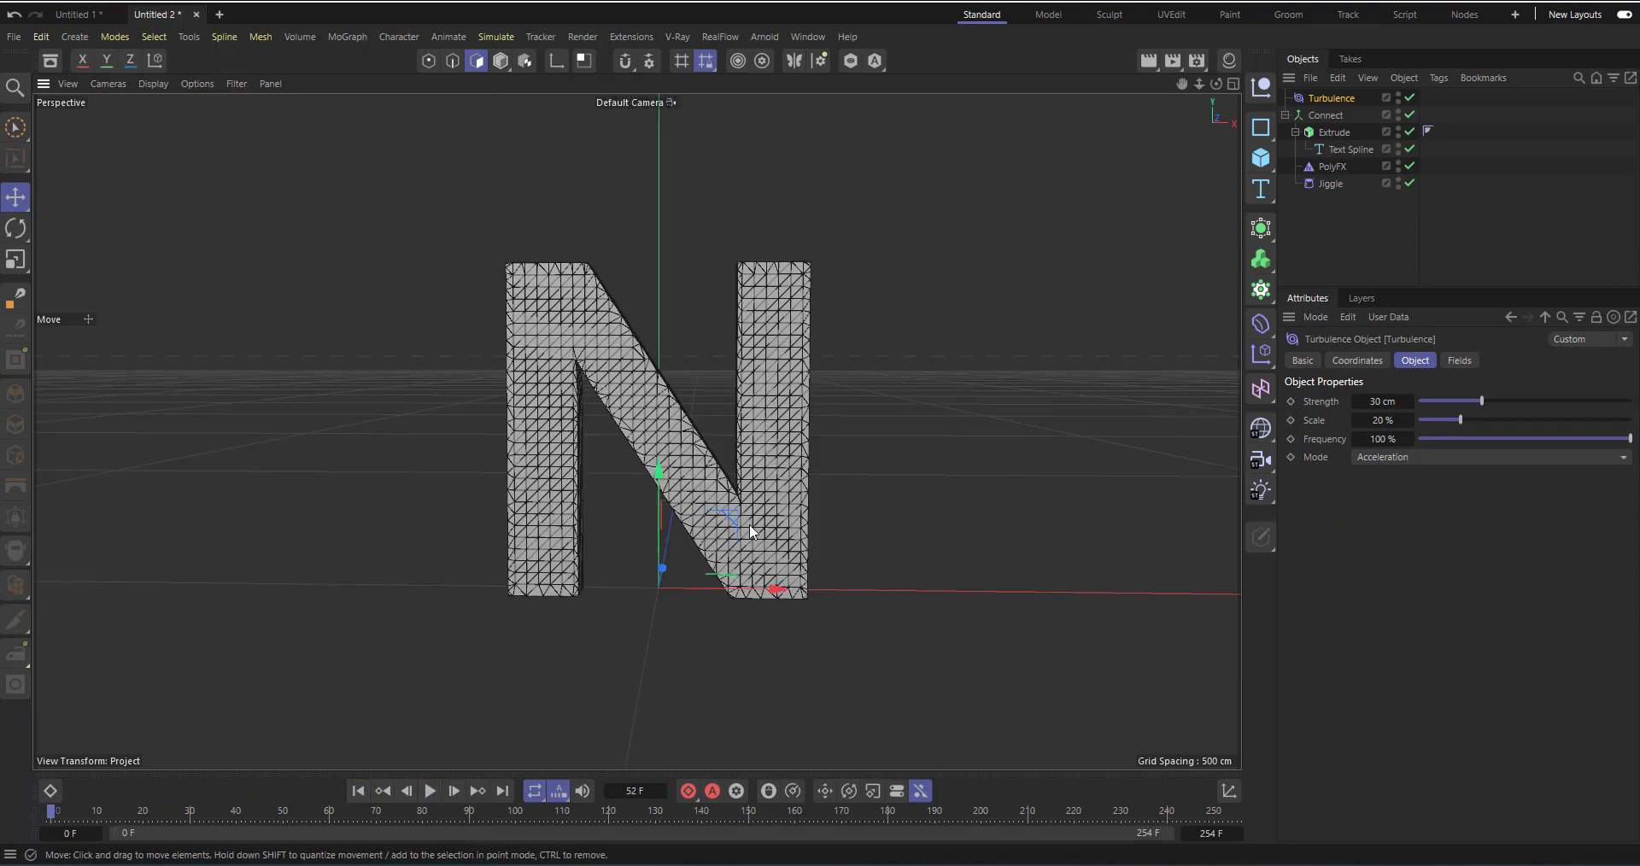
mouse_move(734, 345)
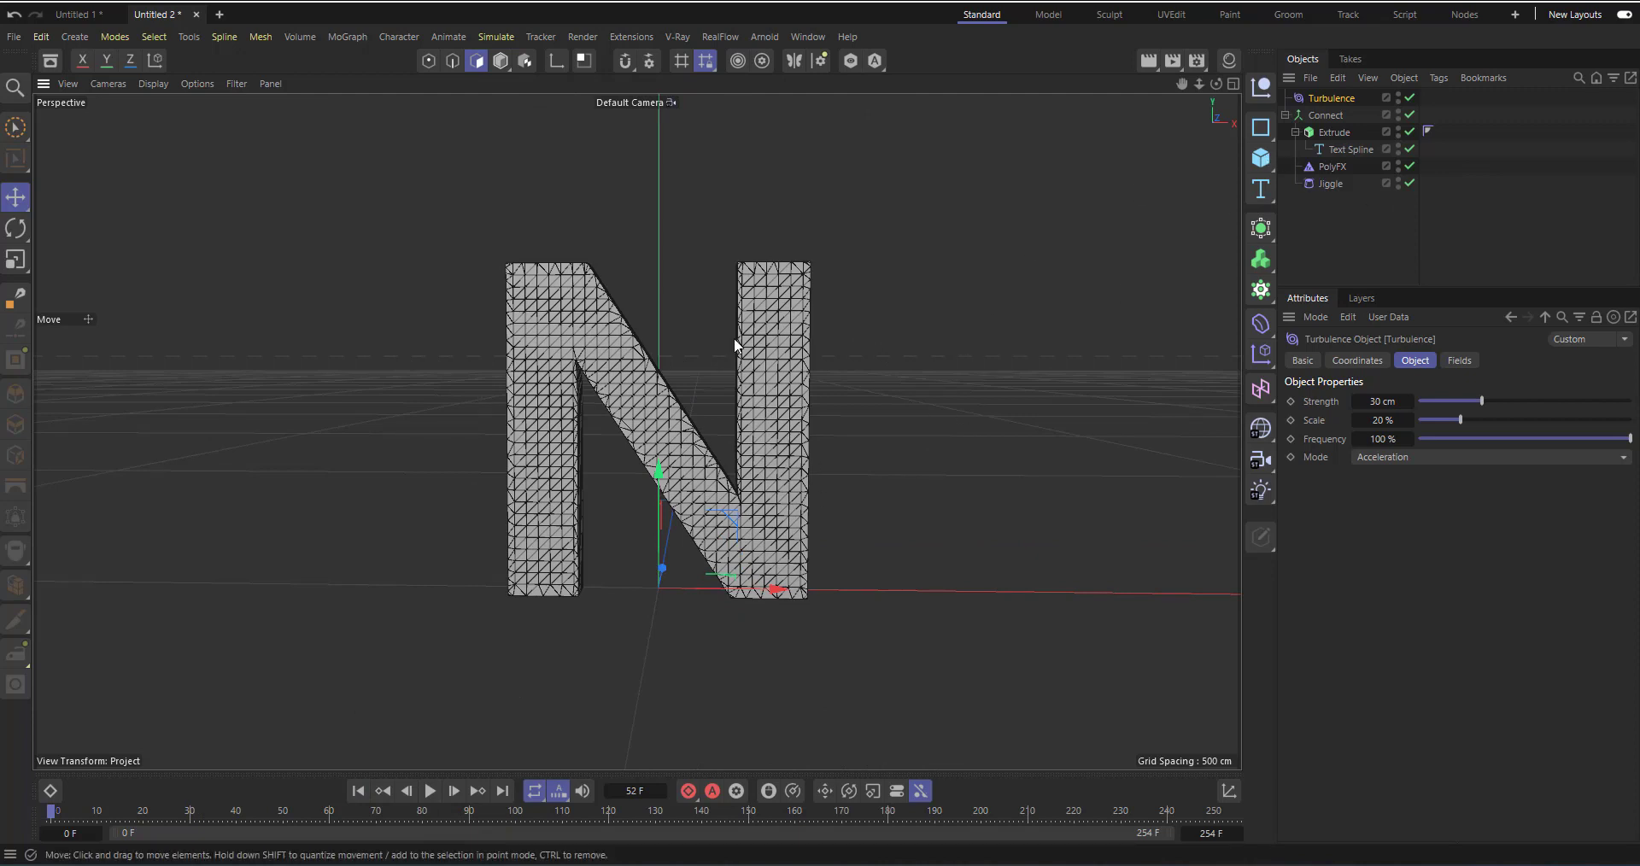
mouse_move(579, 492)
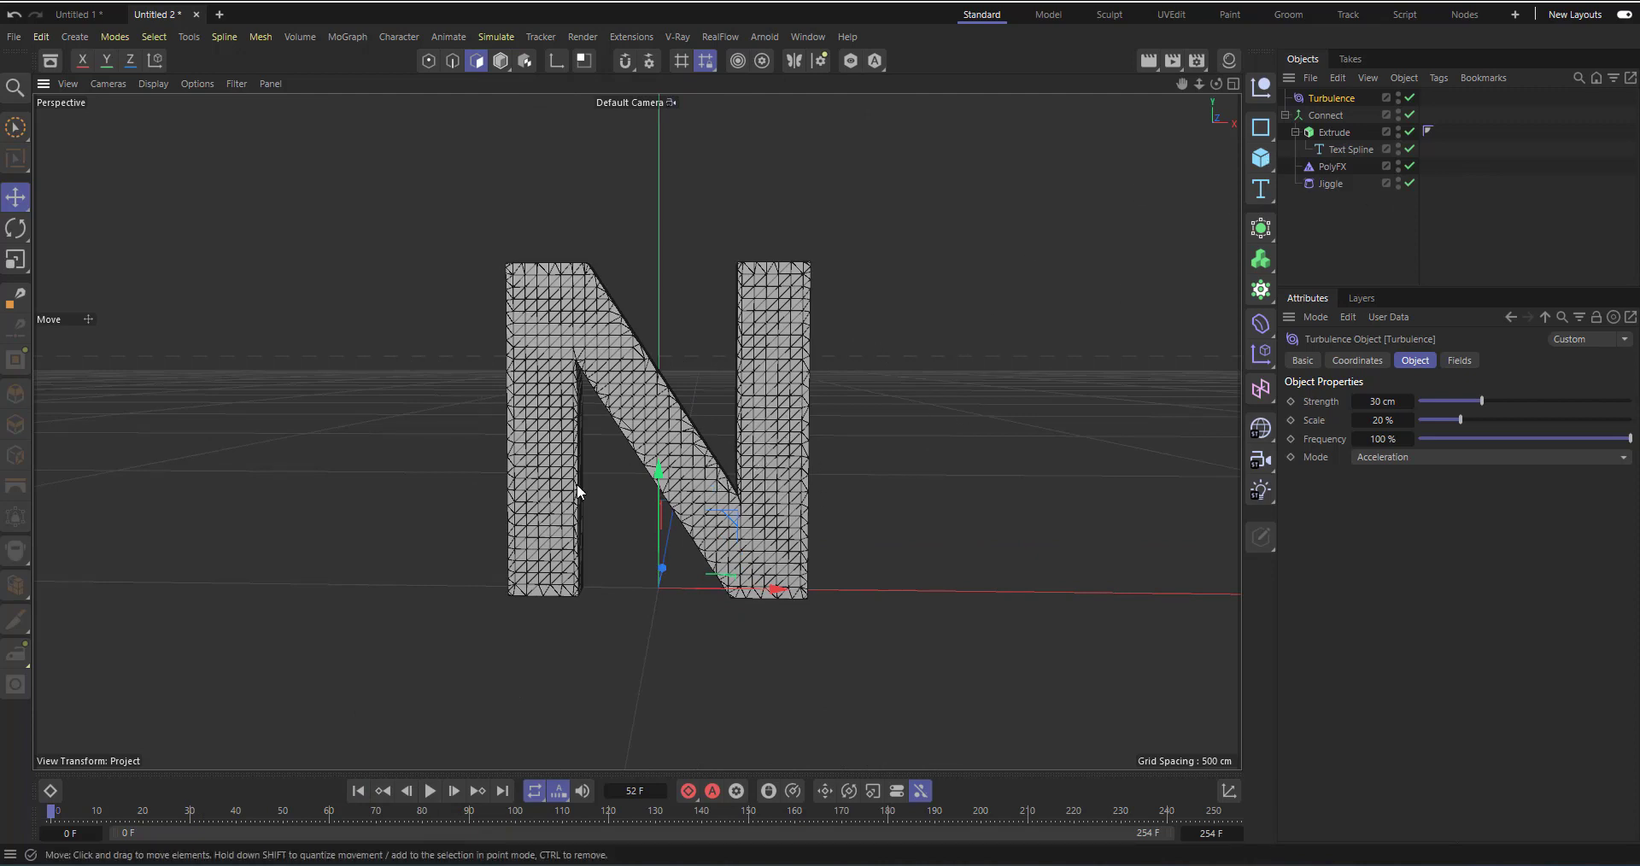
mouse_move(527, 627)
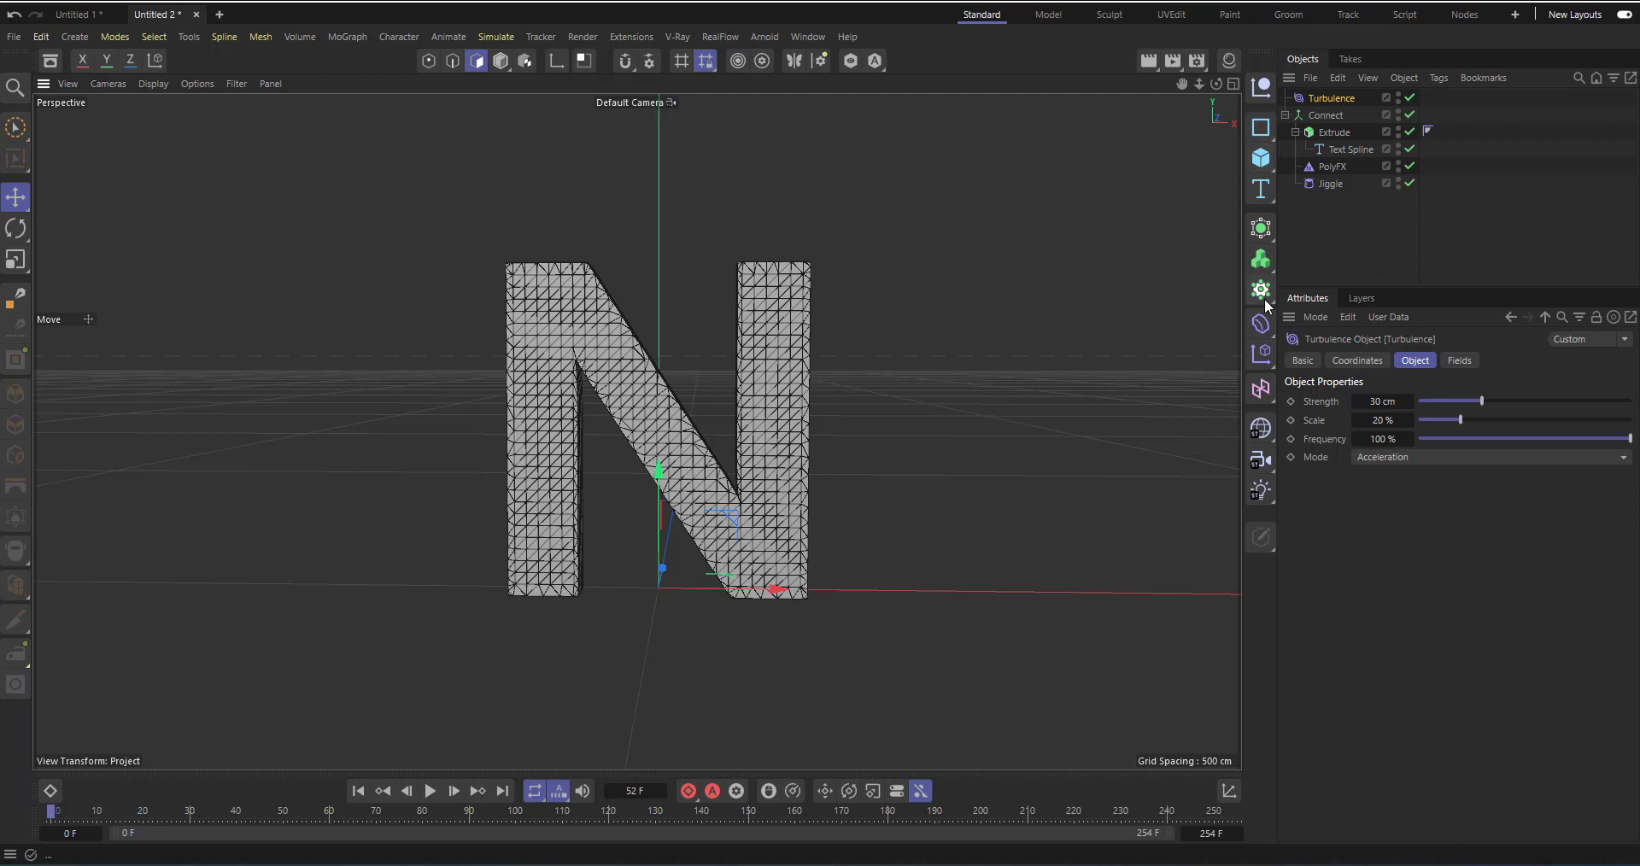
mouse_move(1350, 151)
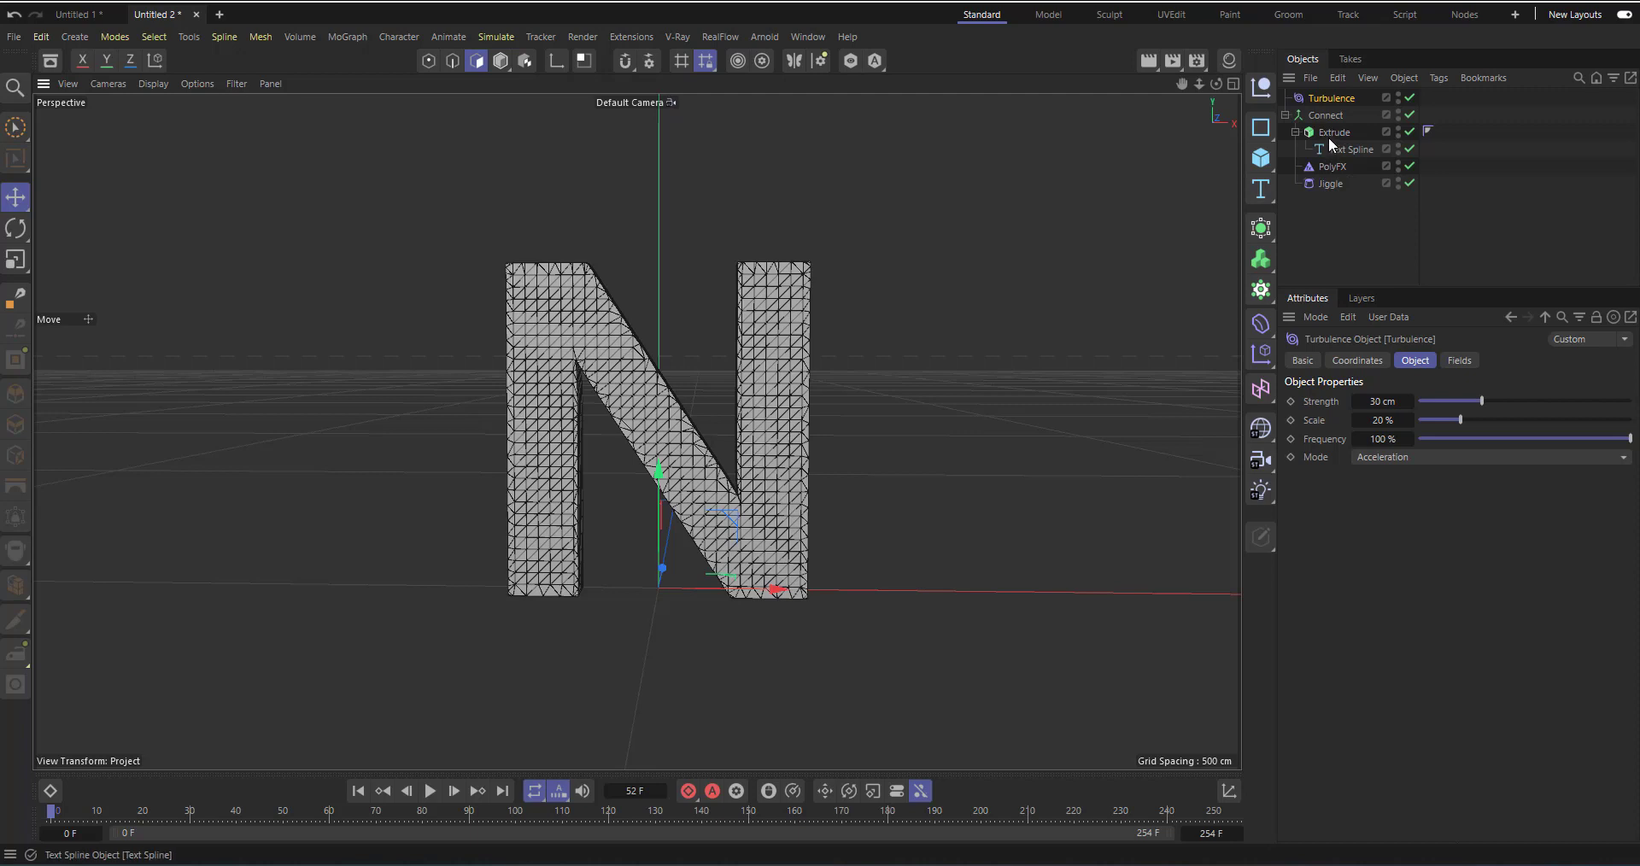
- Add an Instance object referencing the Extrude from the generator objects list
left_click(1335, 132)
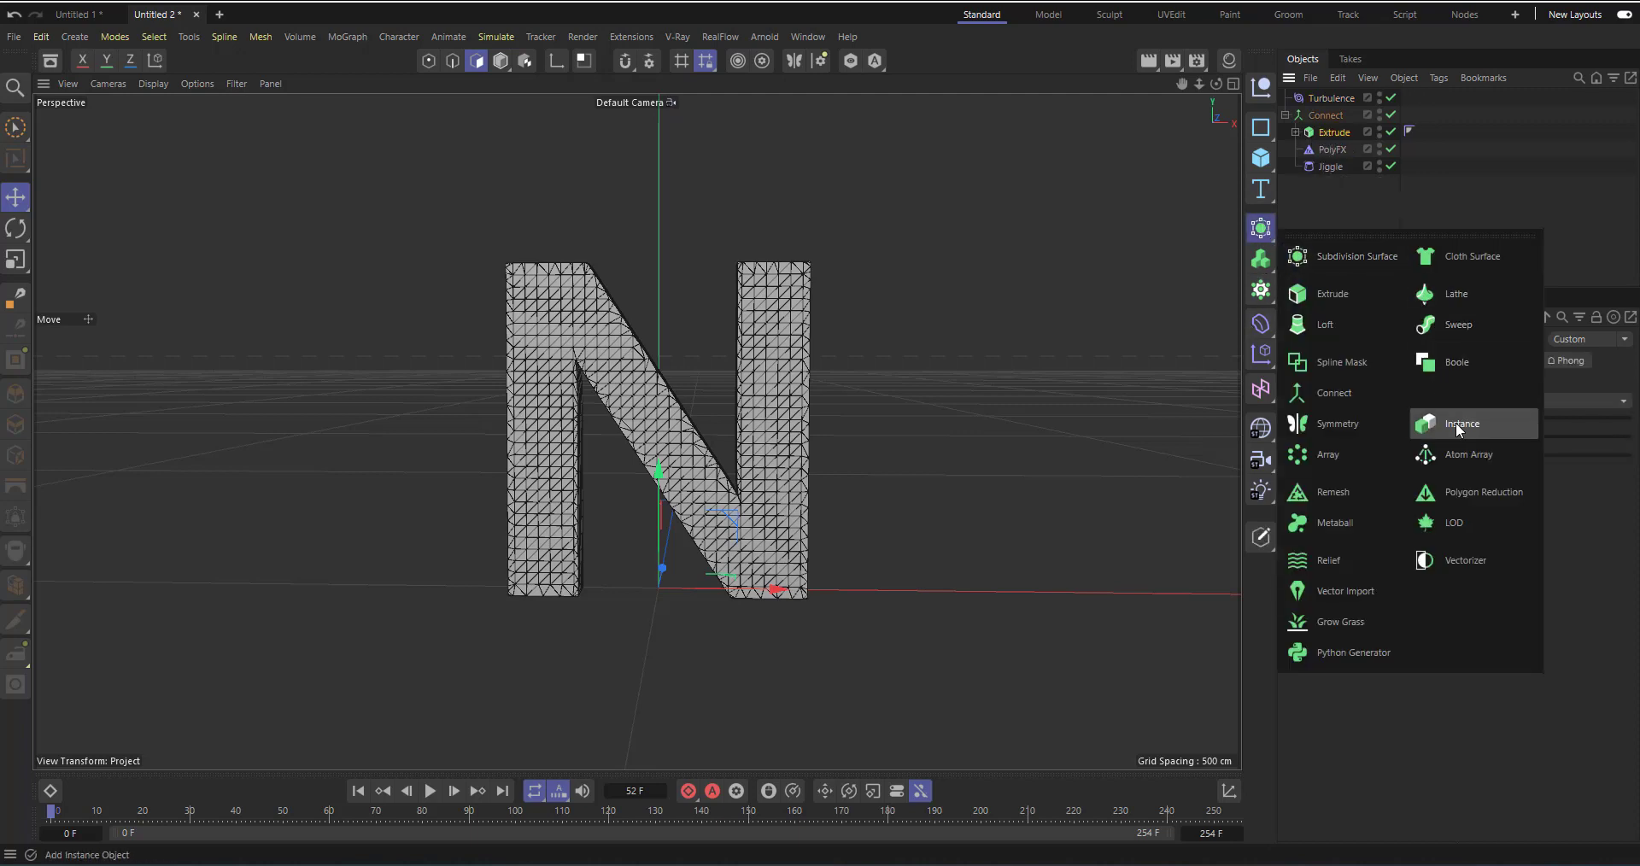
left_click(1461, 424)
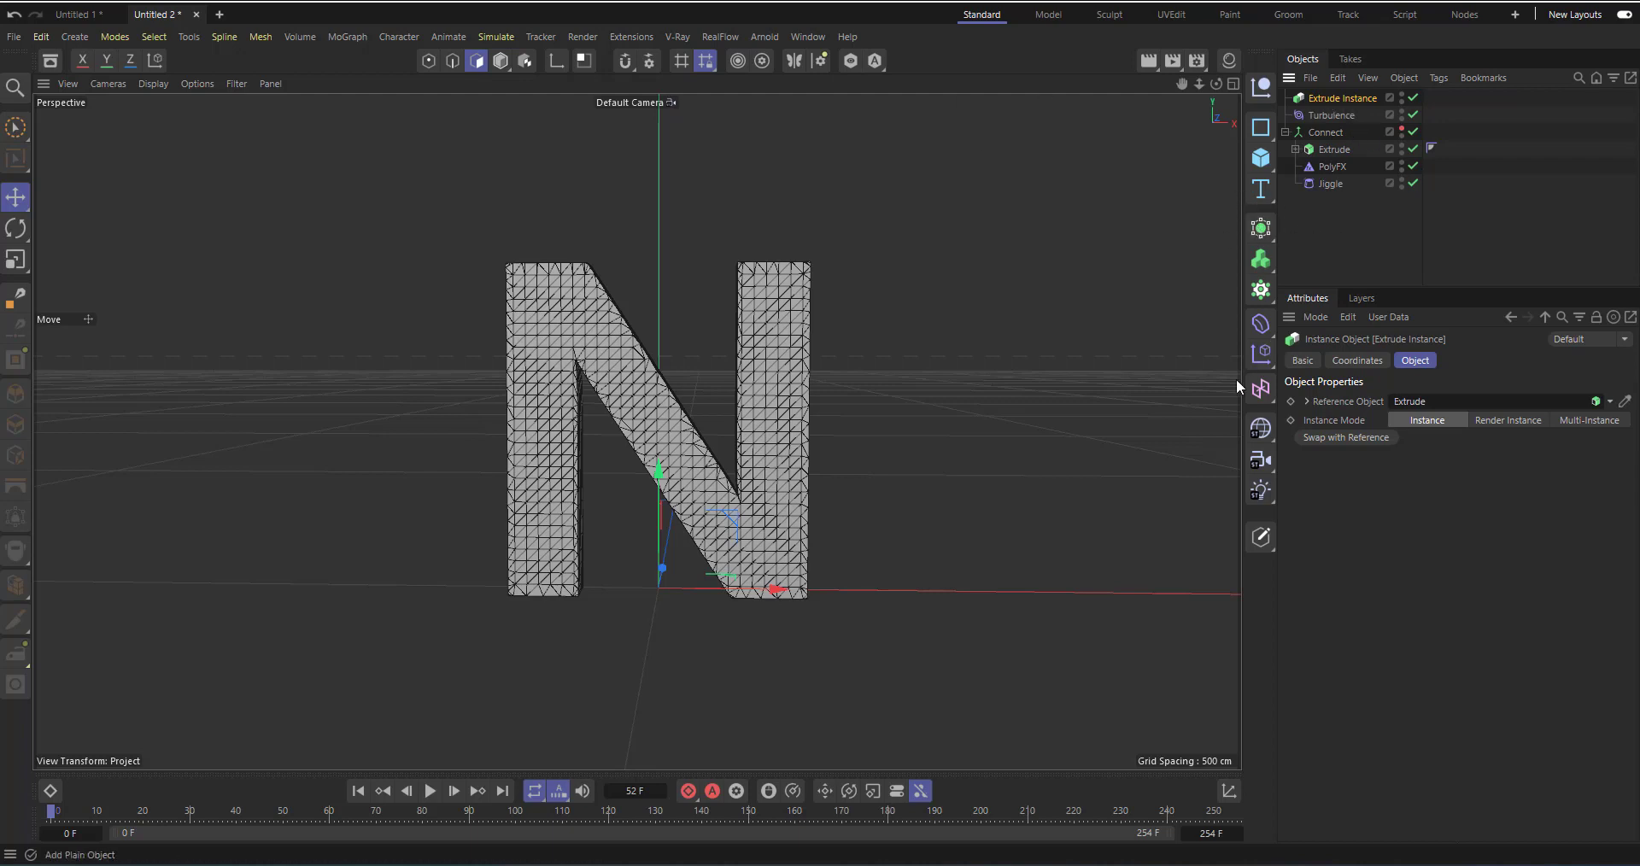
mouse_move(1261, 323)
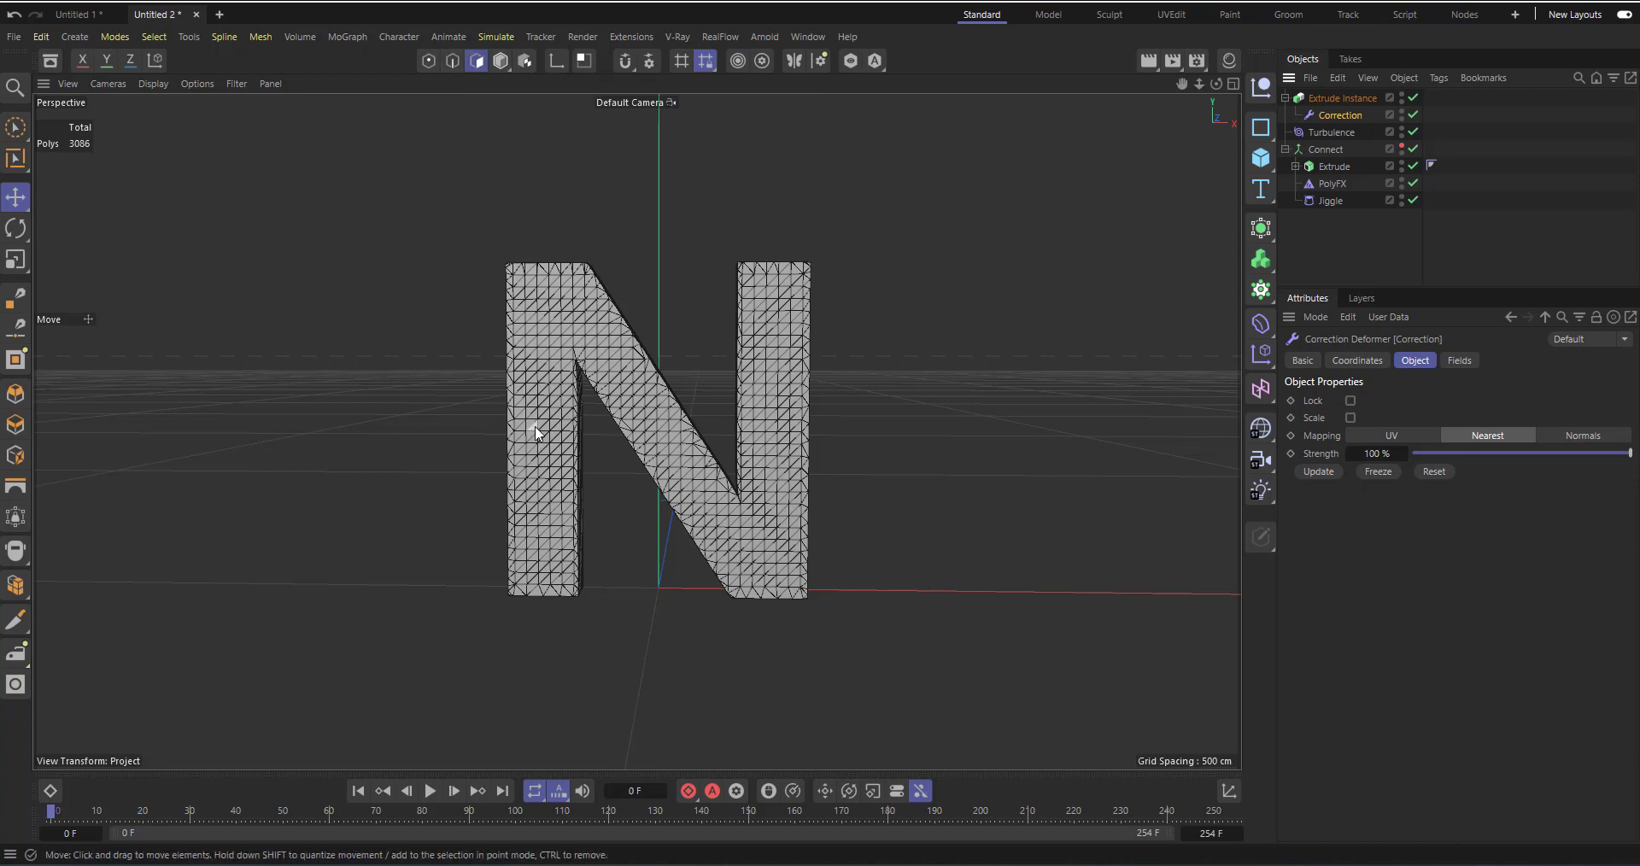
- Turn all selected polygons into a Vertex Map tag via Set Vertex Weight
left_click(535, 432)
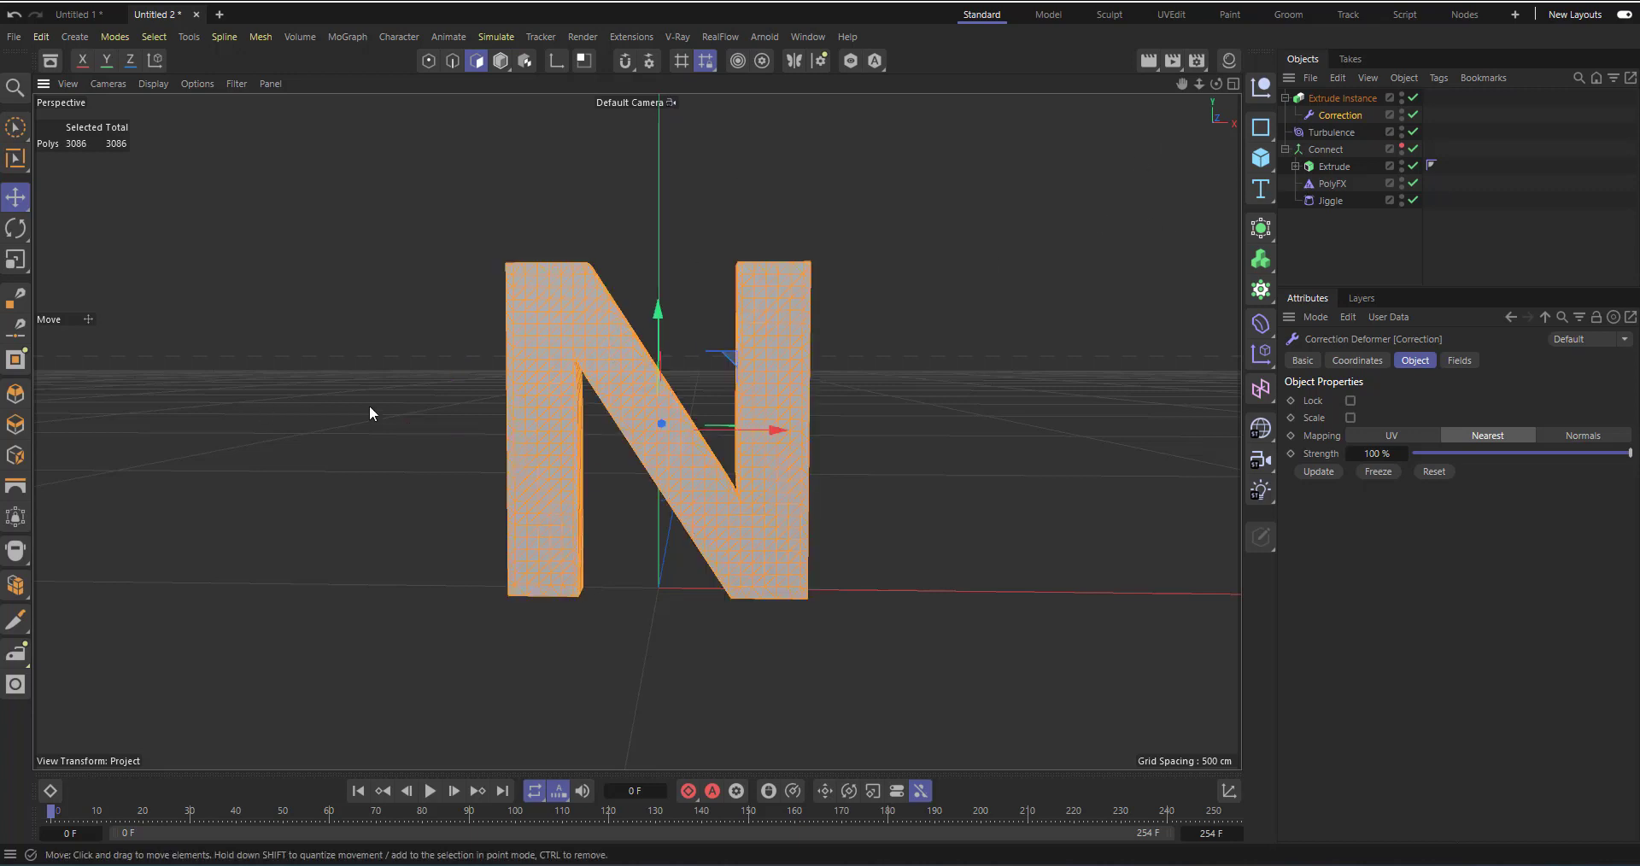
left_click(152, 36)
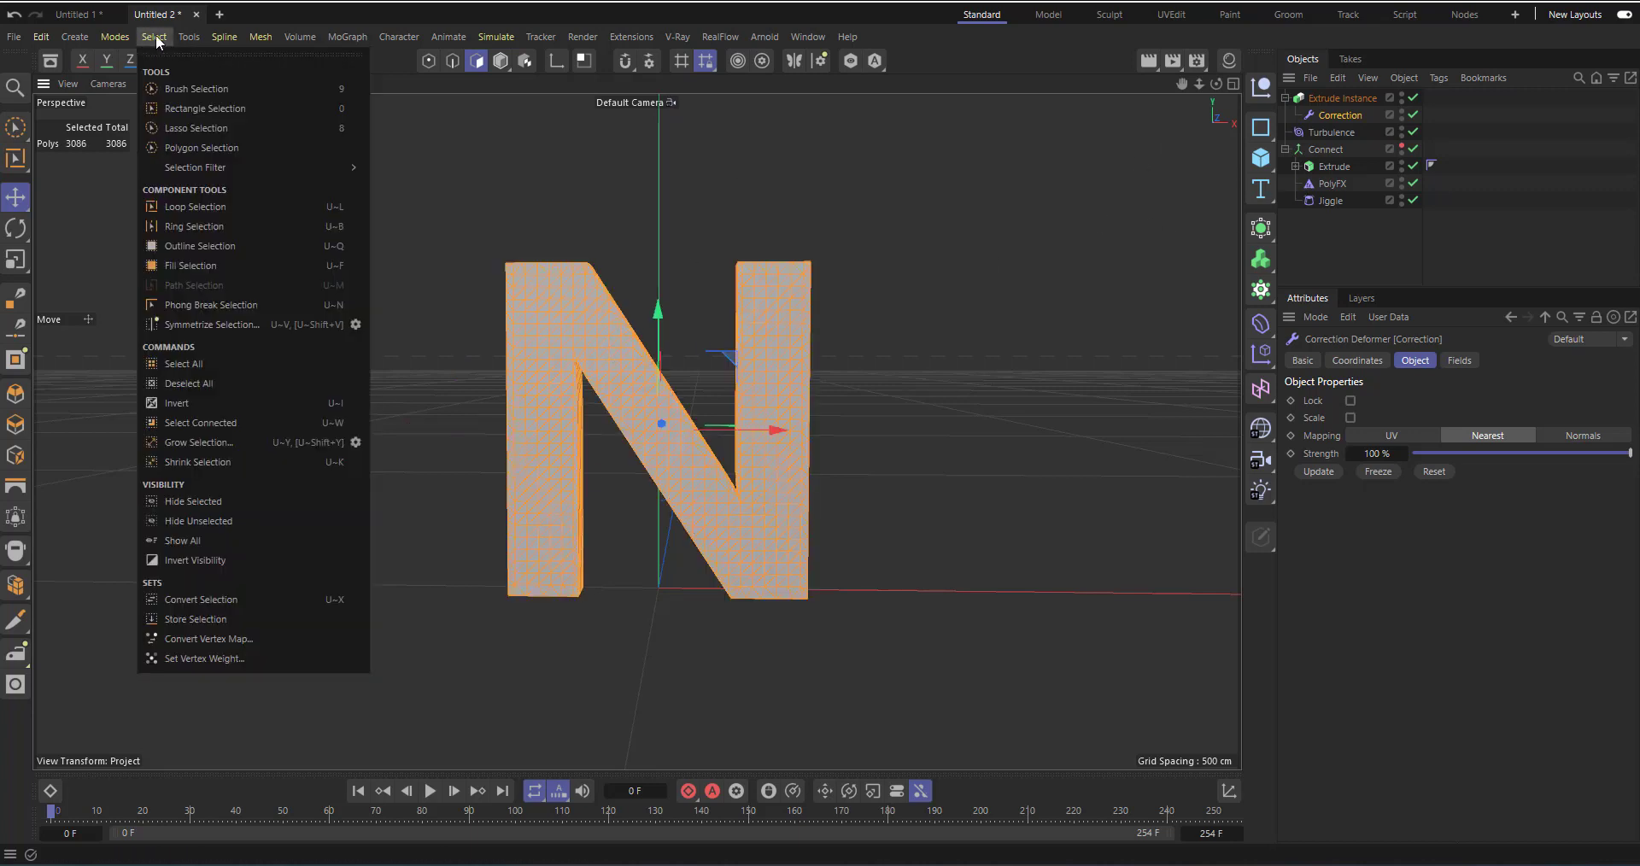
left_click(203, 657)
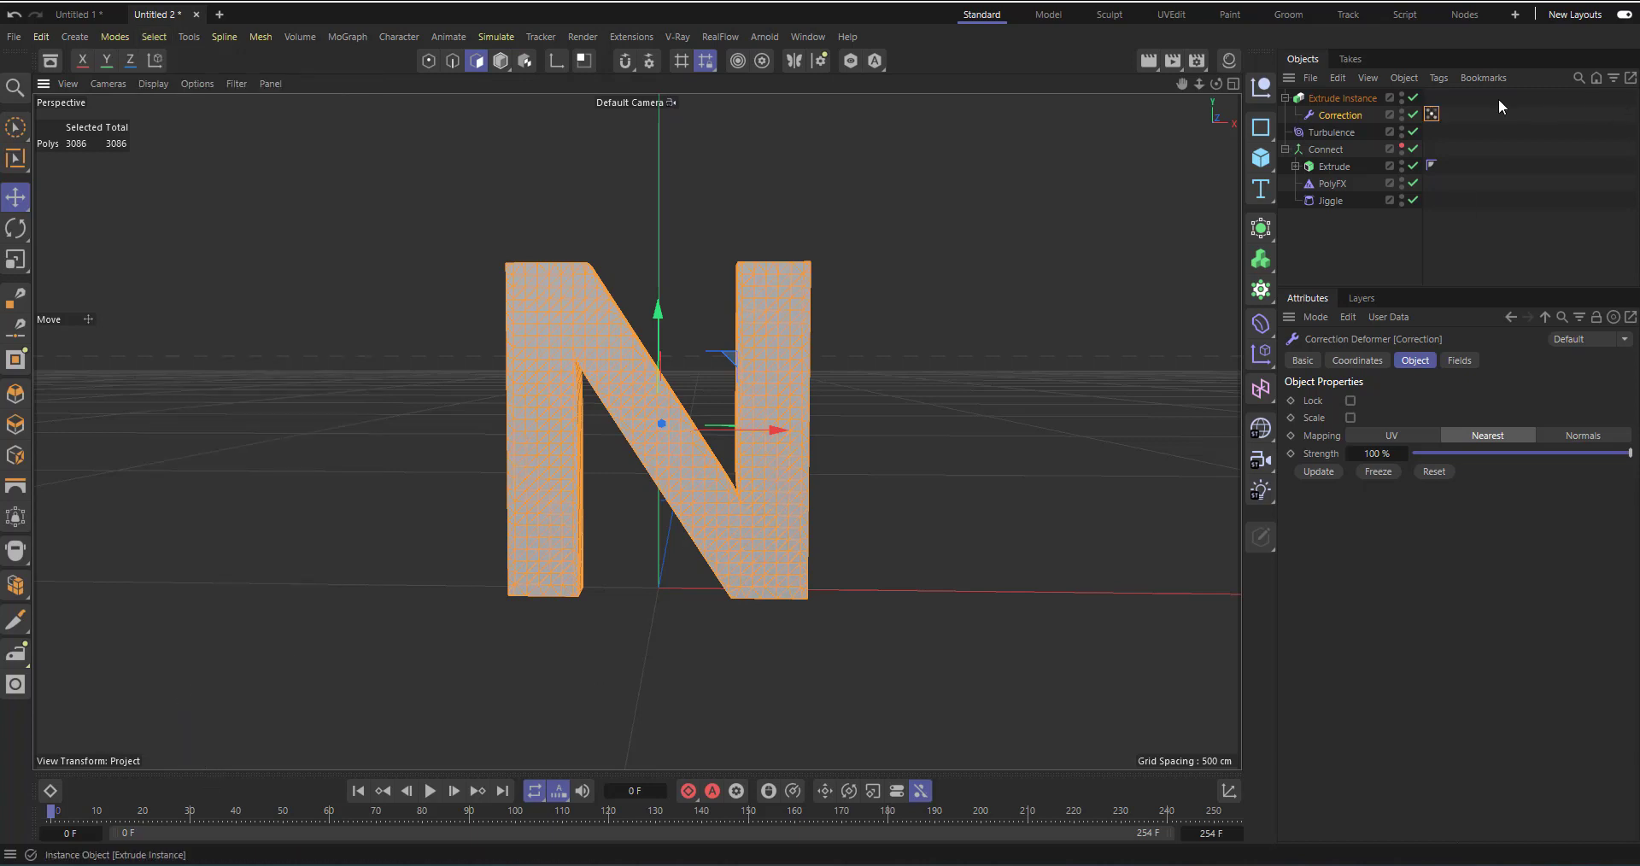
left_click(1430, 115)
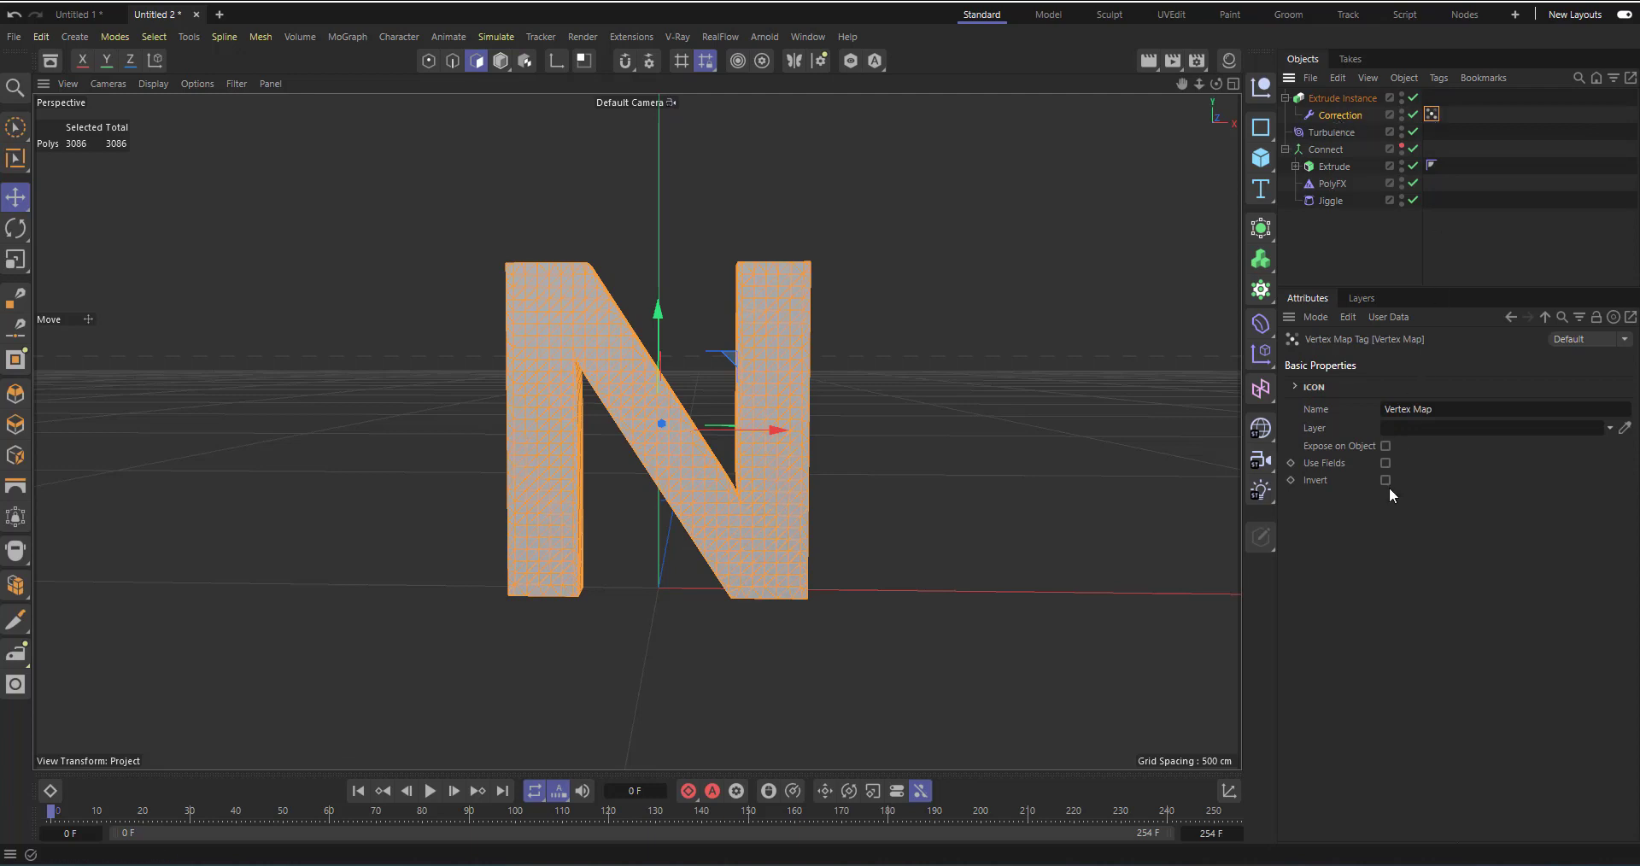
- Enable Use Fields, add a Spherical Field, scale it down and move it to the N's lower-left leg
left_click(1344, 361)
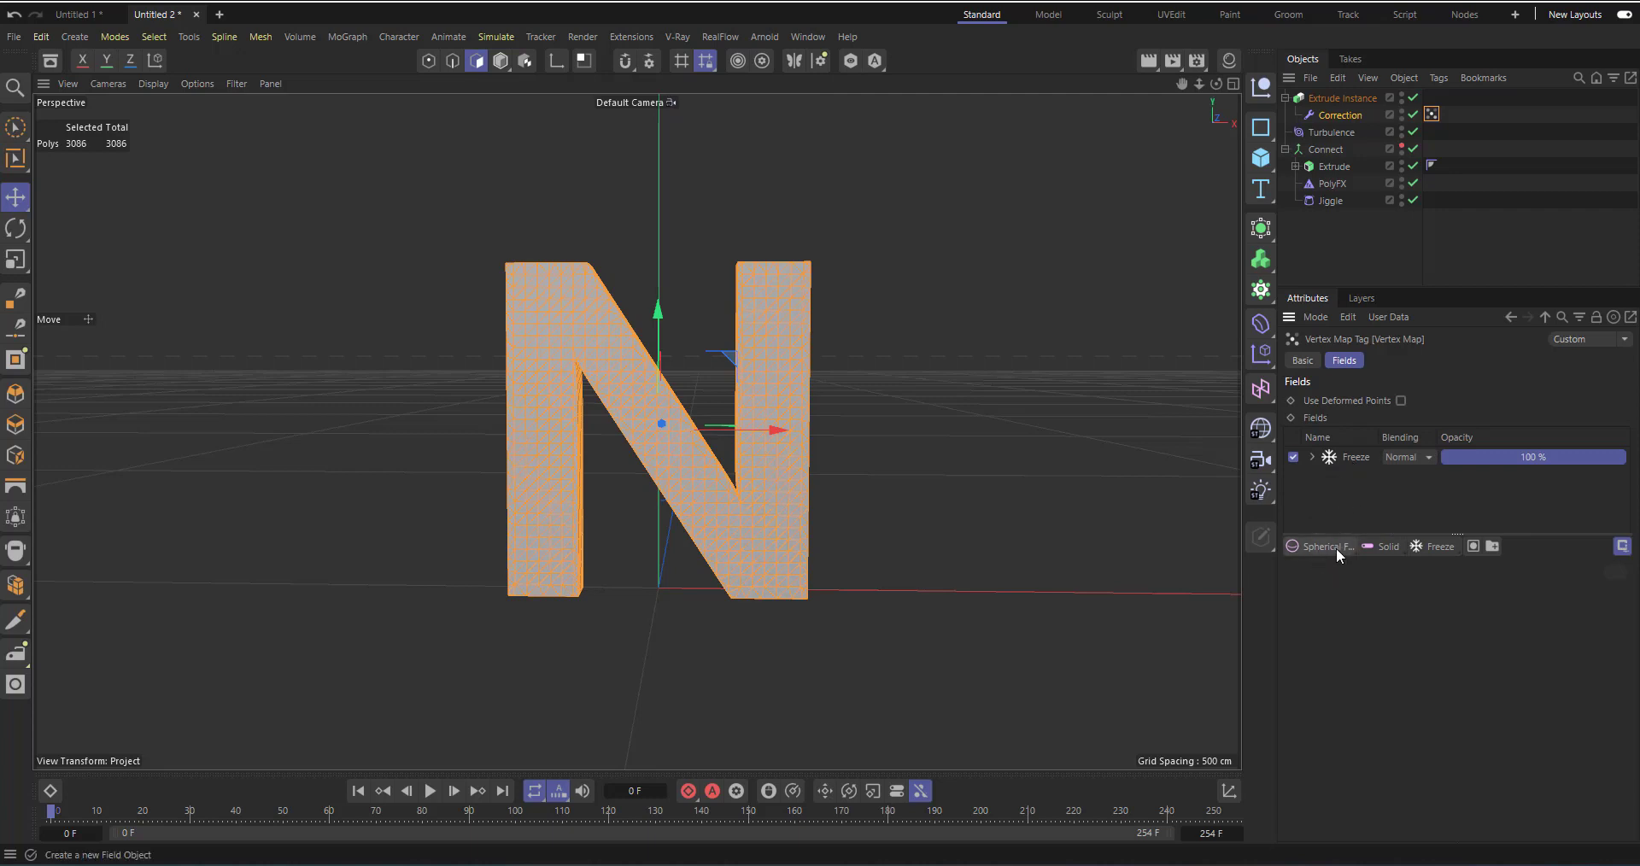
left_click(1321, 546)
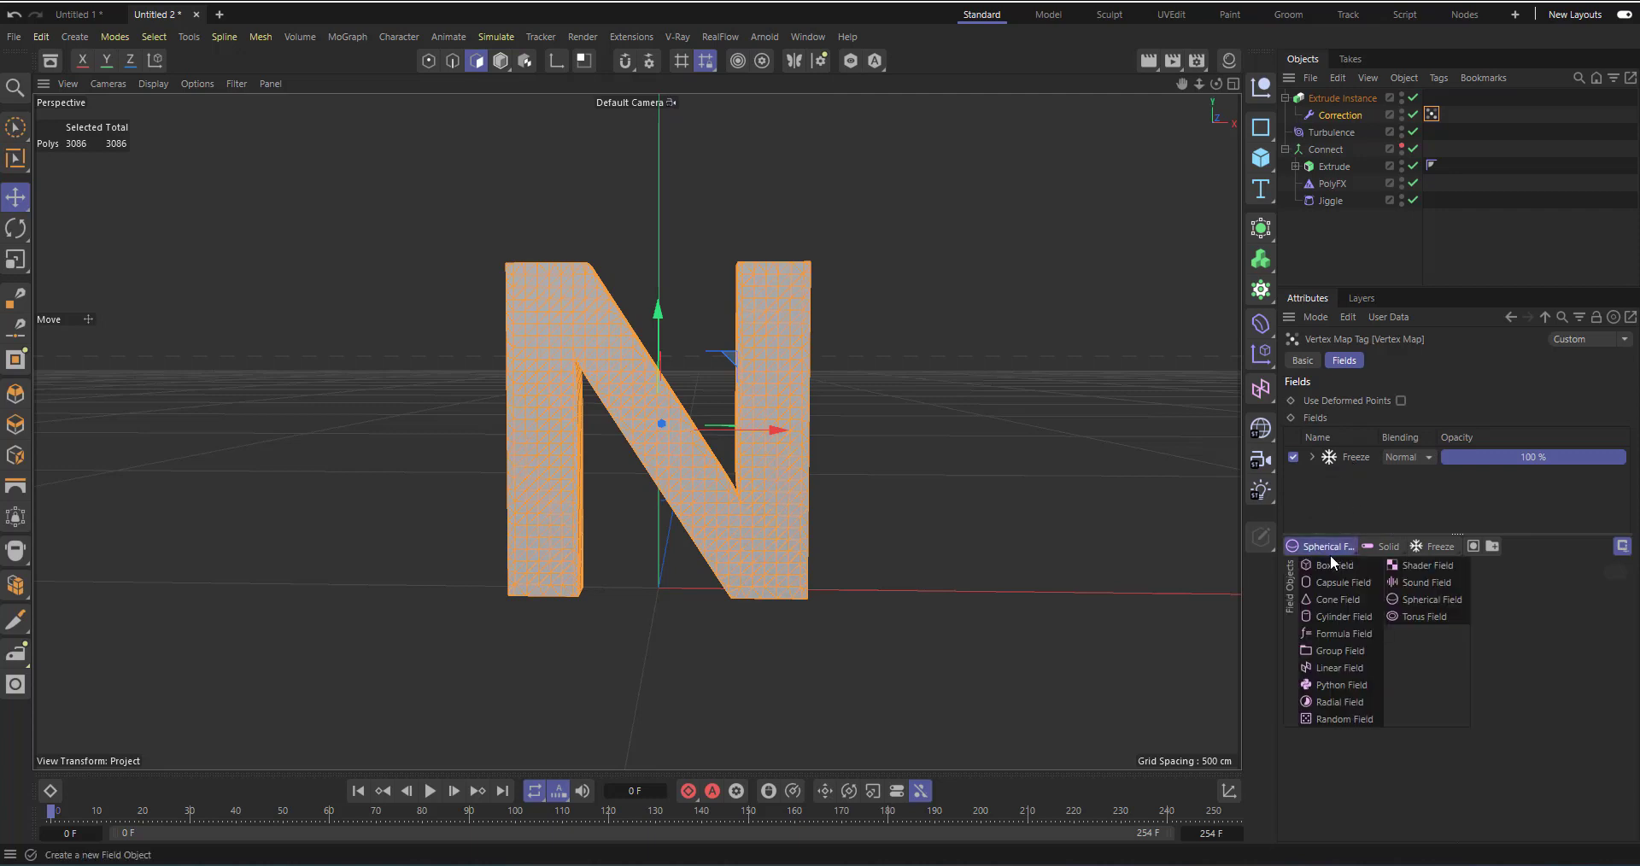
left_click(1432, 600)
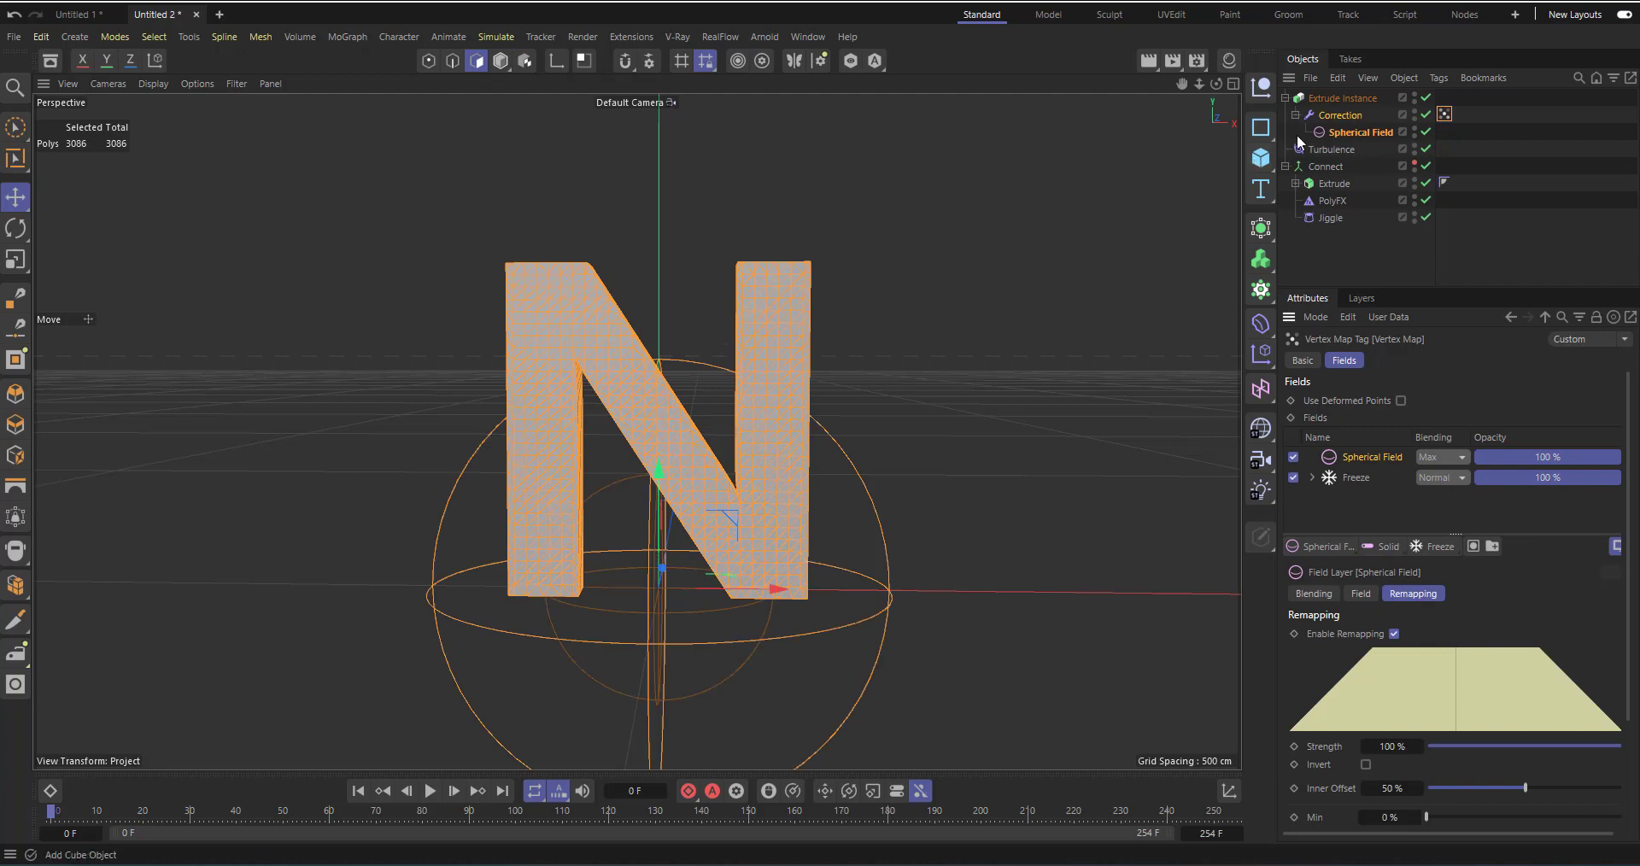
left_click(15, 258)
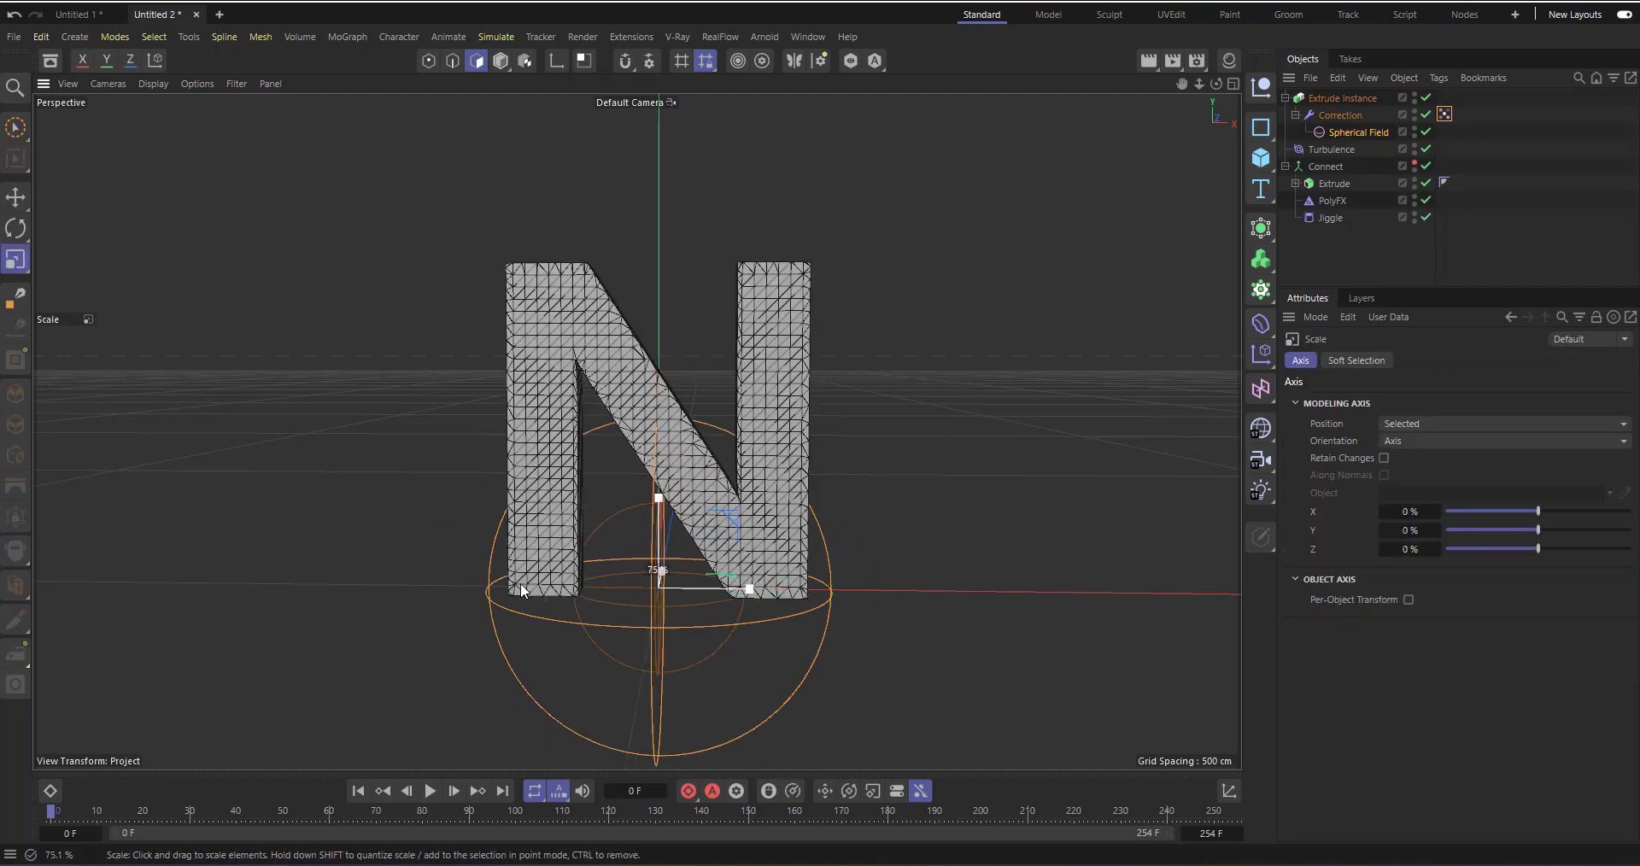
left_click(17, 197)
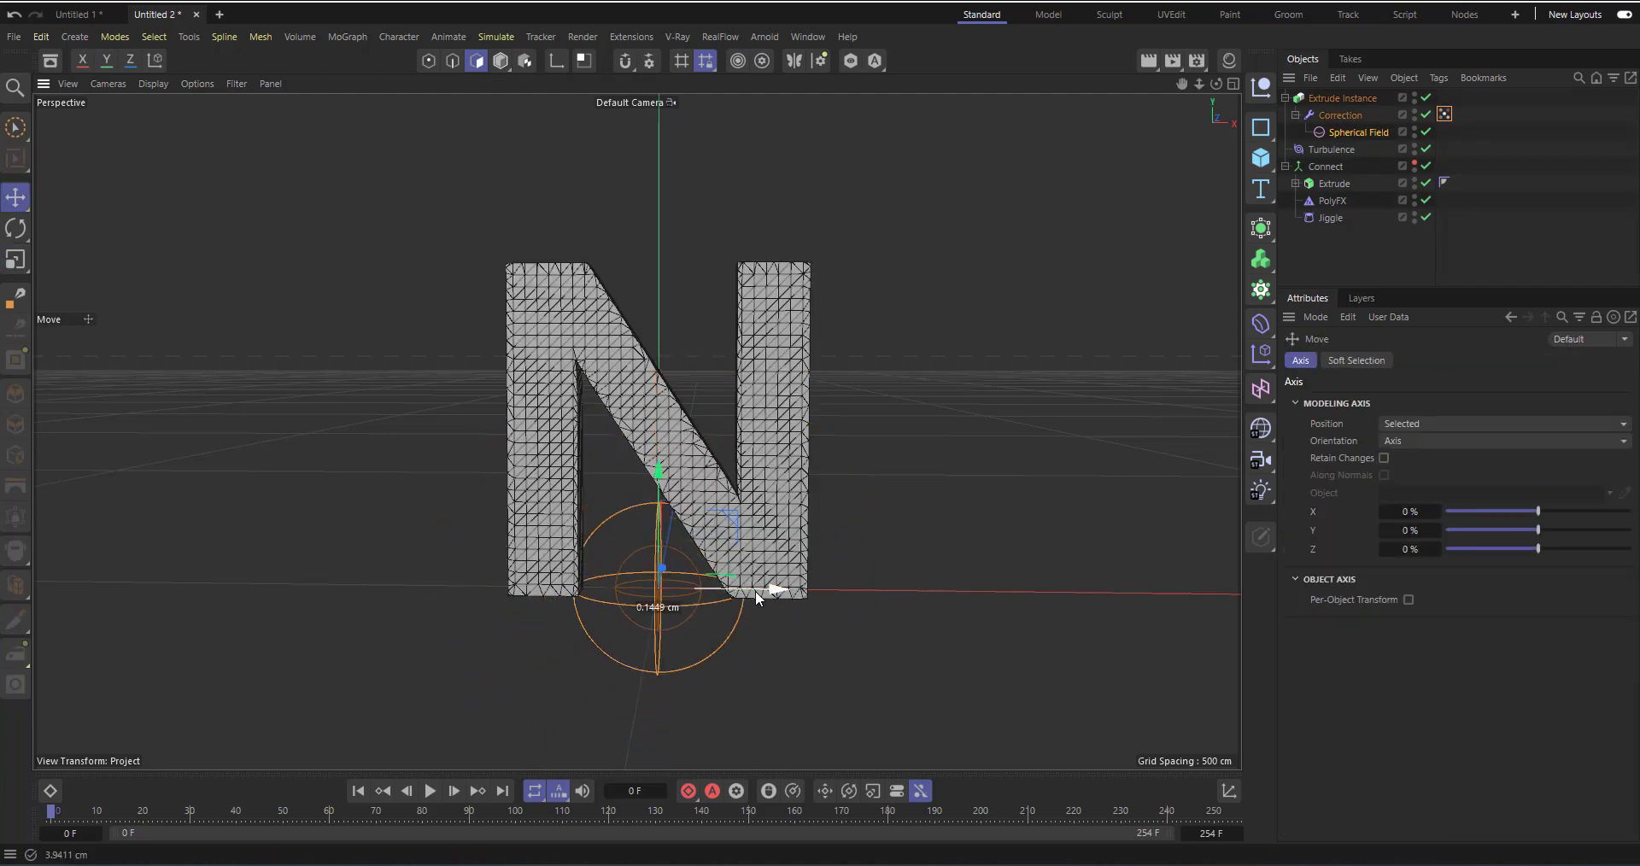
left_click_drag(656, 566, 544, 565)
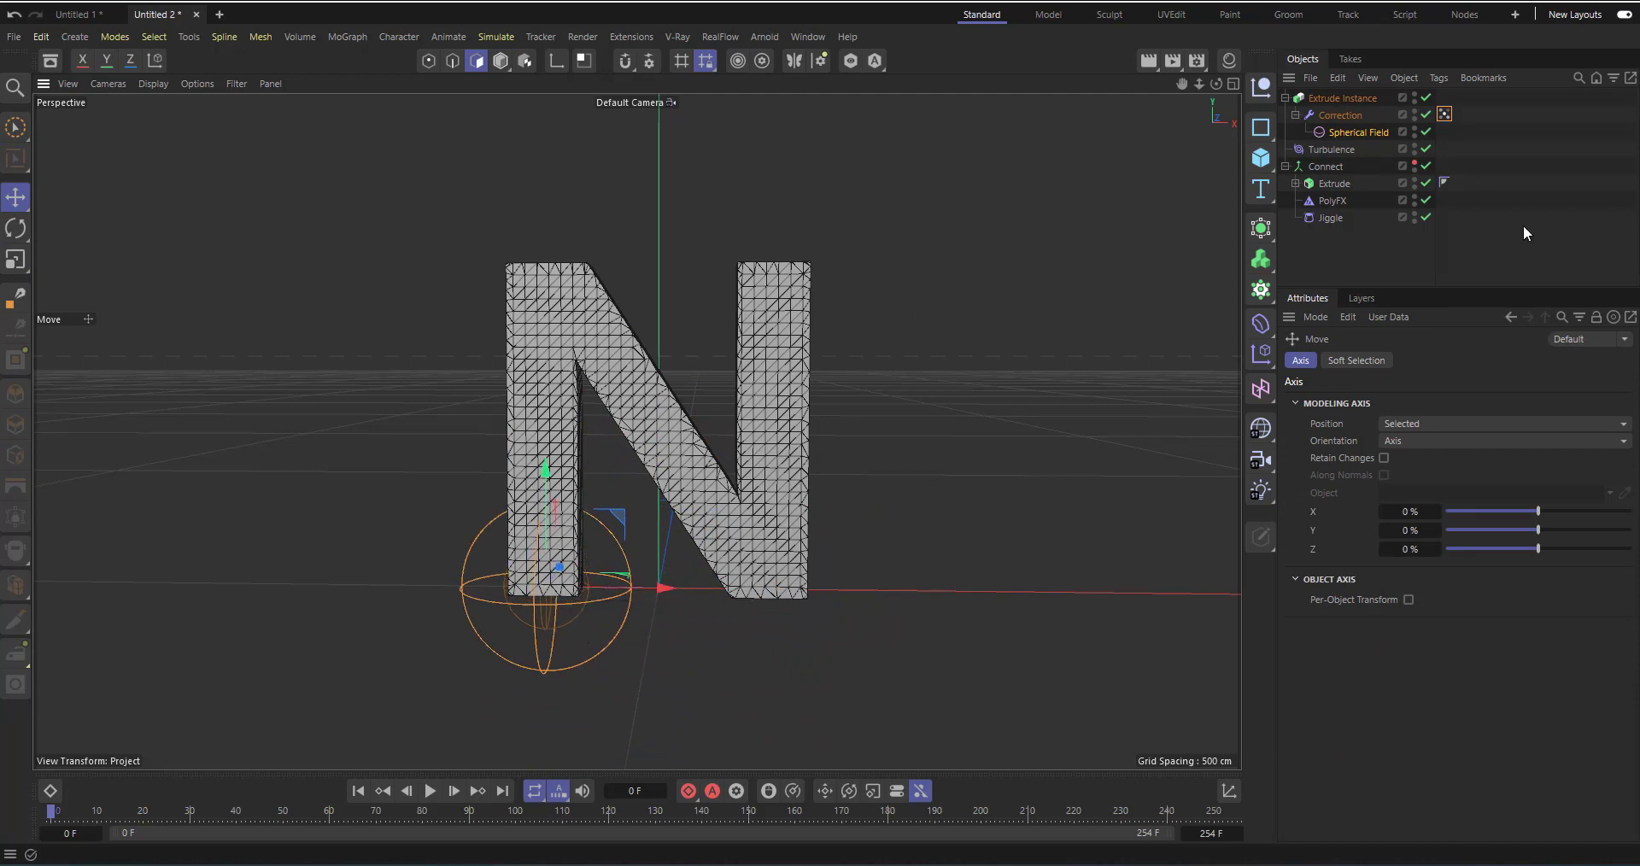
- Set the Vertex Map's Freeze layer Mode to Grow, then select Turbulence
left_click(1443, 113)
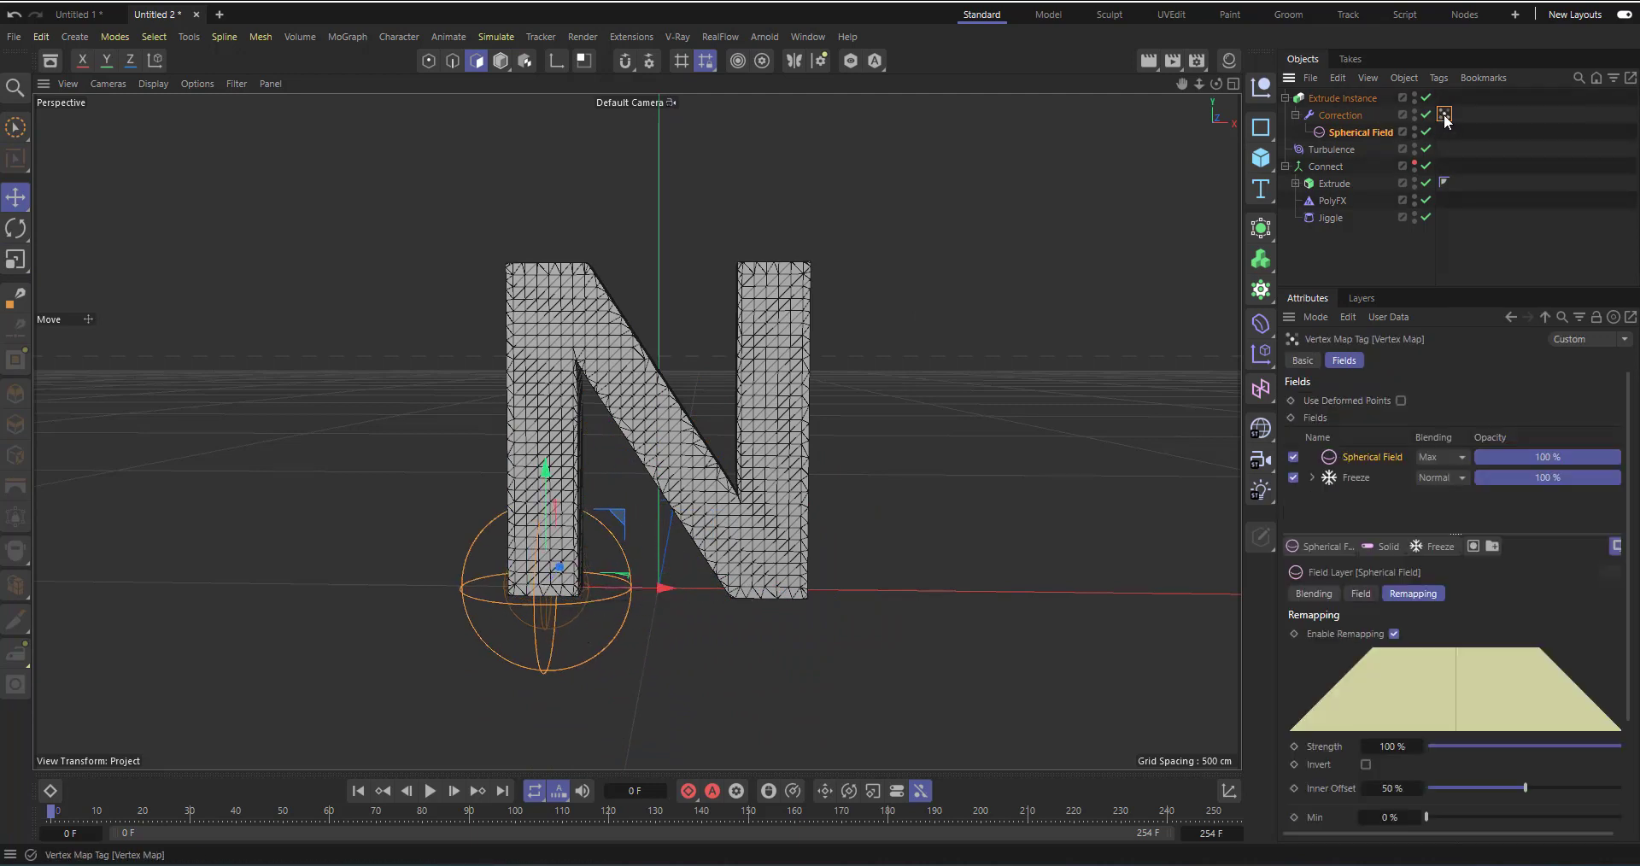
left_click(1355, 476)
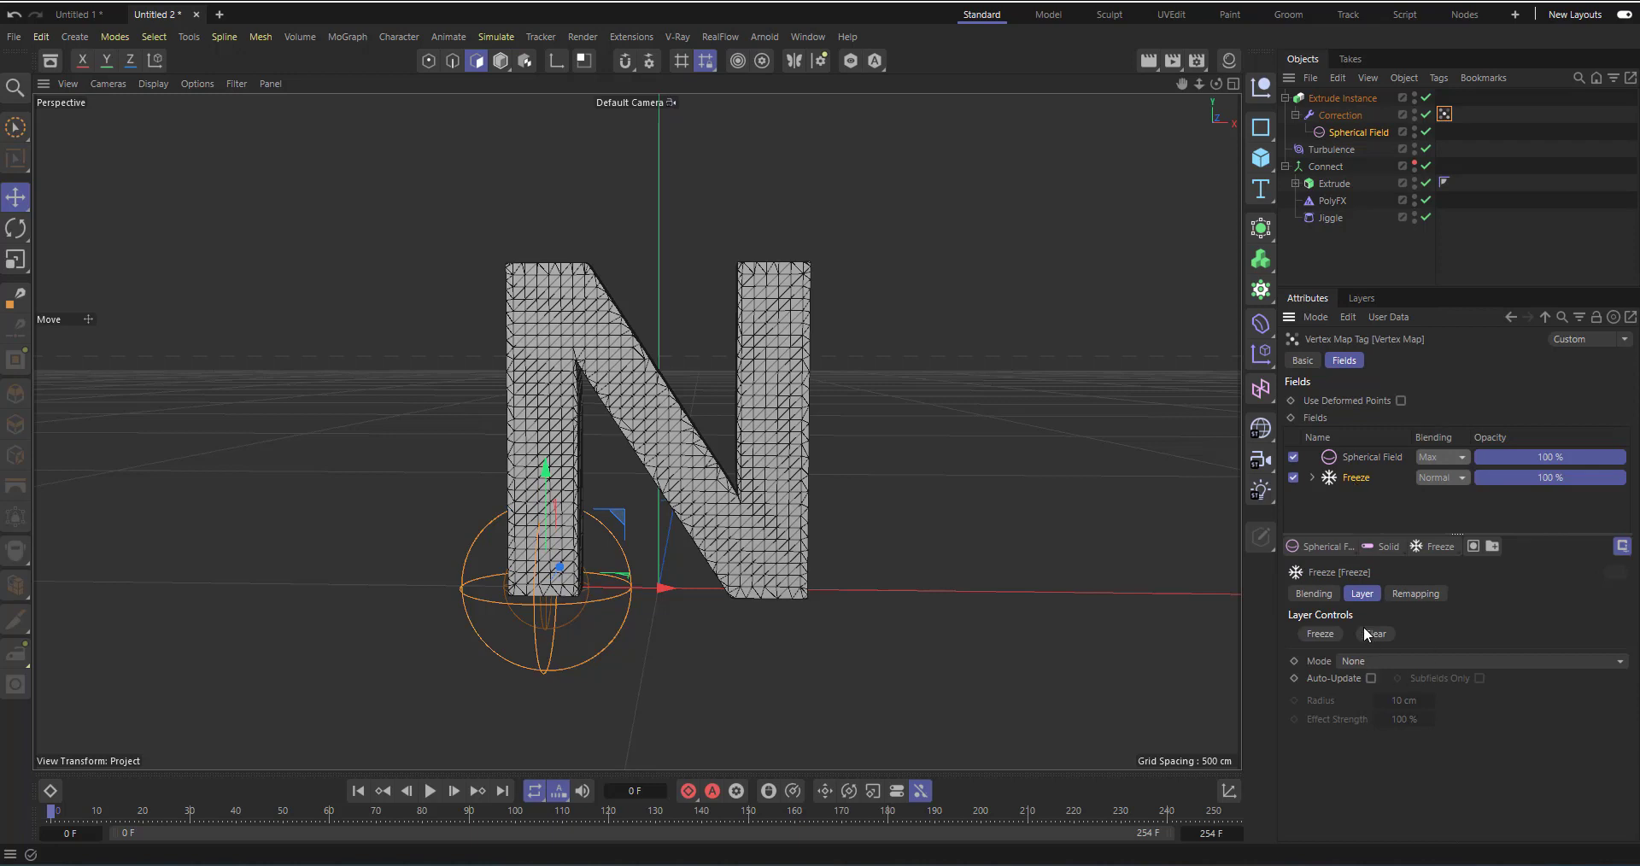
mouse_move(1315, 673)
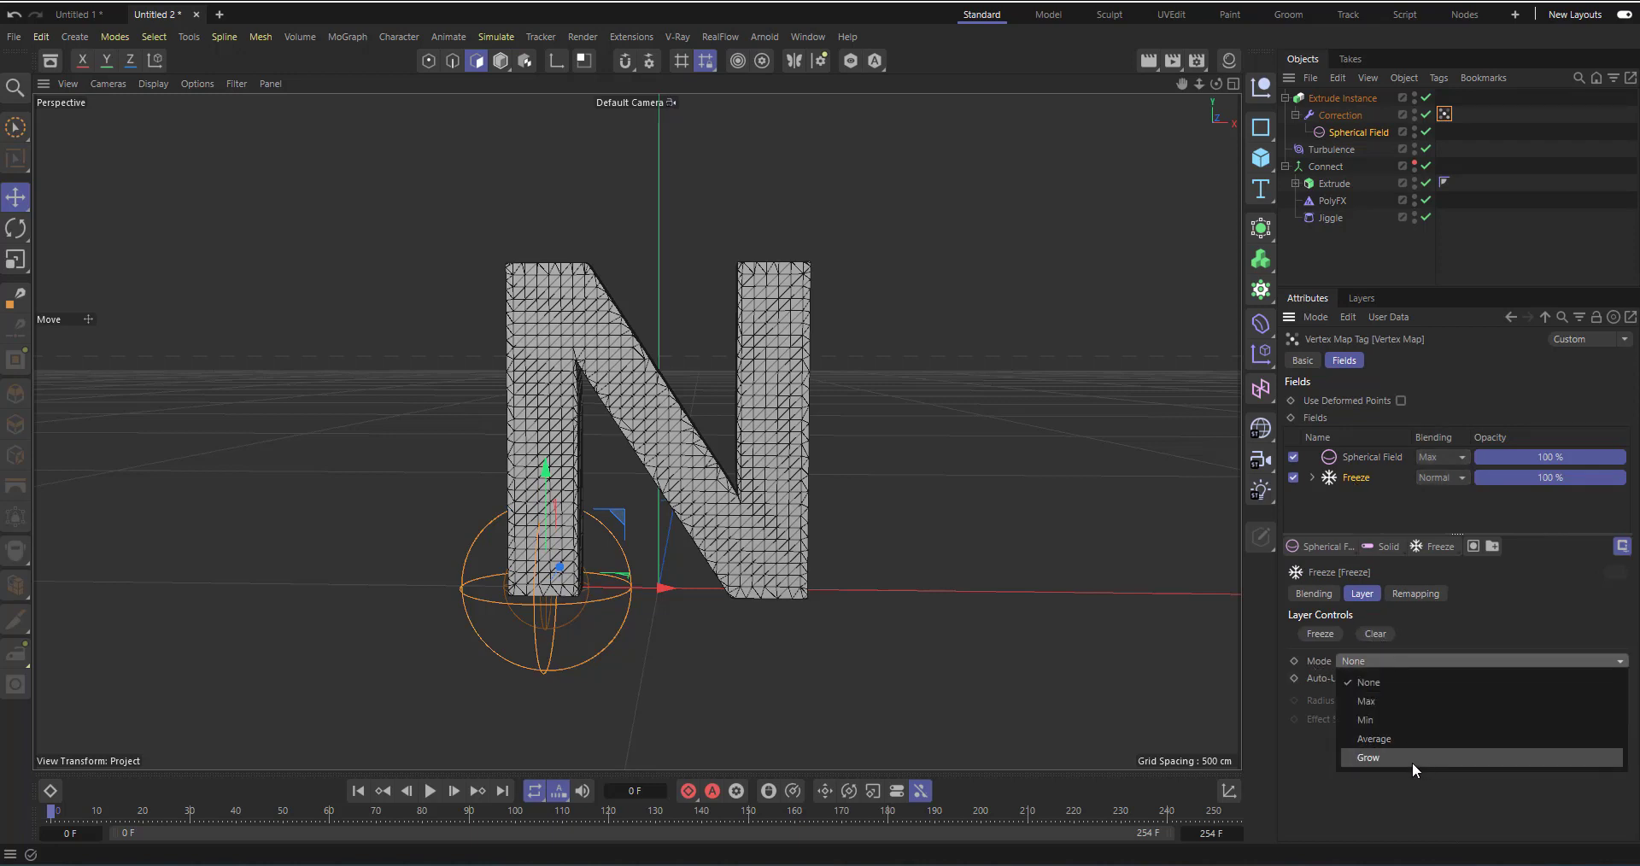
left_click(1369, 757)
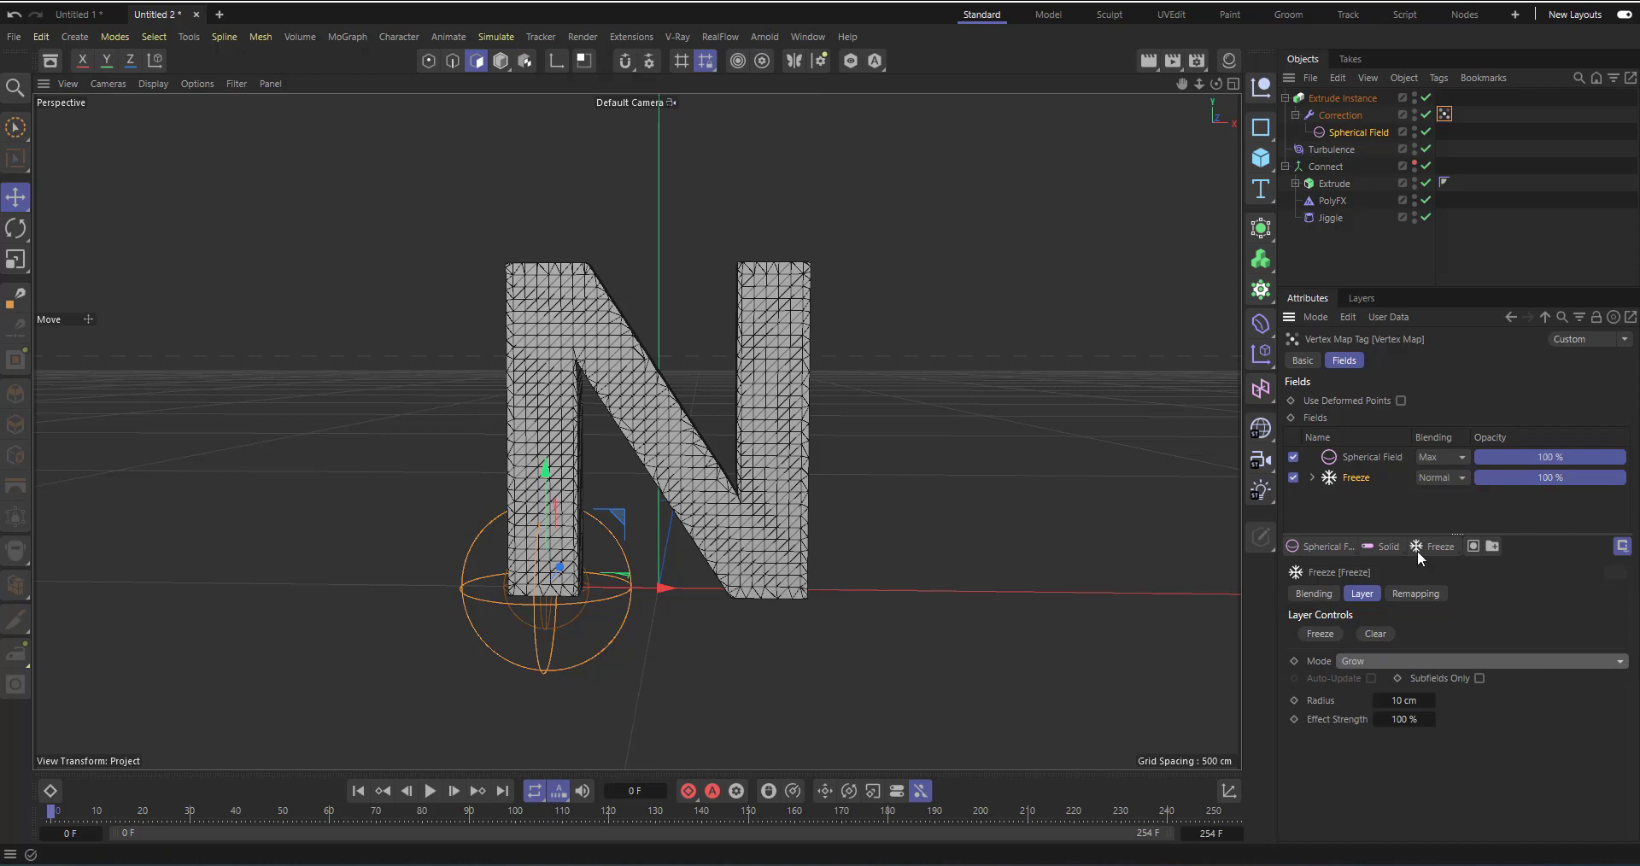
left_click(1331, 148)
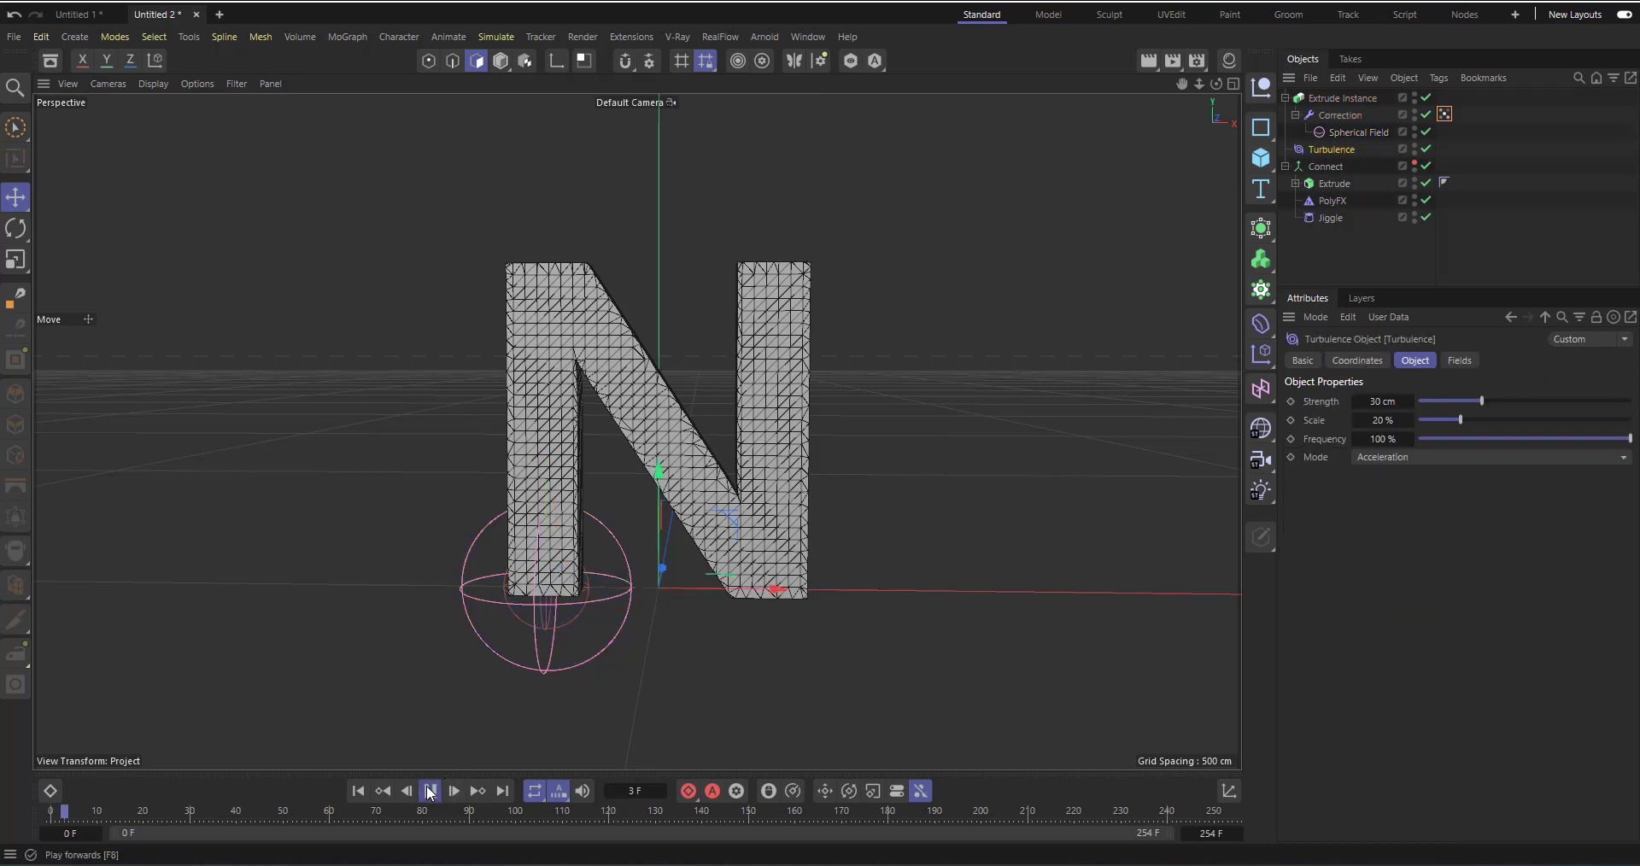
left_click(431, 791)
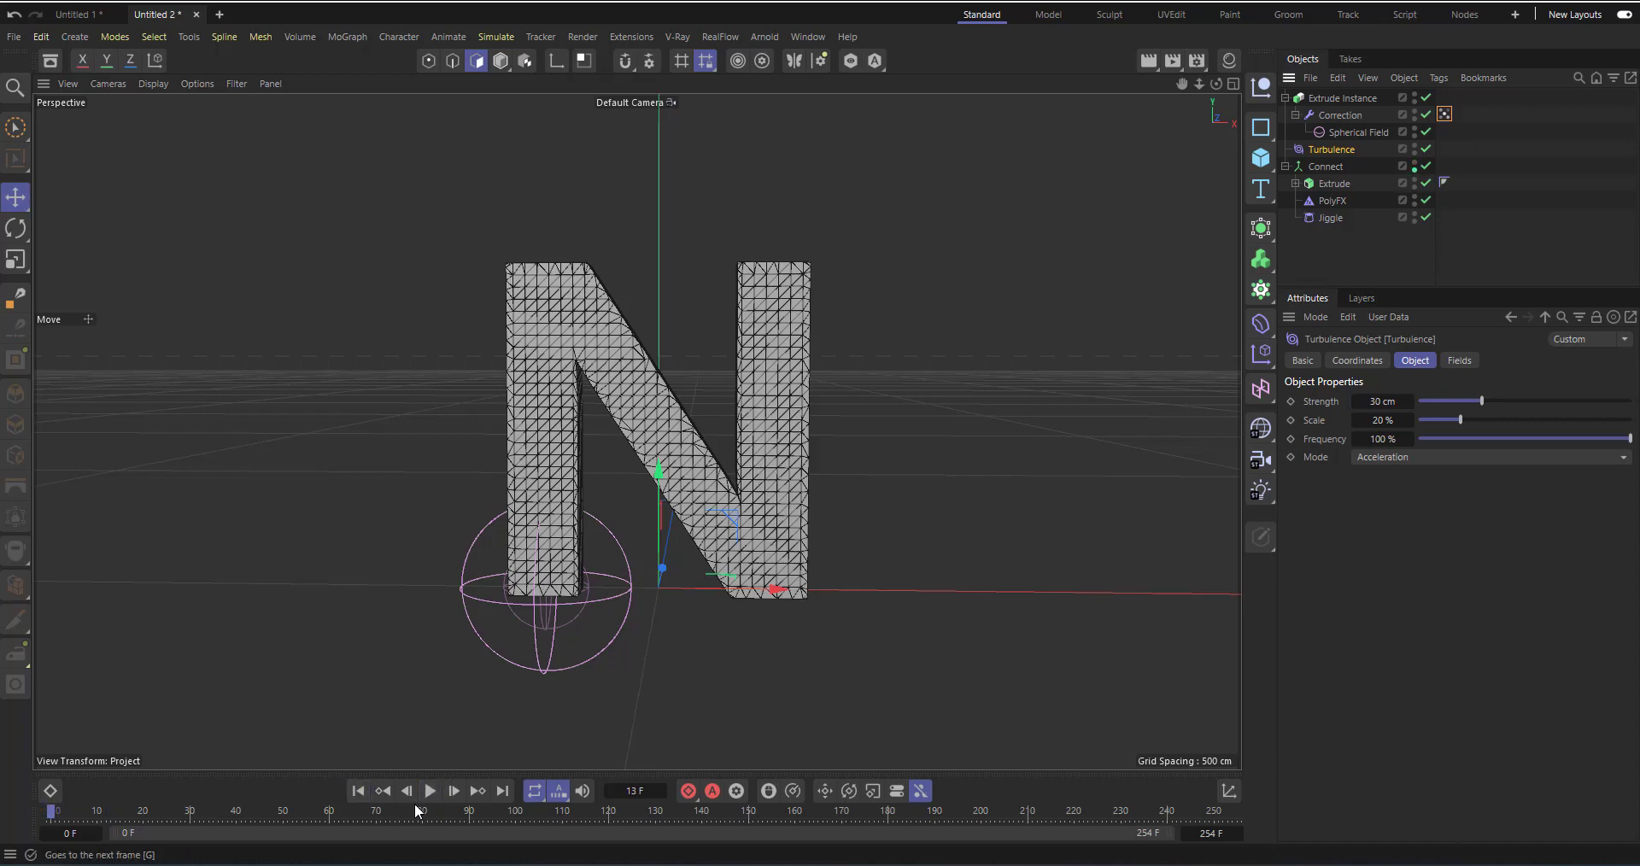
left_click(451, 789)
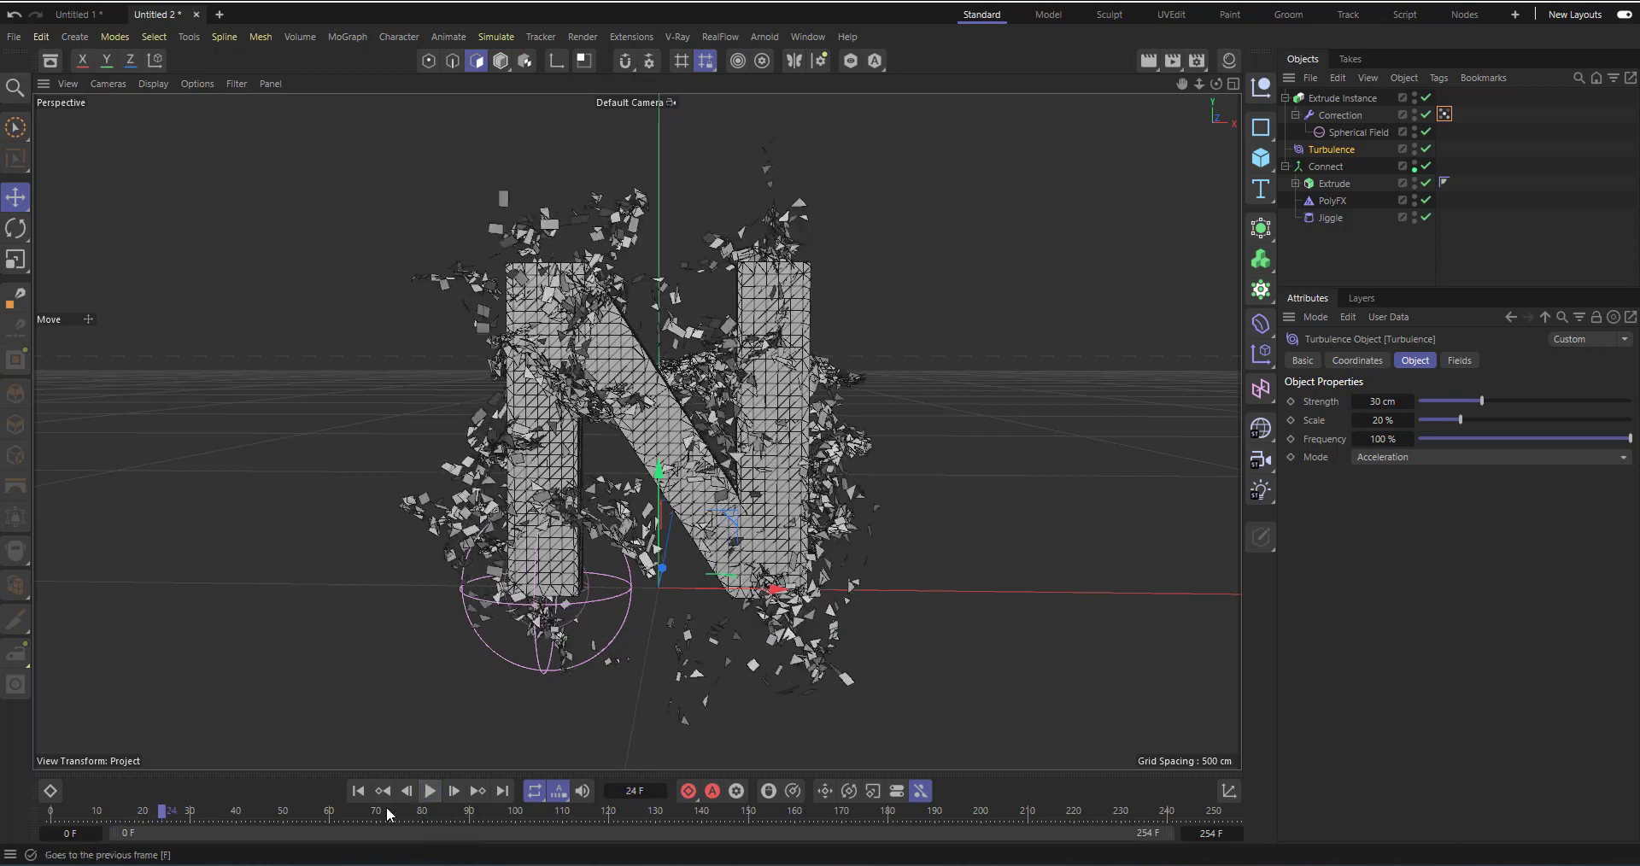
left_click(357, 791)
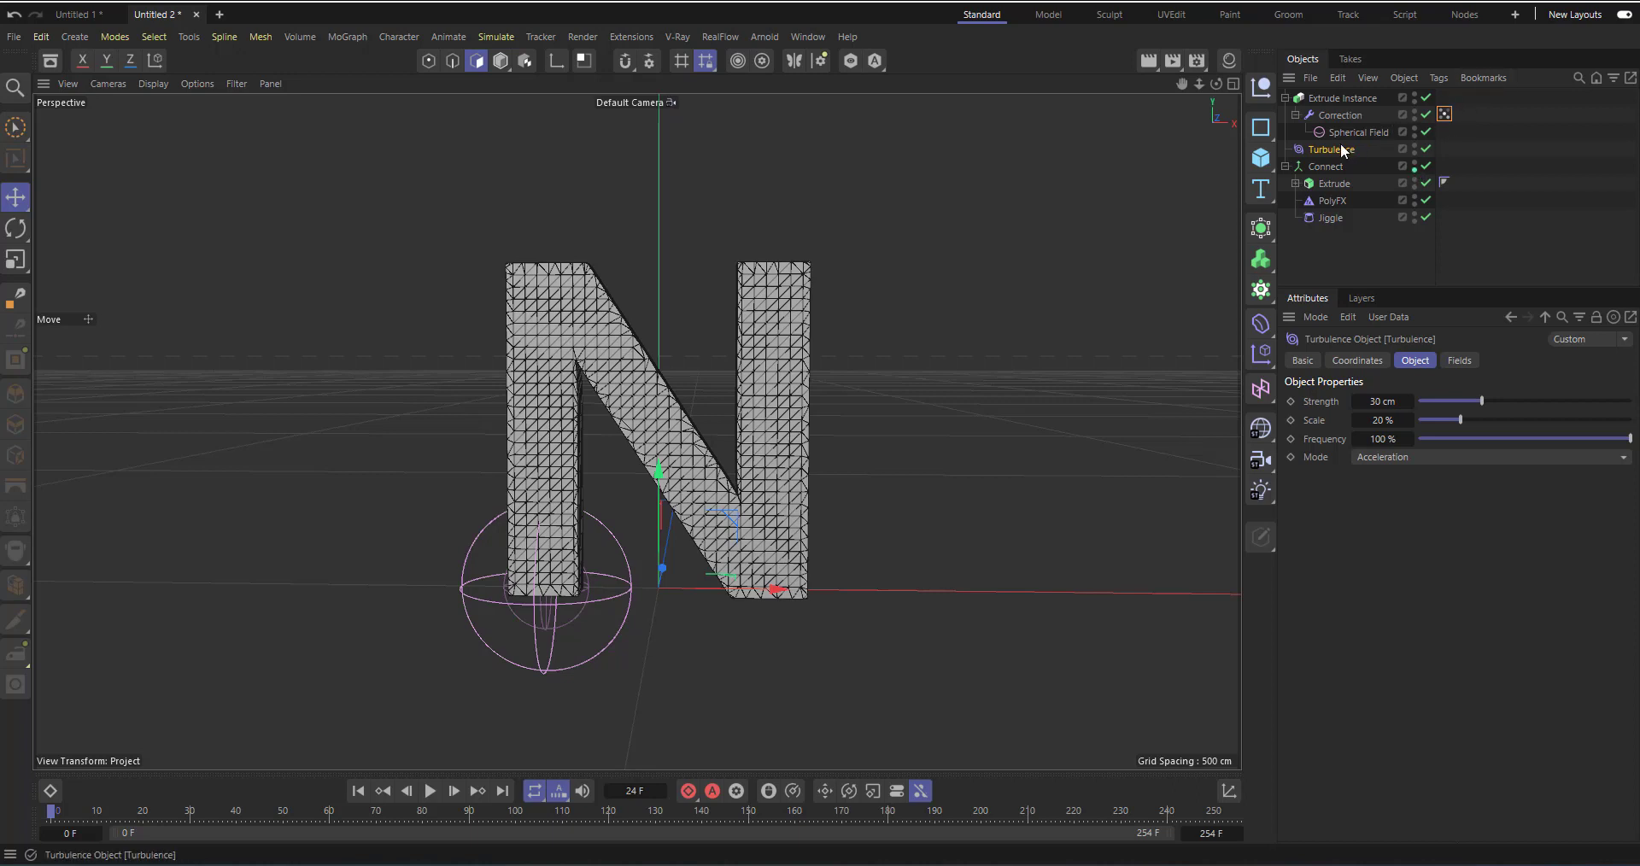
mouse_move(1334, 159)
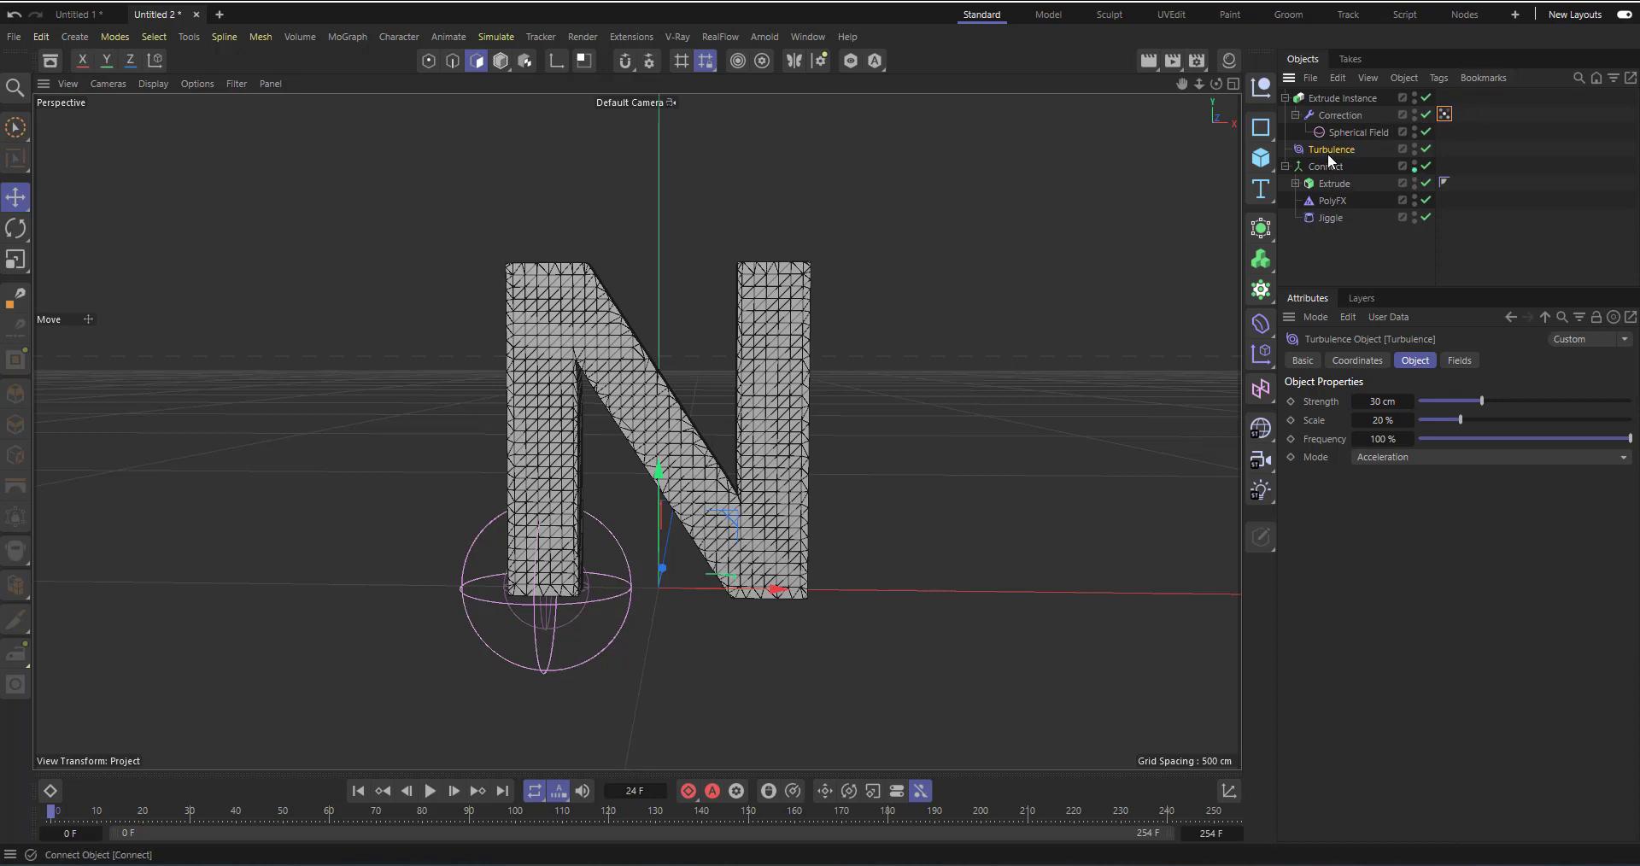
mouse_move(1457, 360)
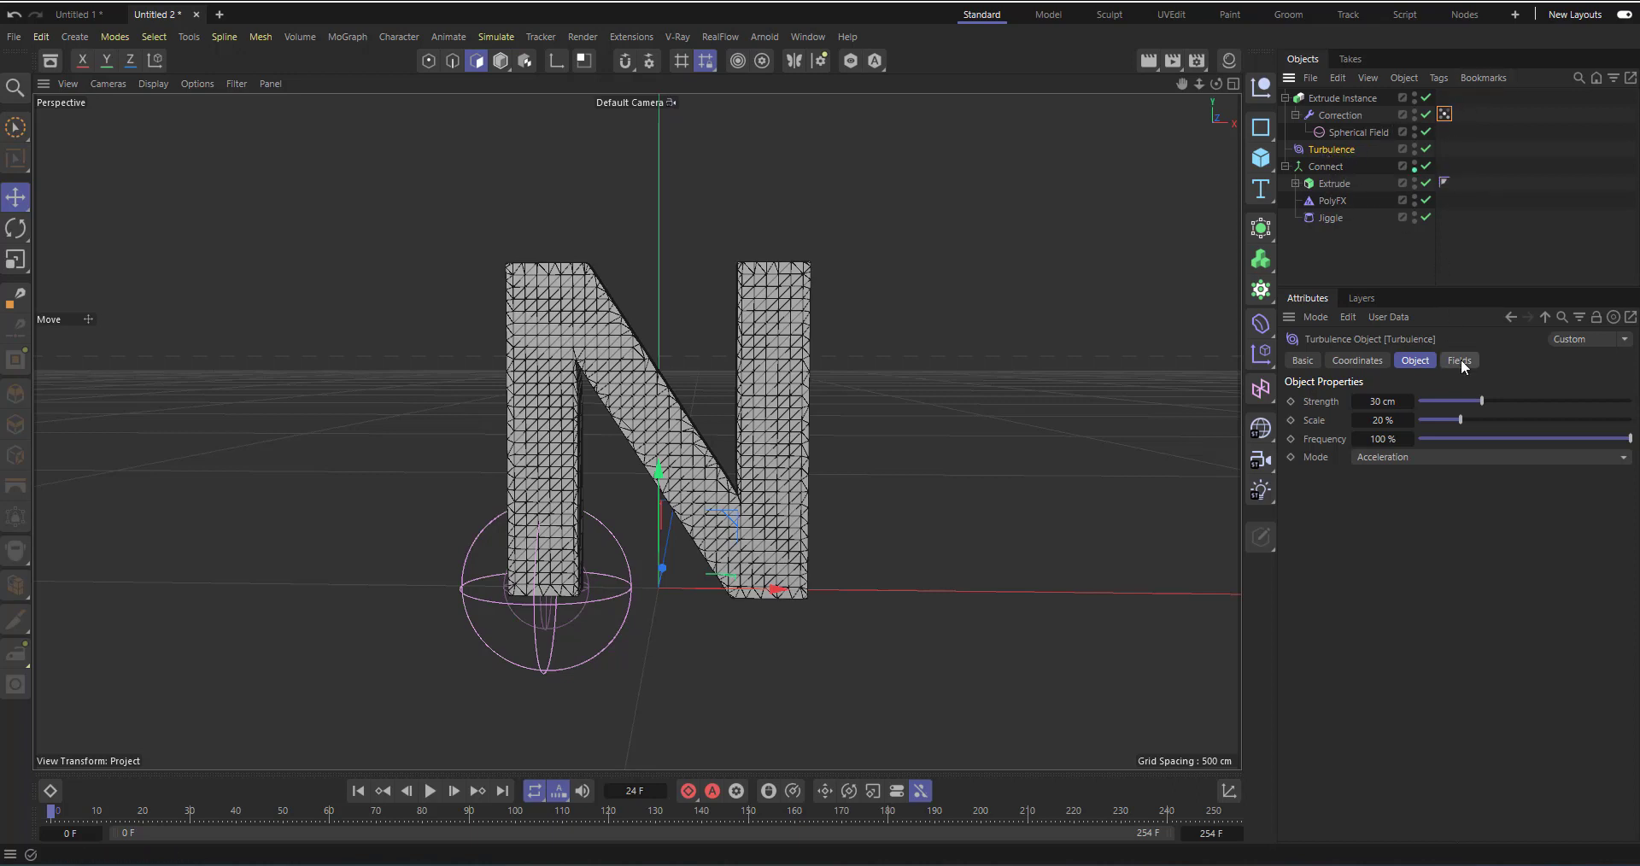
- Add the Vertex Map as a field layer on Turbulence and stop the animation preview
left_click(1457, 361)
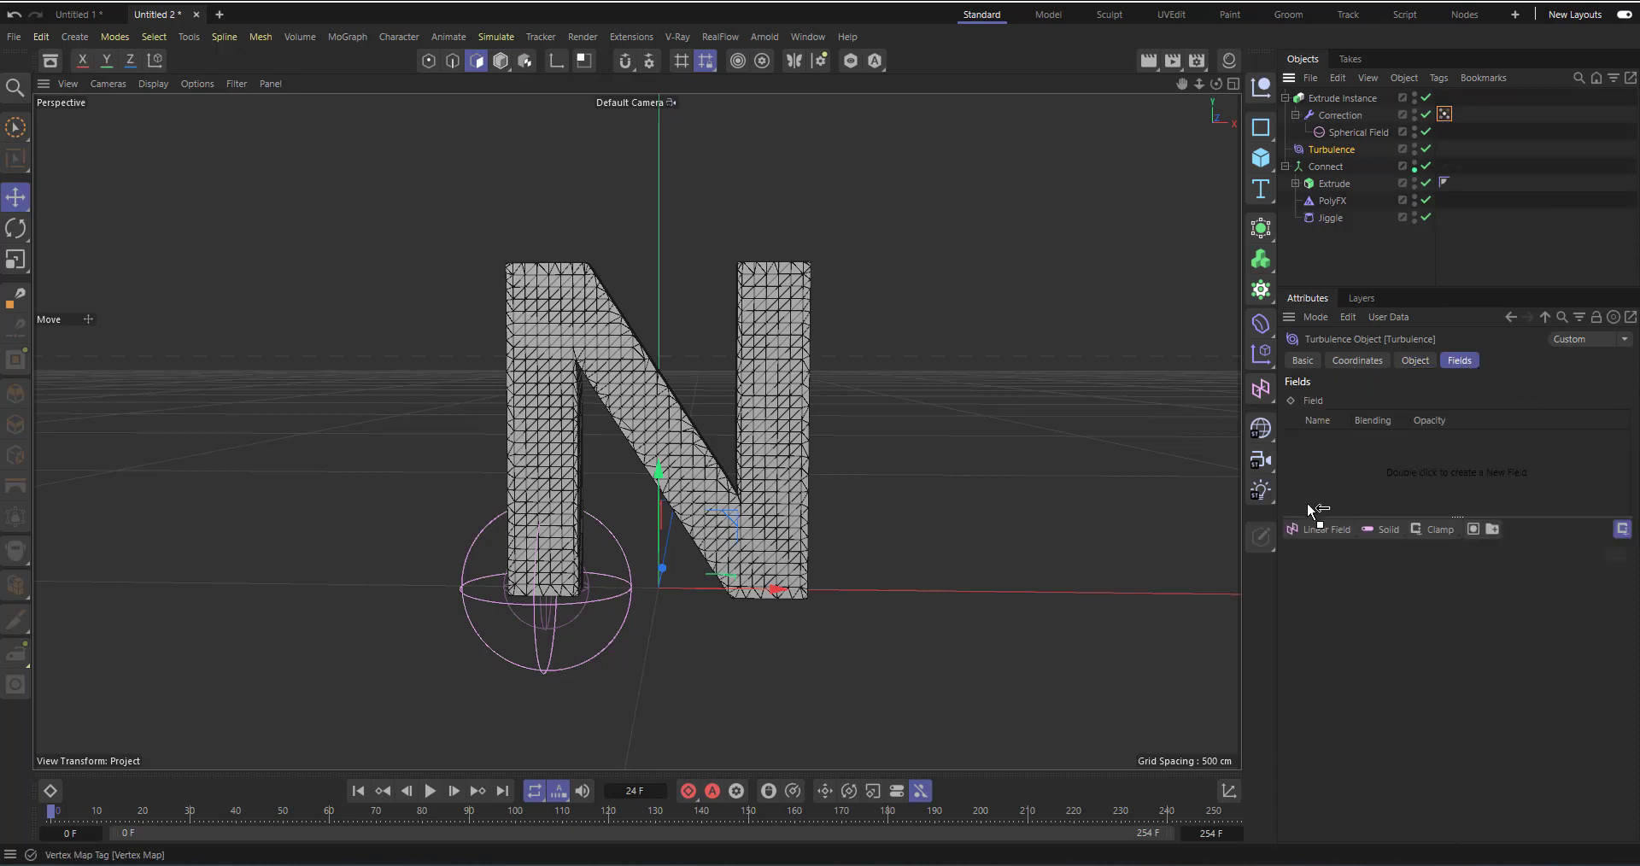
double_click(1454, 471)
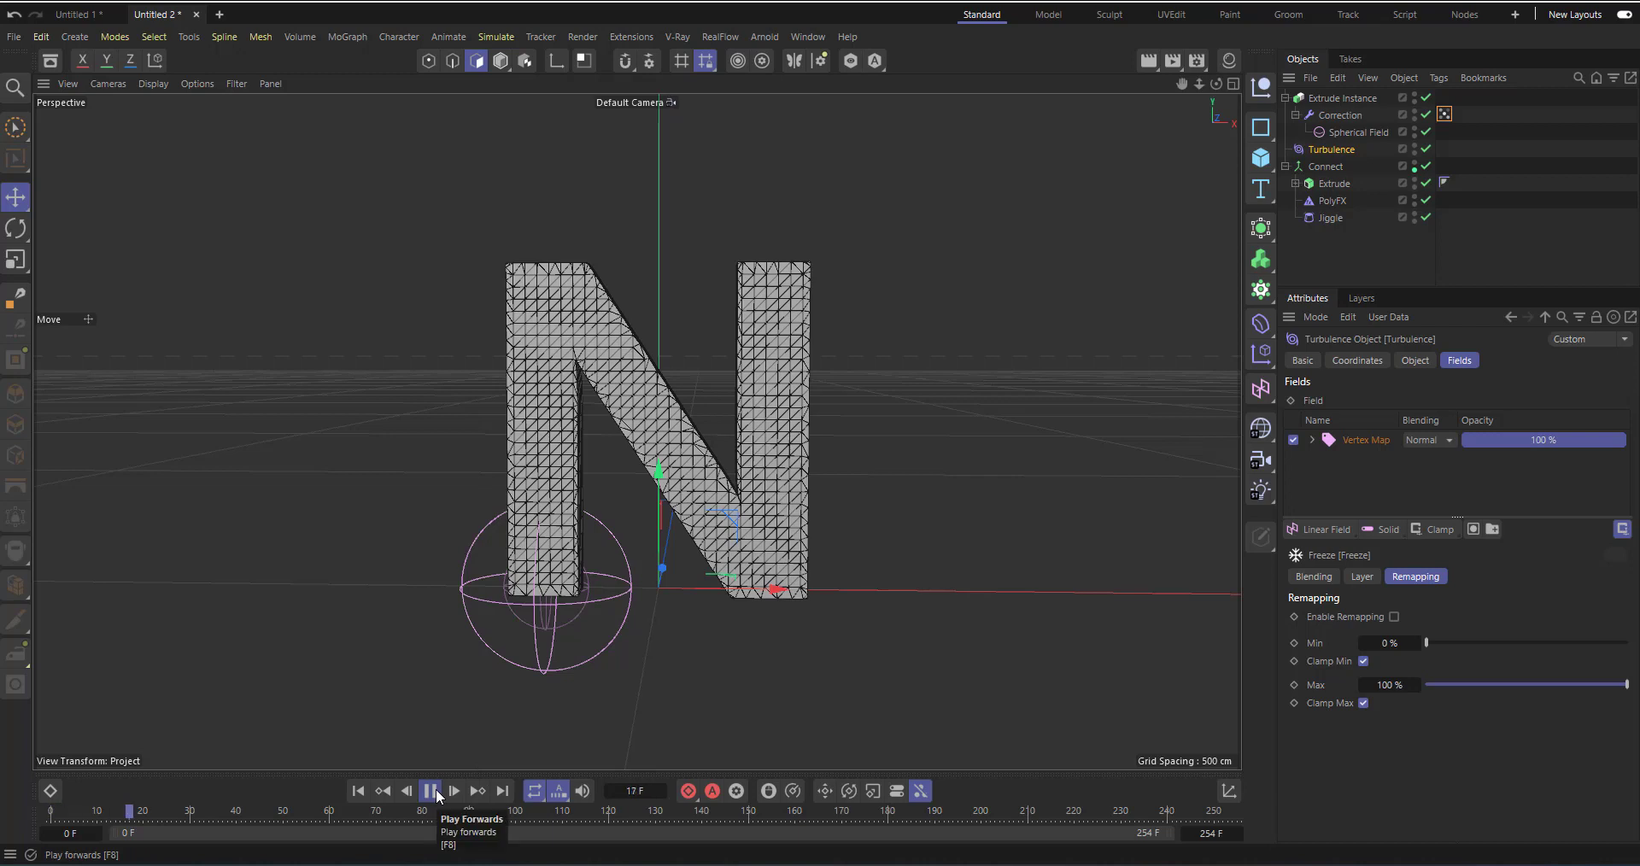
left_click(431, 789)
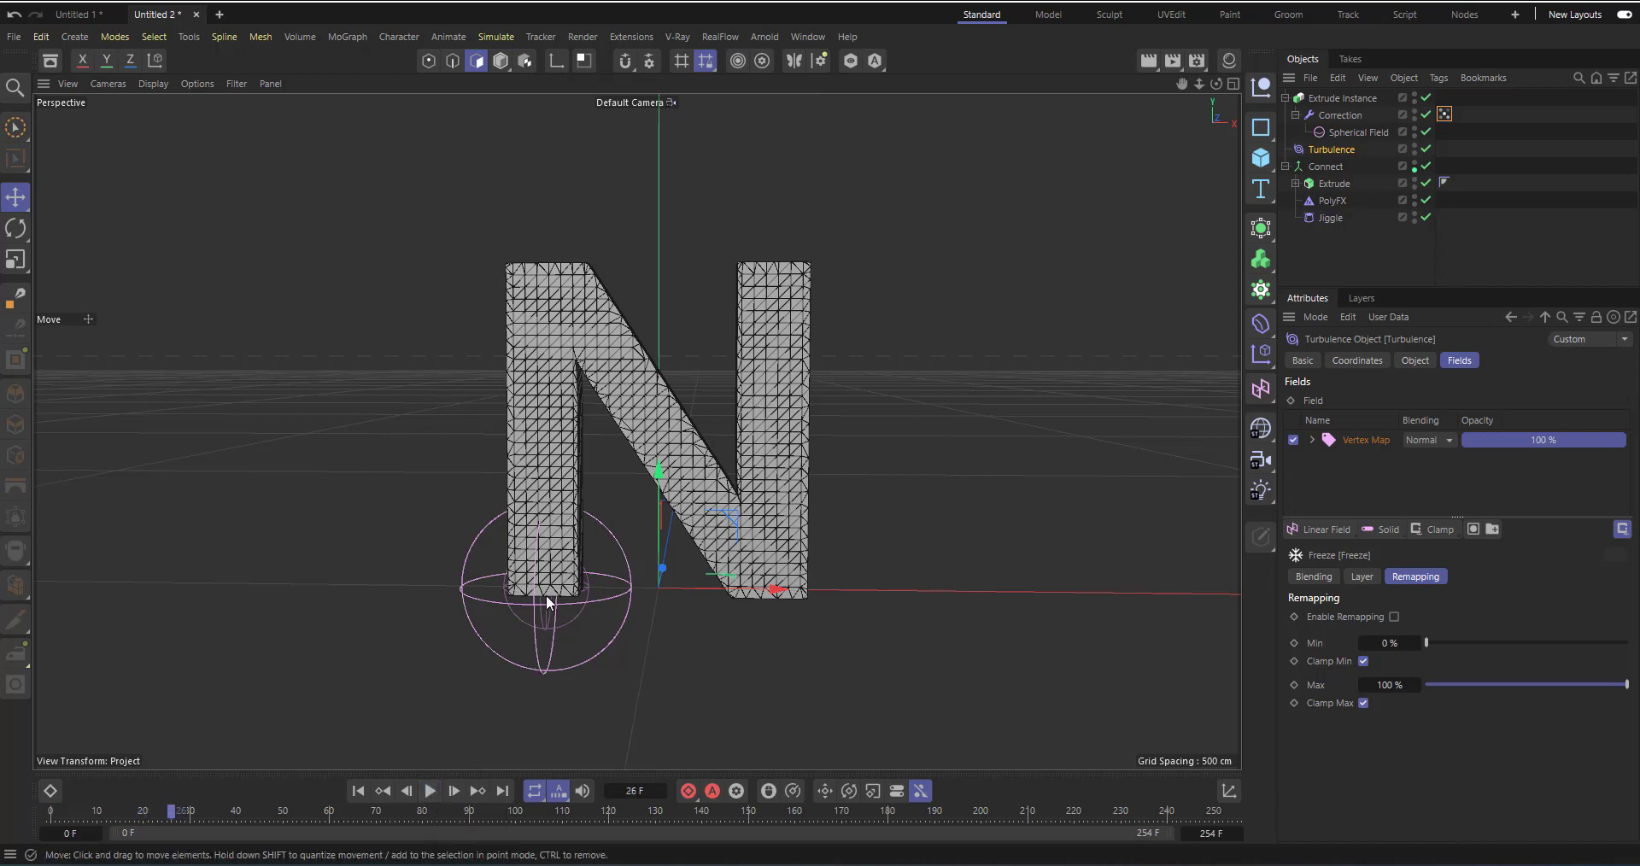
mouse_move(497, 617)
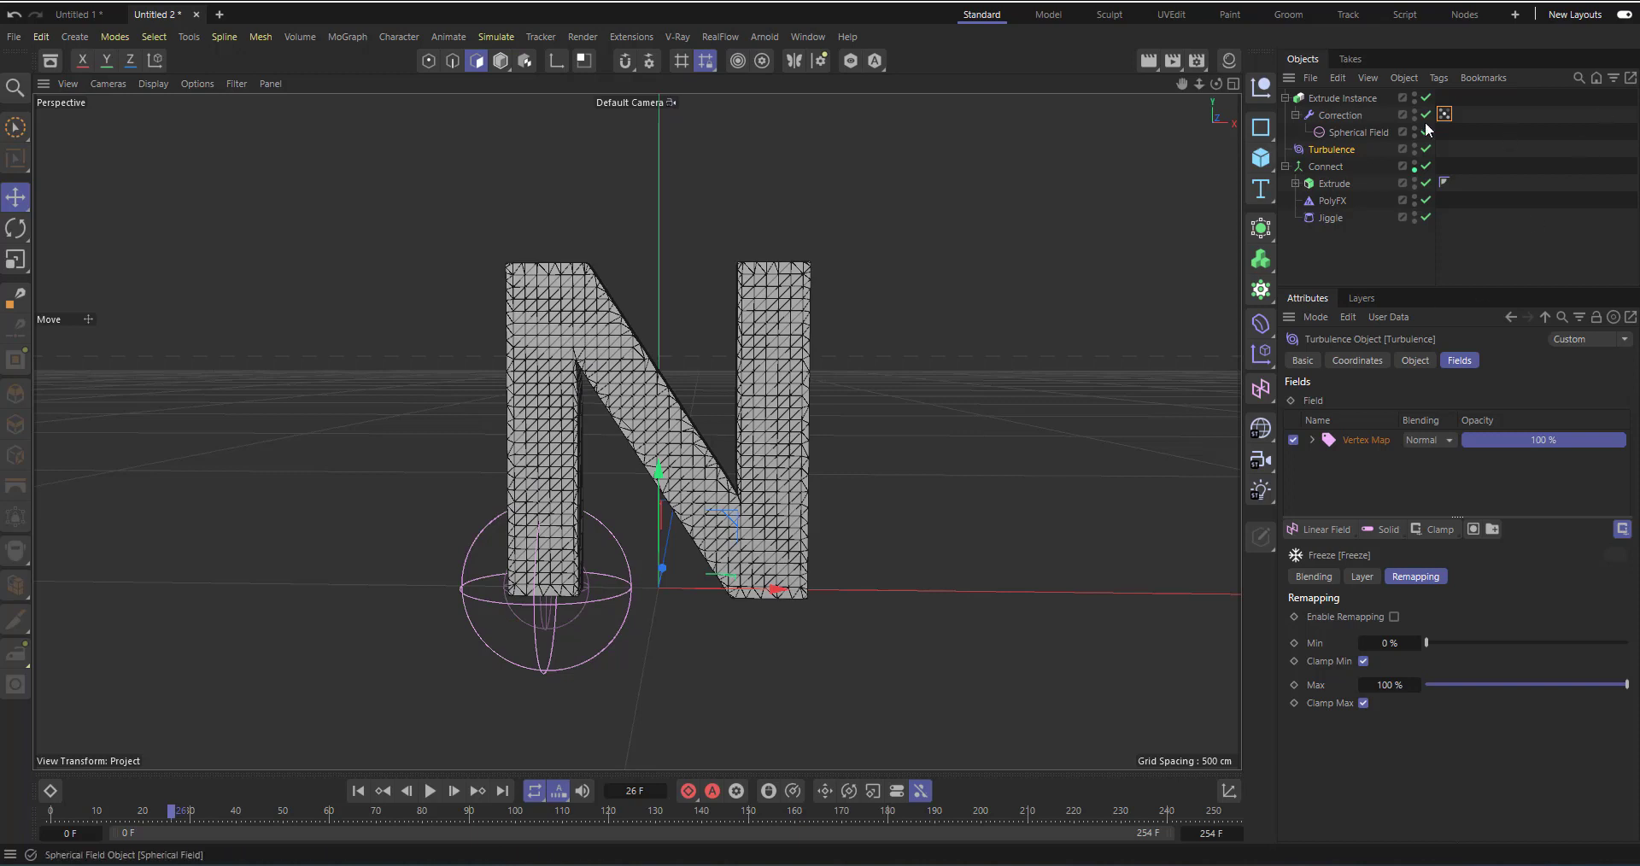
mouse_move(1350, 131)
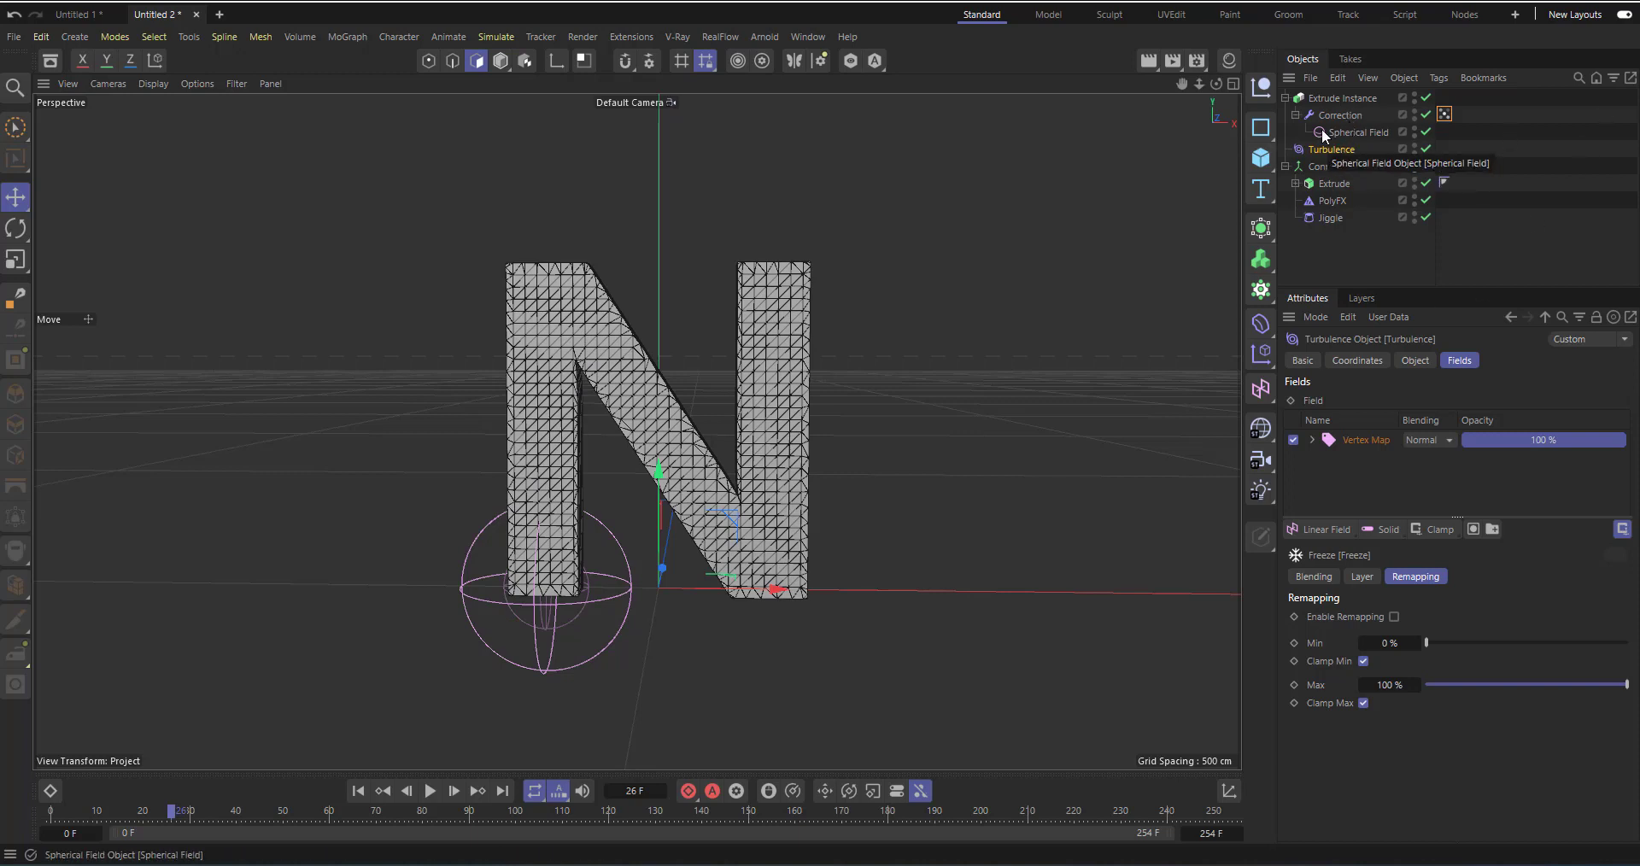
mouse_move(1288, 183)
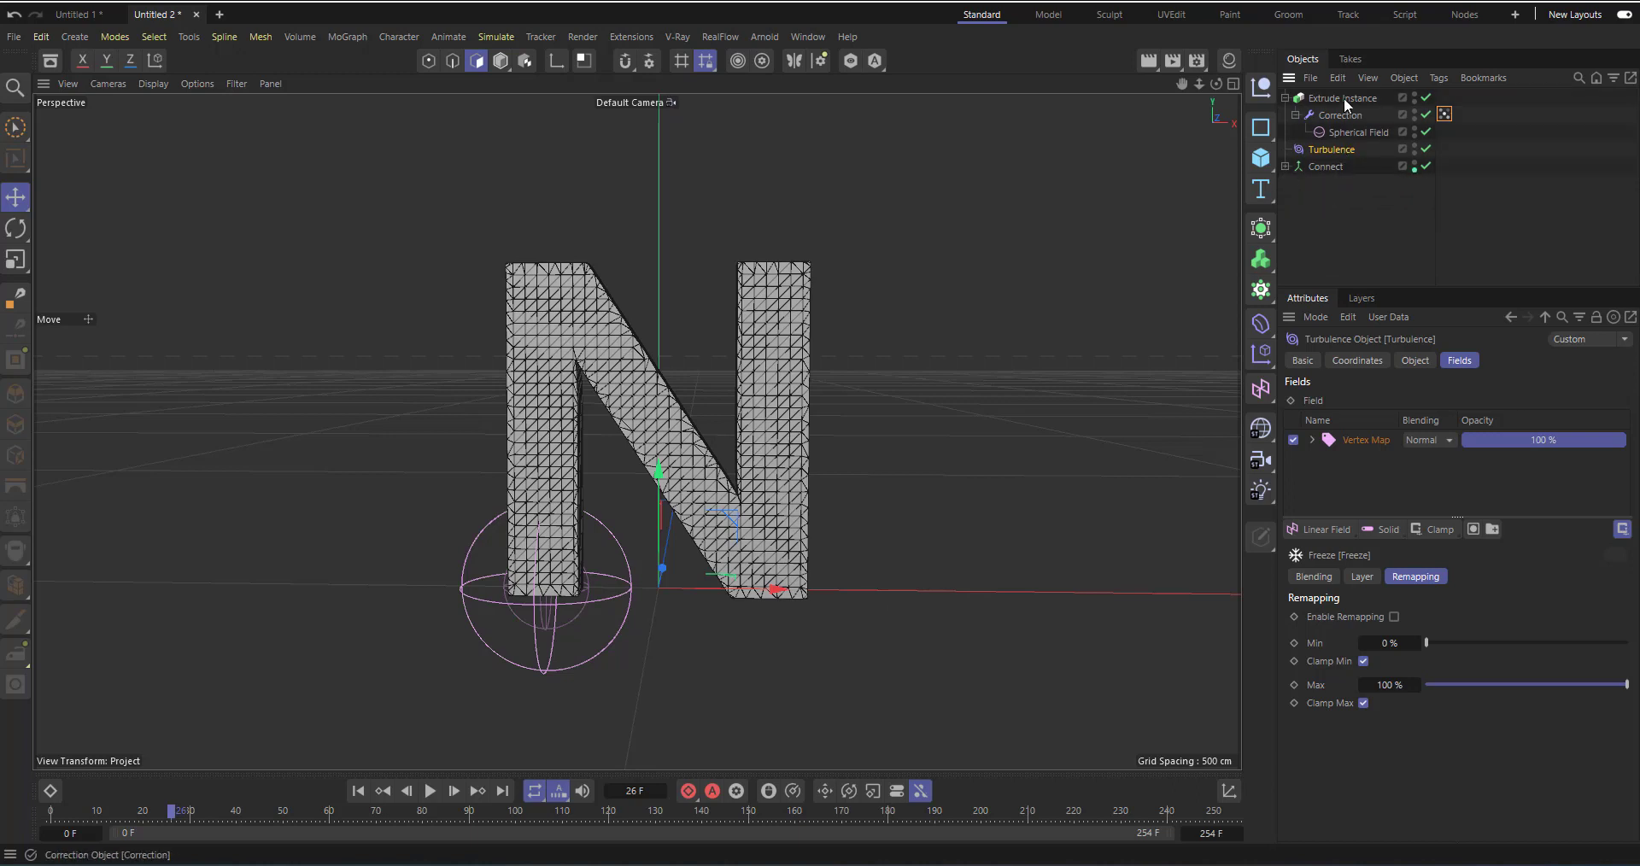
- Delete the unneeded objects above Connect, unfold Connect and select it
left_click(1338, 98)
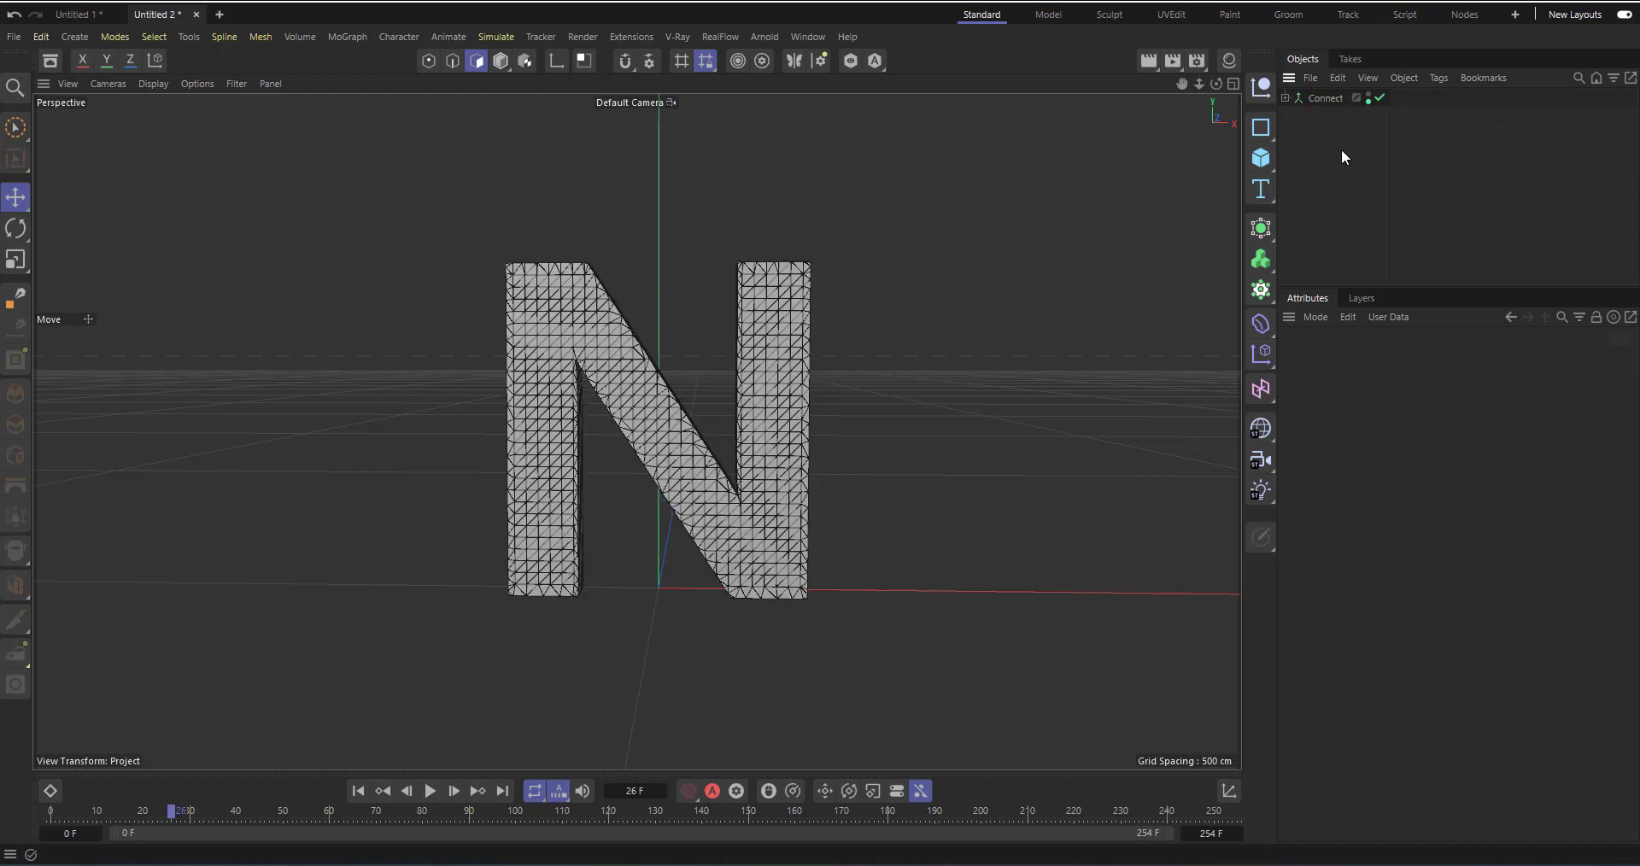
left_click(1295, 97)
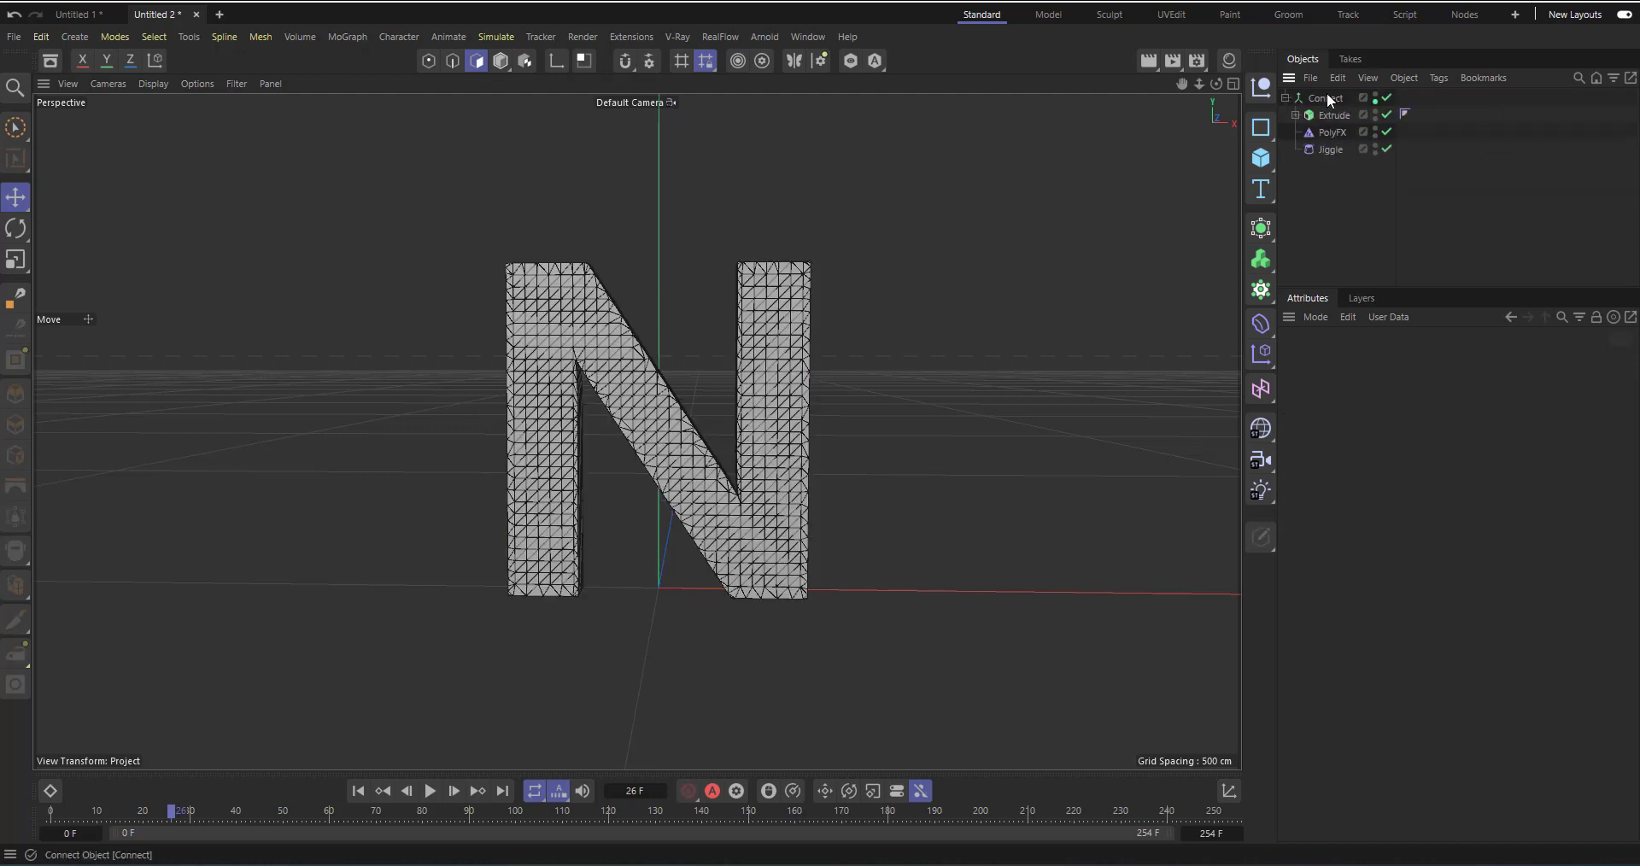
left_click(1325, 97)
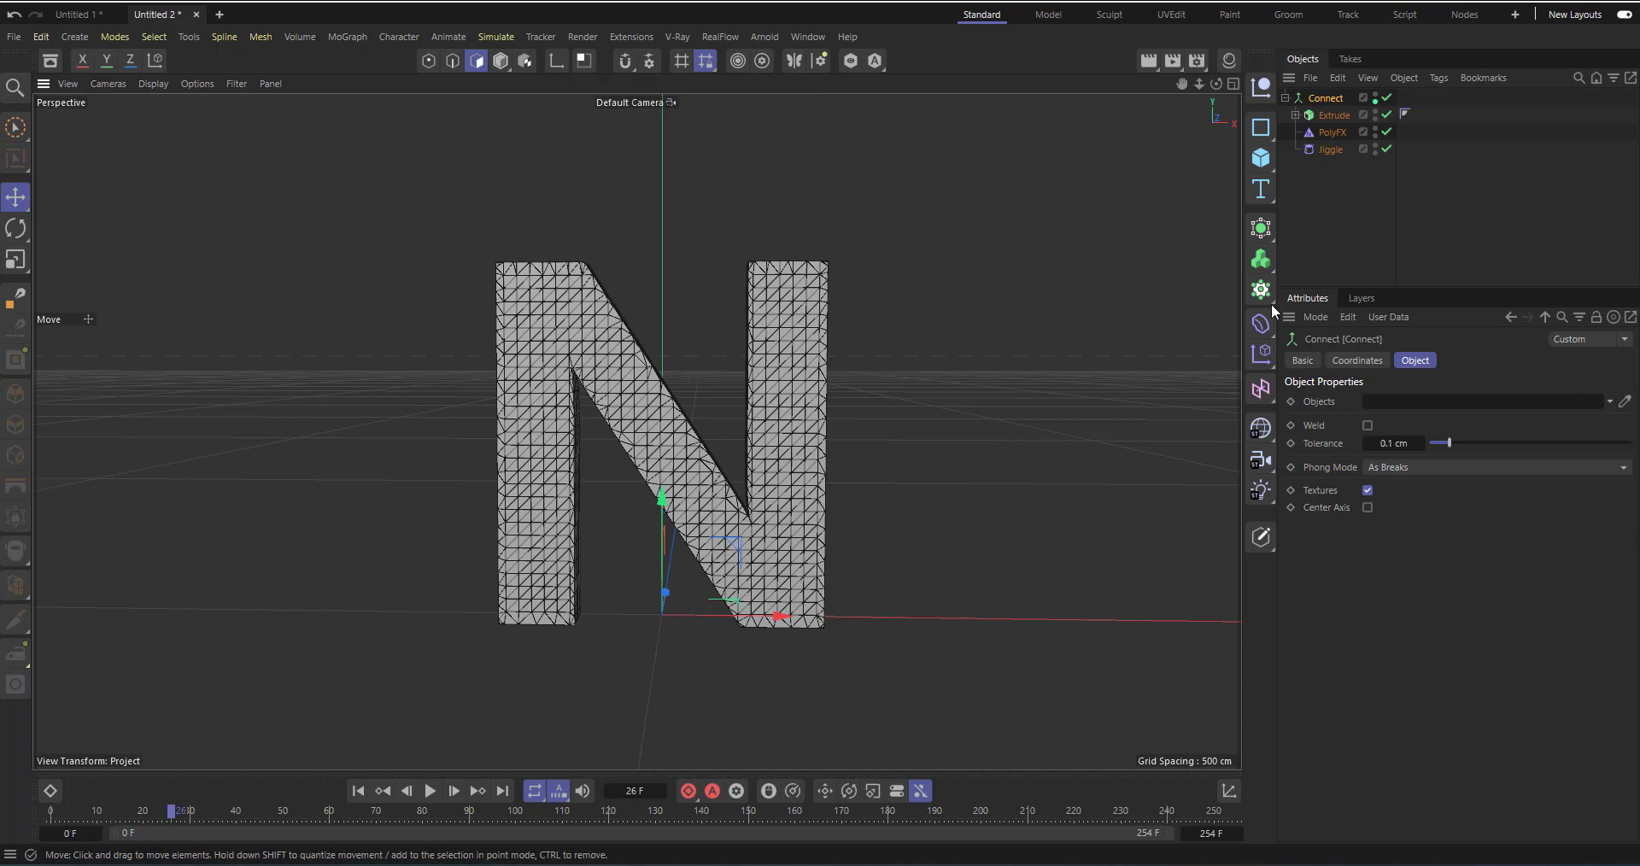
- Add a Turbulence force to Jiggle's Forces with Strength 29.4 cm and Scale 15.8%
left_click(495, 36)
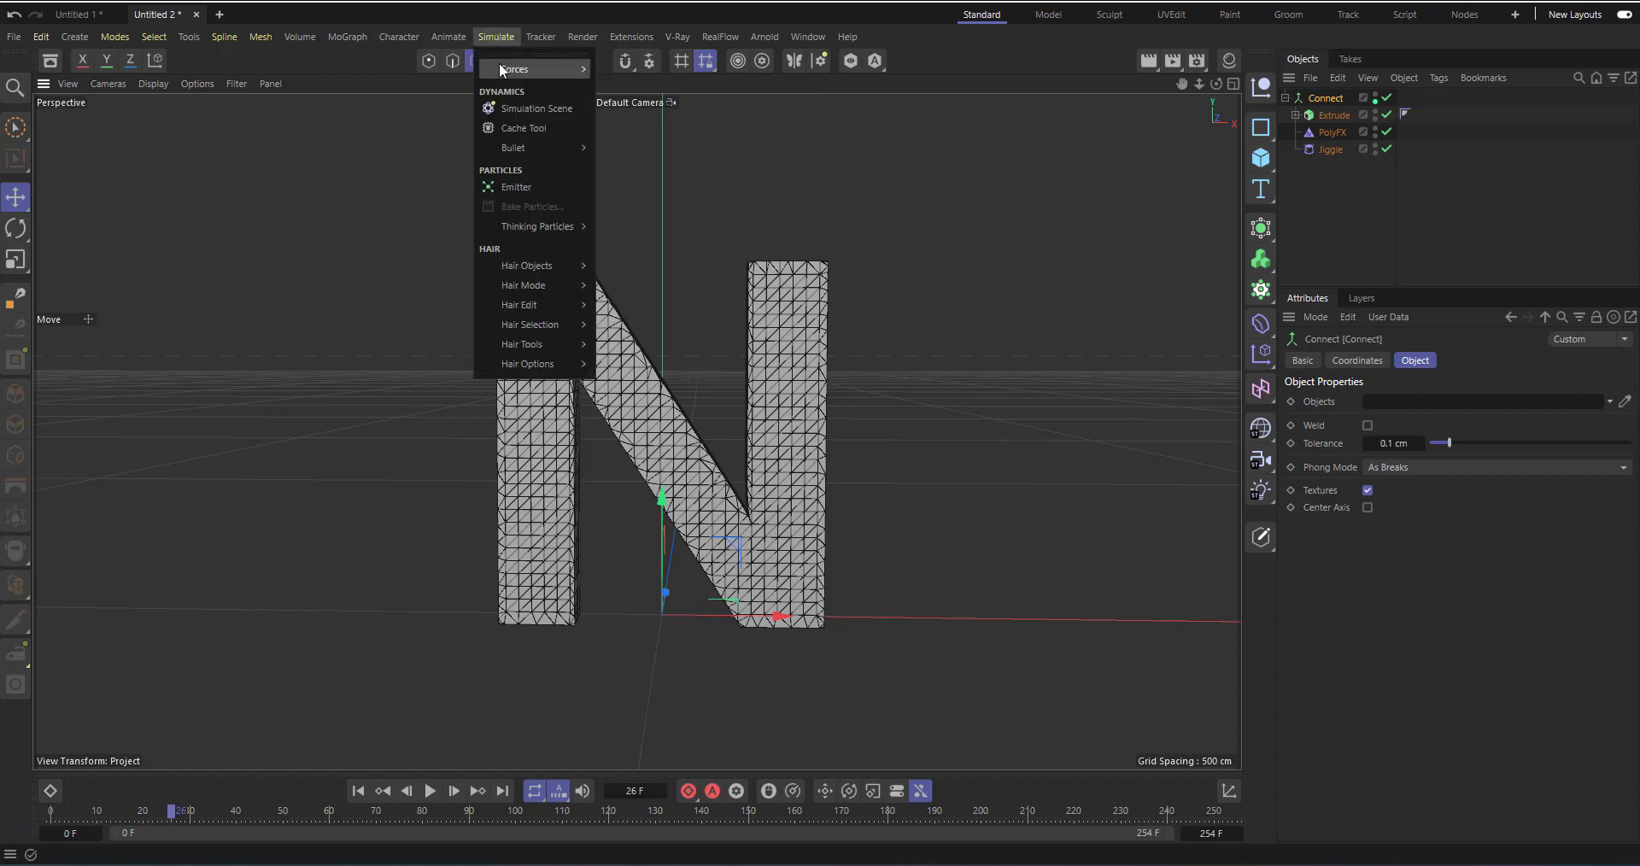
left_click(514, 68)
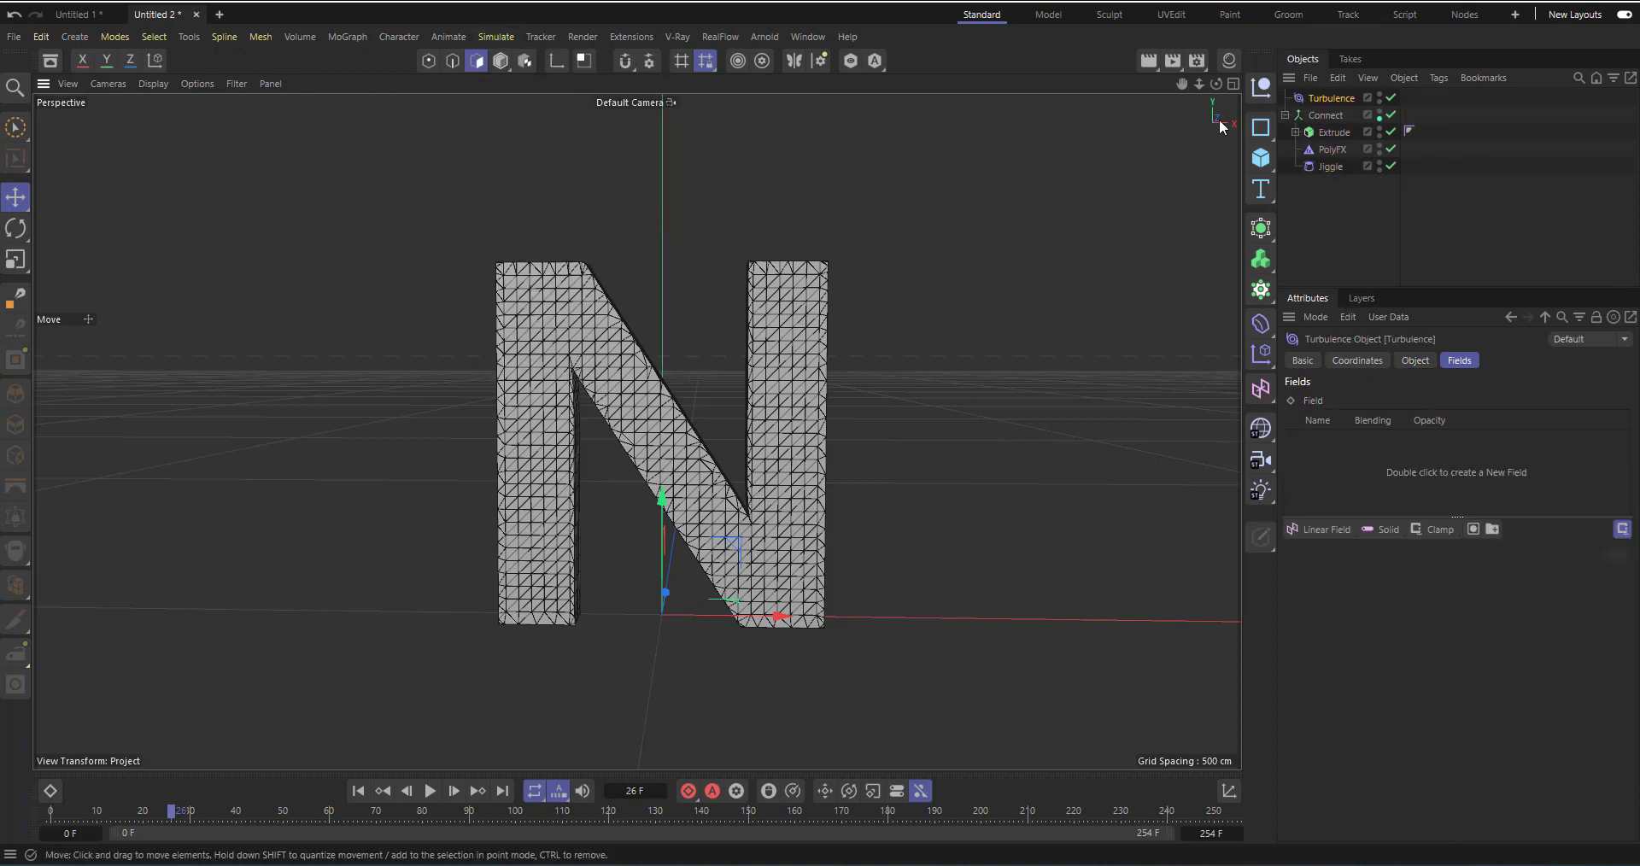
left_click(1330, 166)
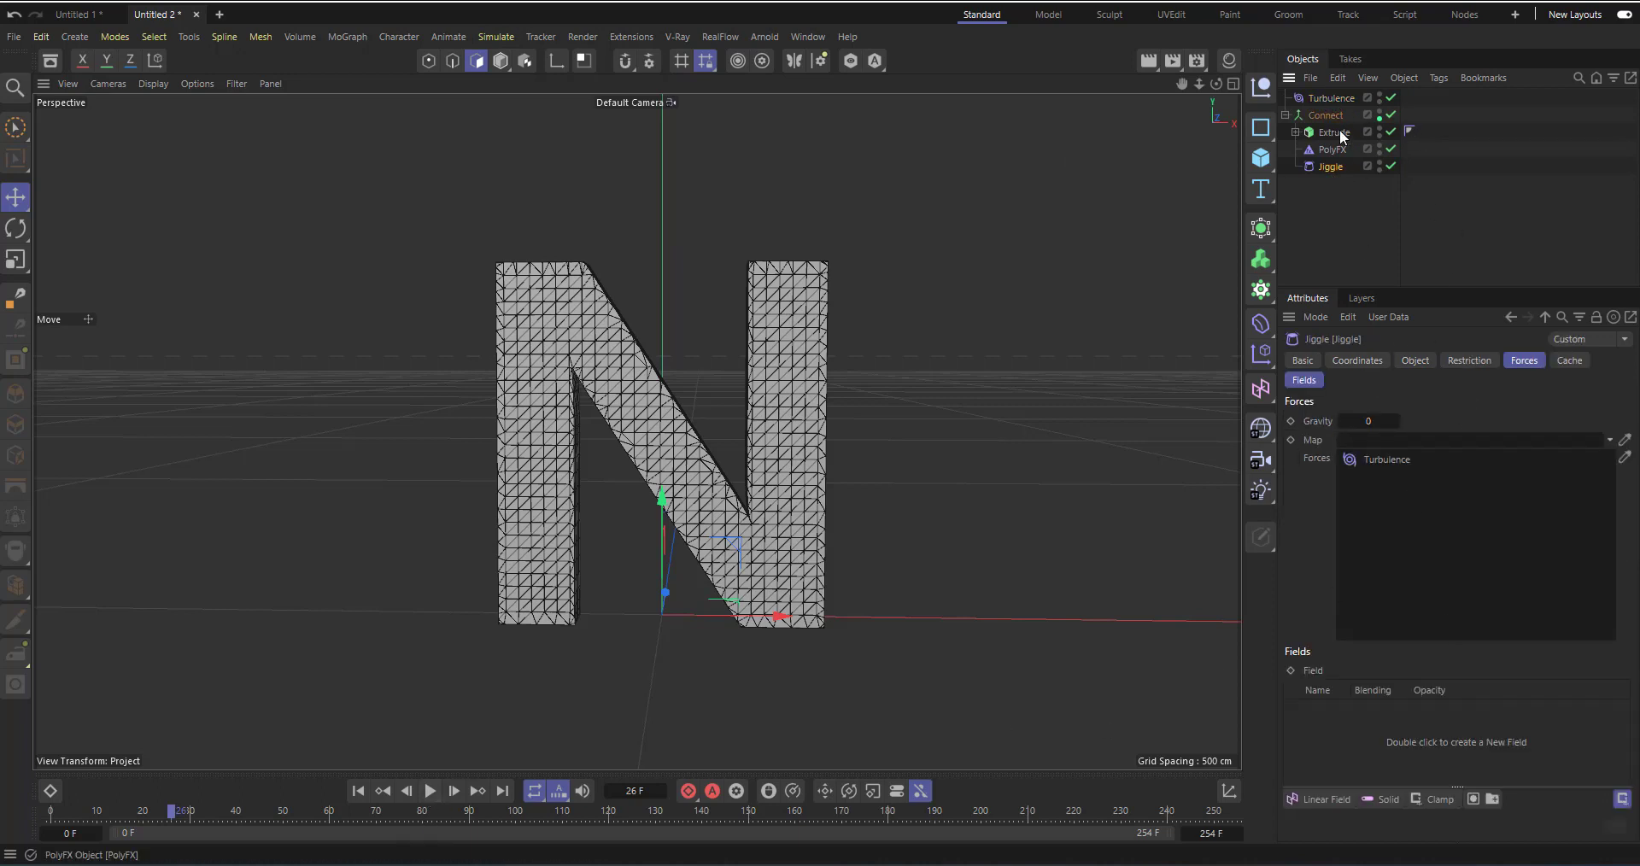
left_click(1333, 98)
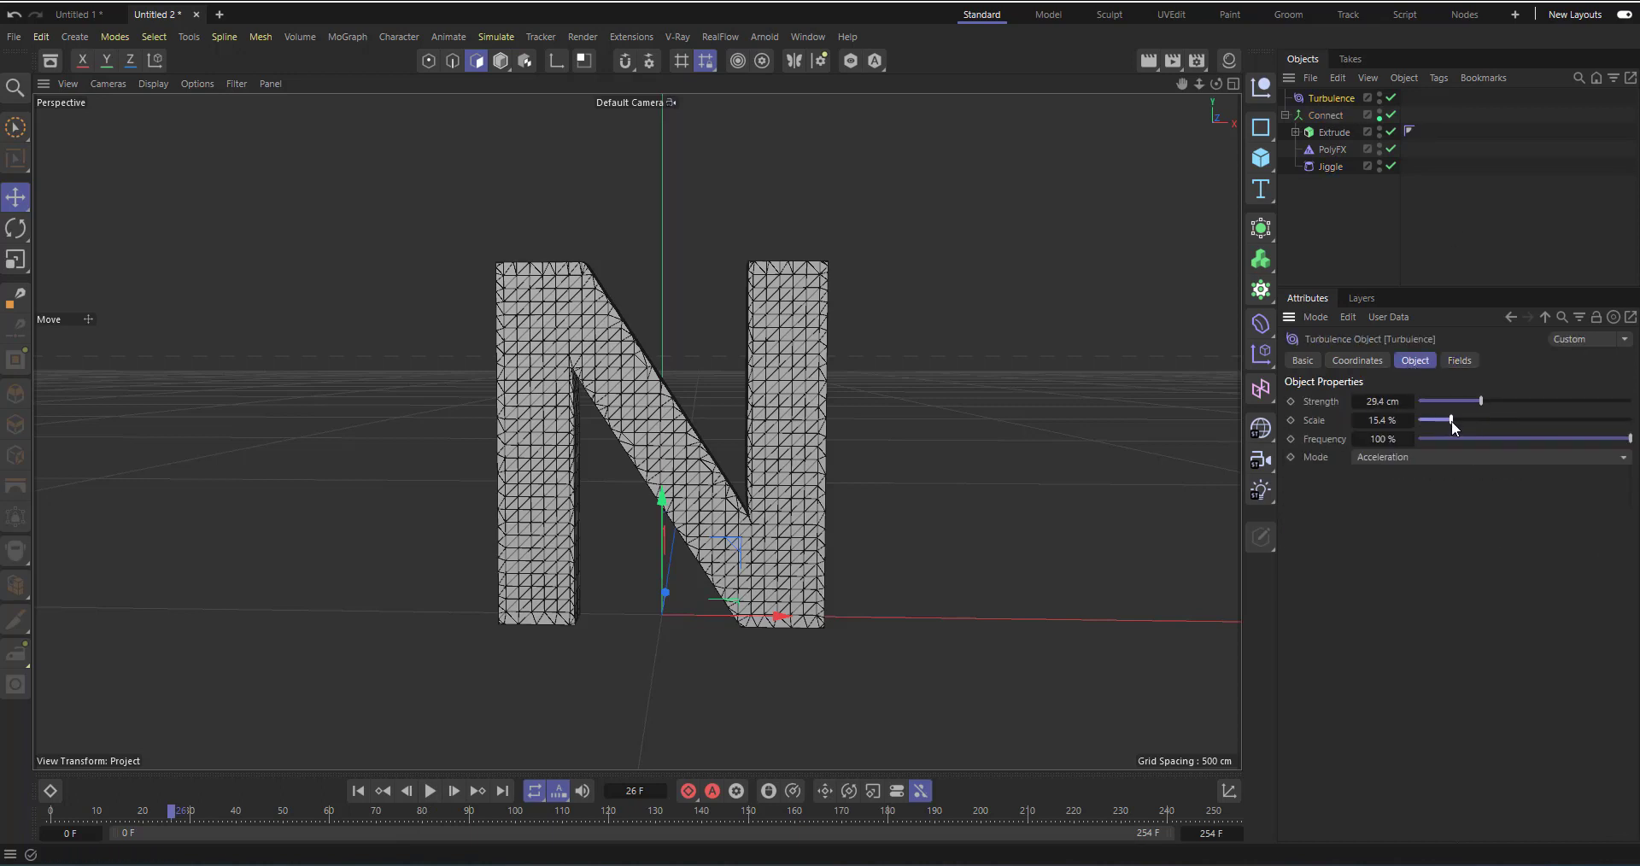
left_click(431, 791)
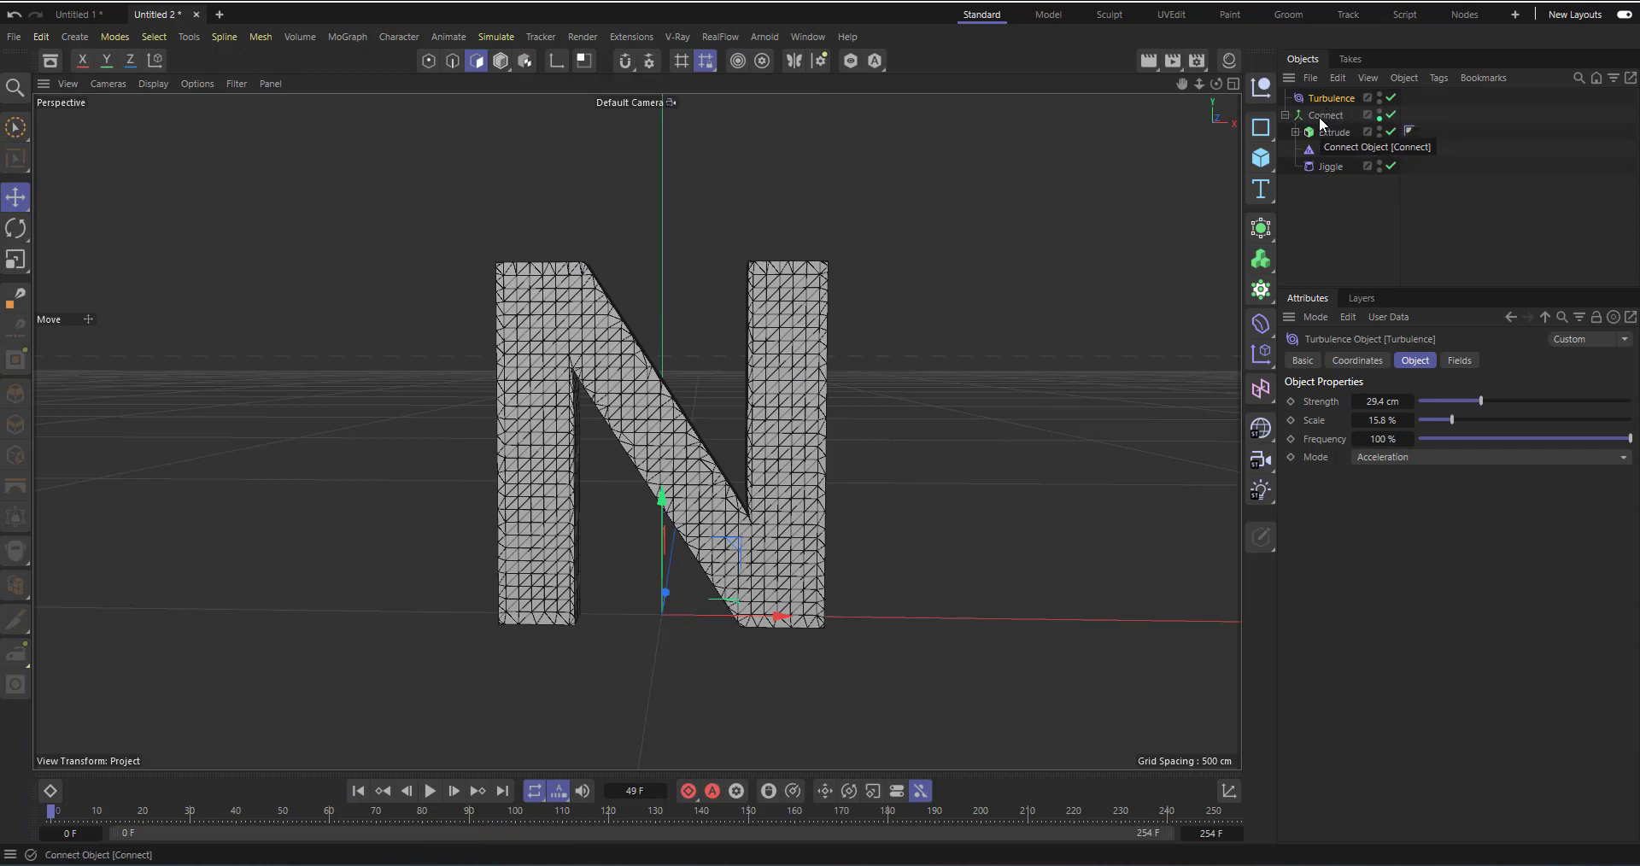
- Add a Vertex Map tag to Connect via Other Tags in its context menu
right_click(1330, 97)
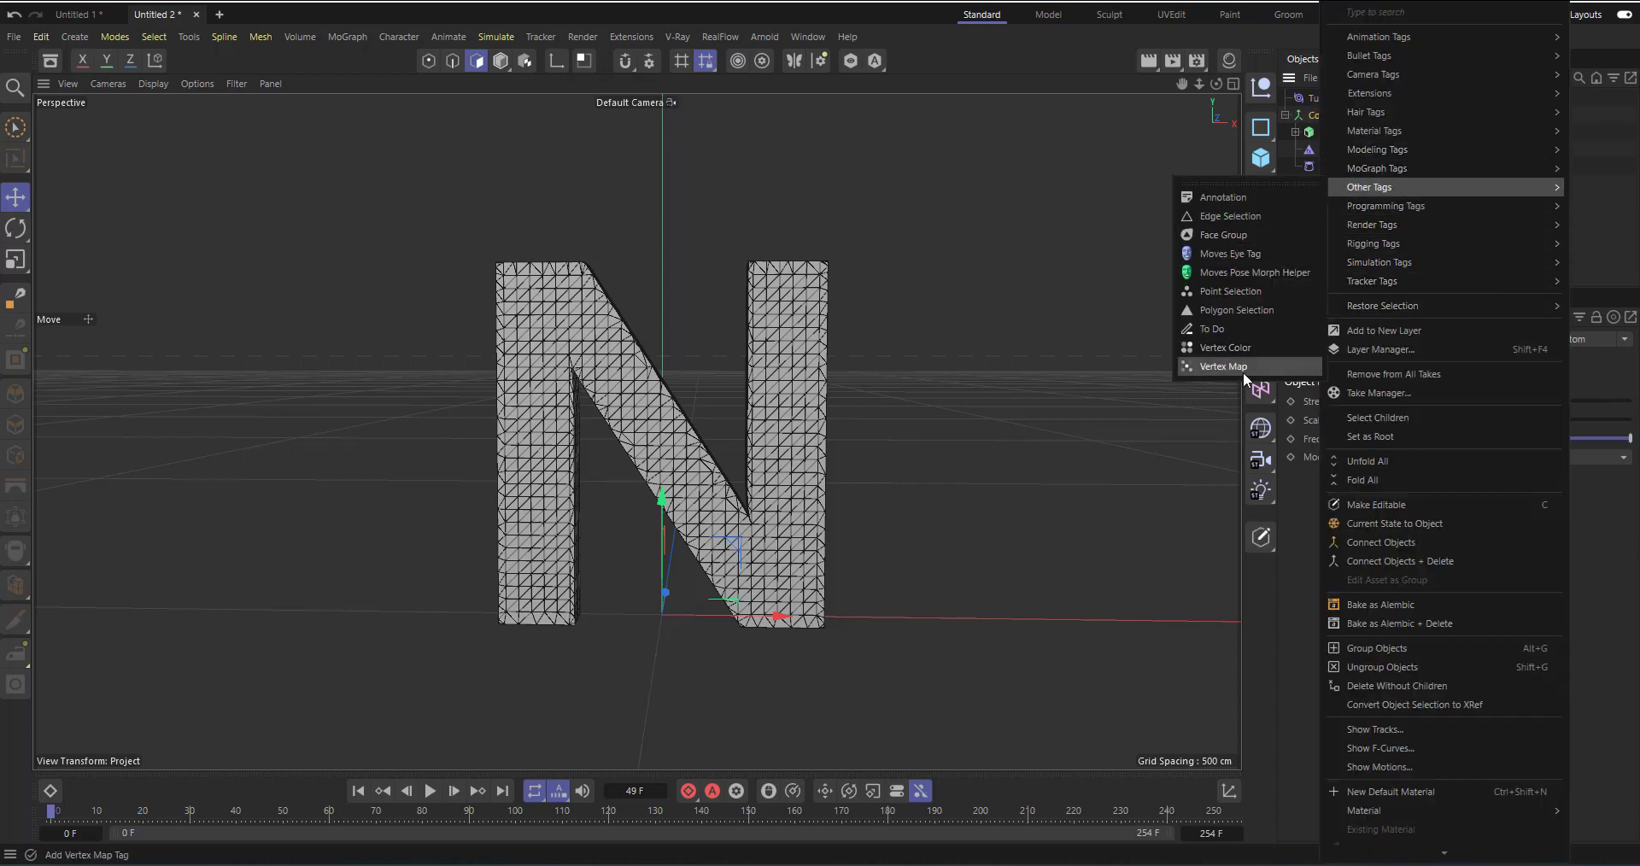
left_click(1224, 365)
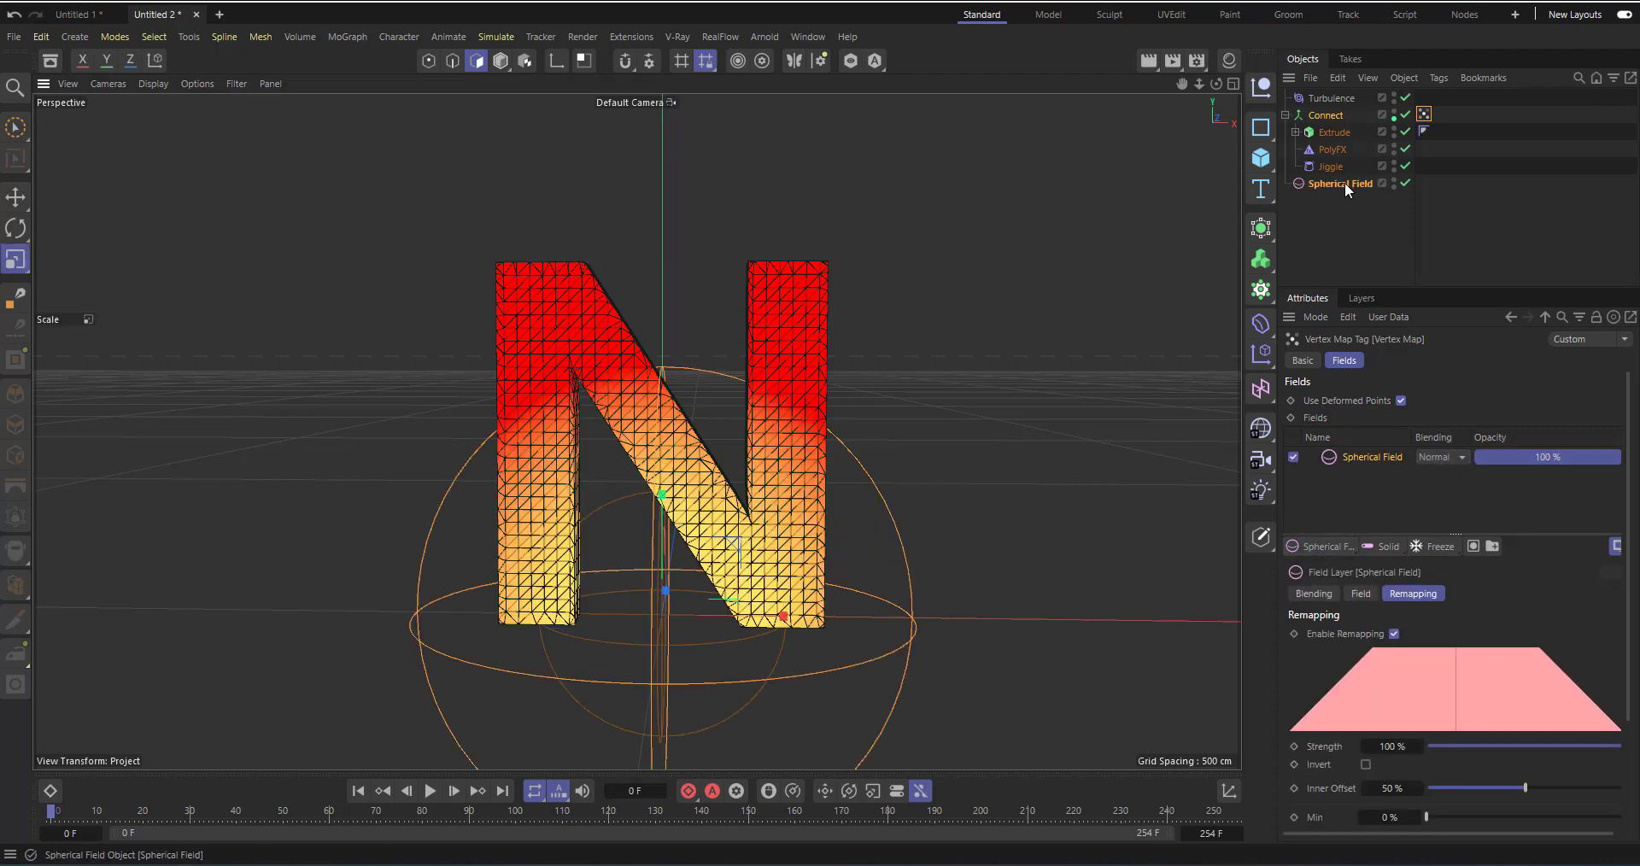
- Shrink the Spherical Field to the foot of the N's left leg and return to the Vertex Map tag
left_click(1338, 183)
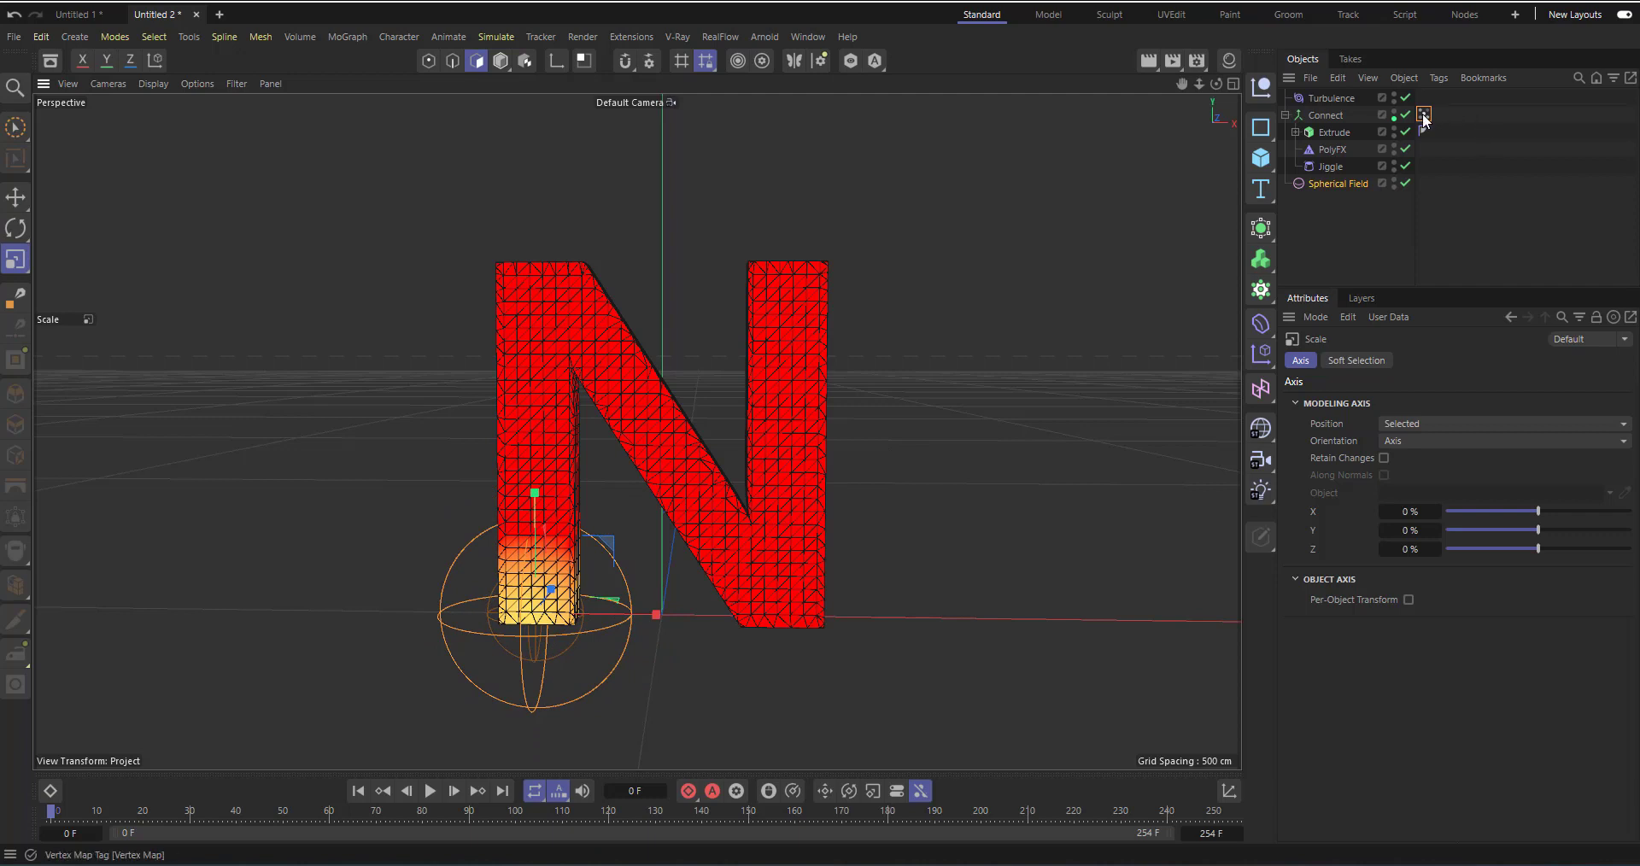
left_click(1423, 115)
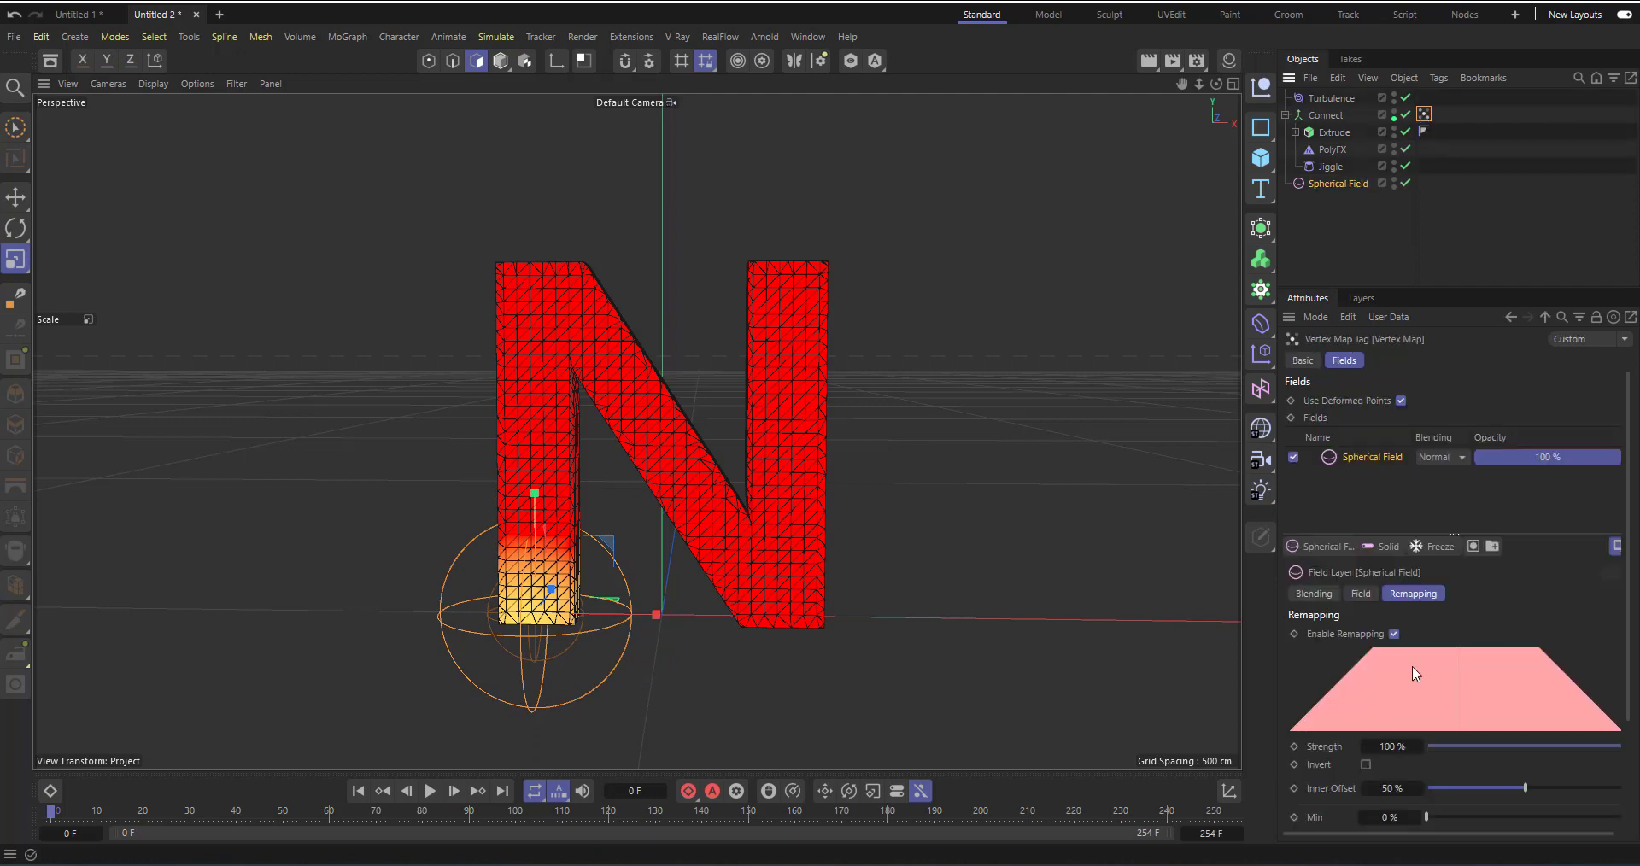
- Add a Freeze layer to the vertex map with its blending set to Max
left_click(1443, 547)
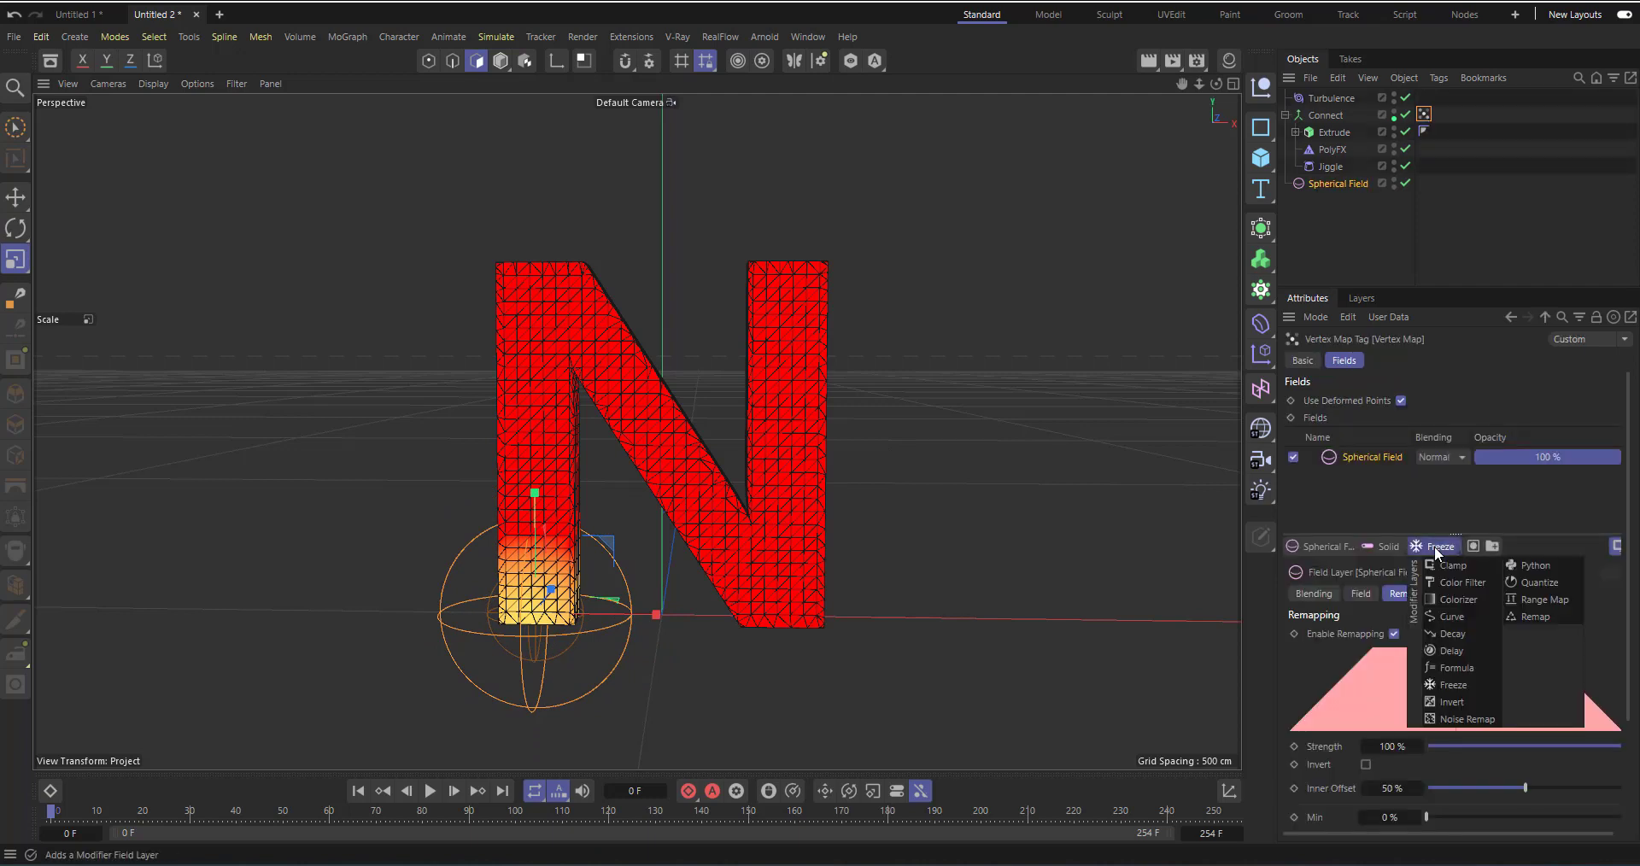
left_click(1453, 683)
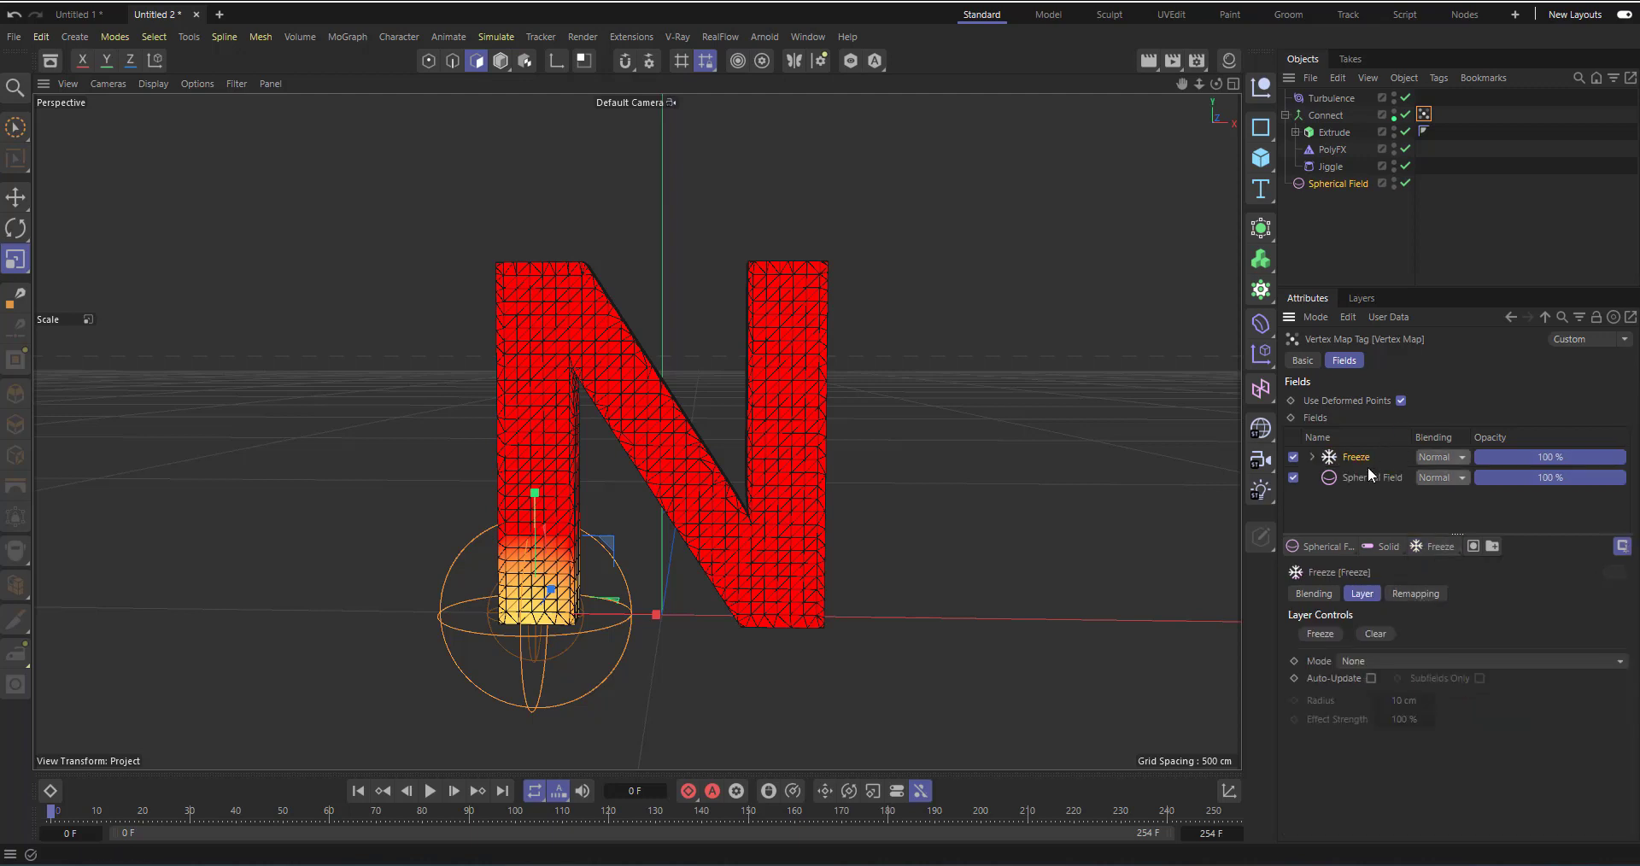
mouse_move(1449, 459)
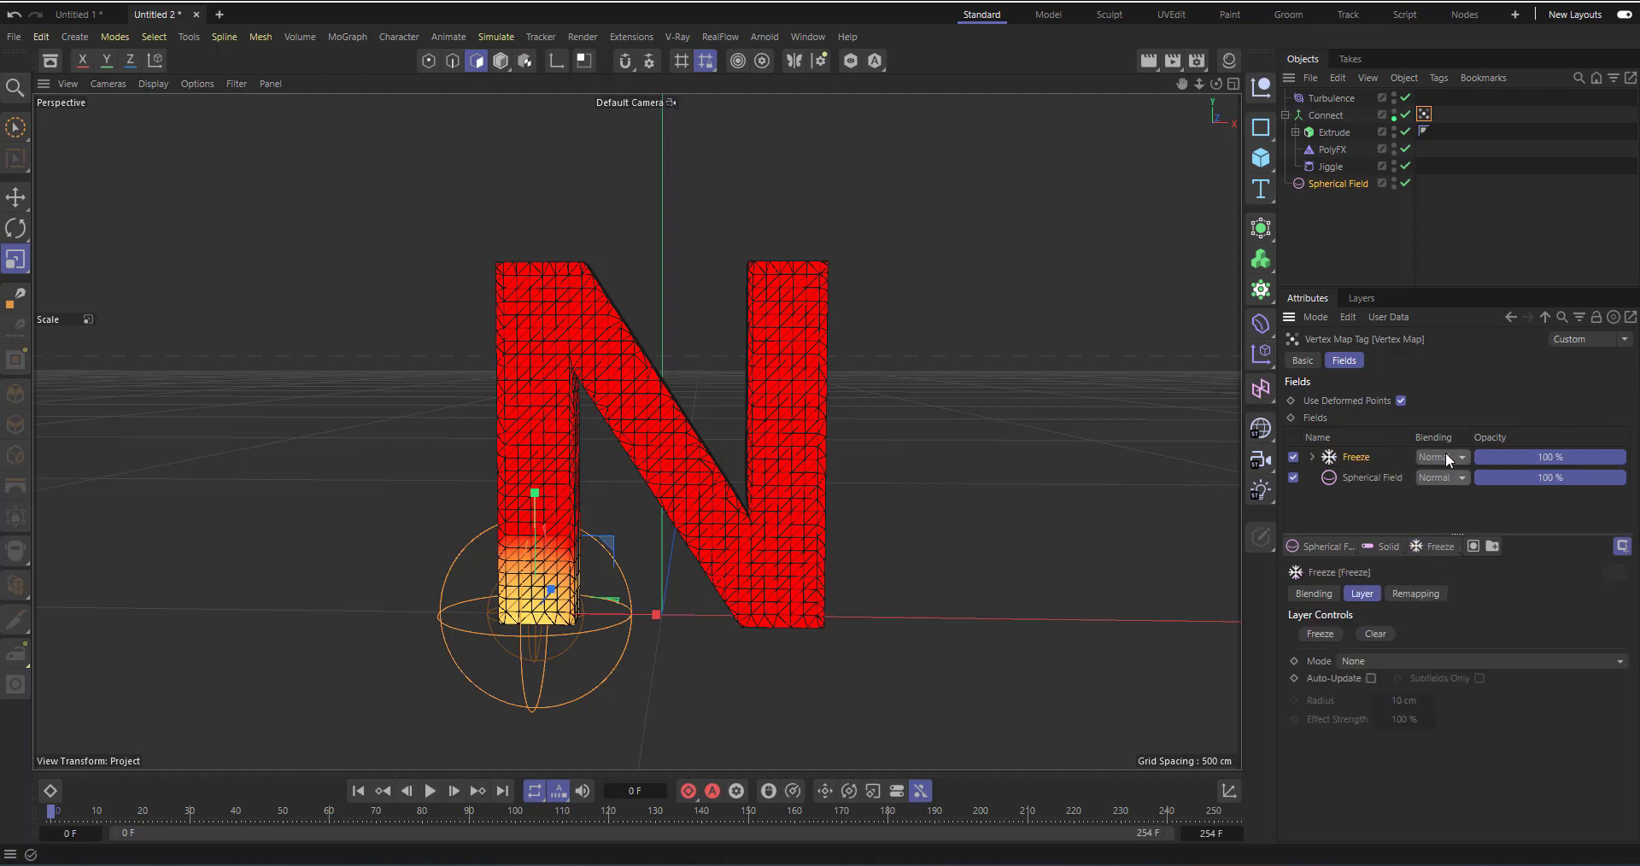
left_click(1440, 458)
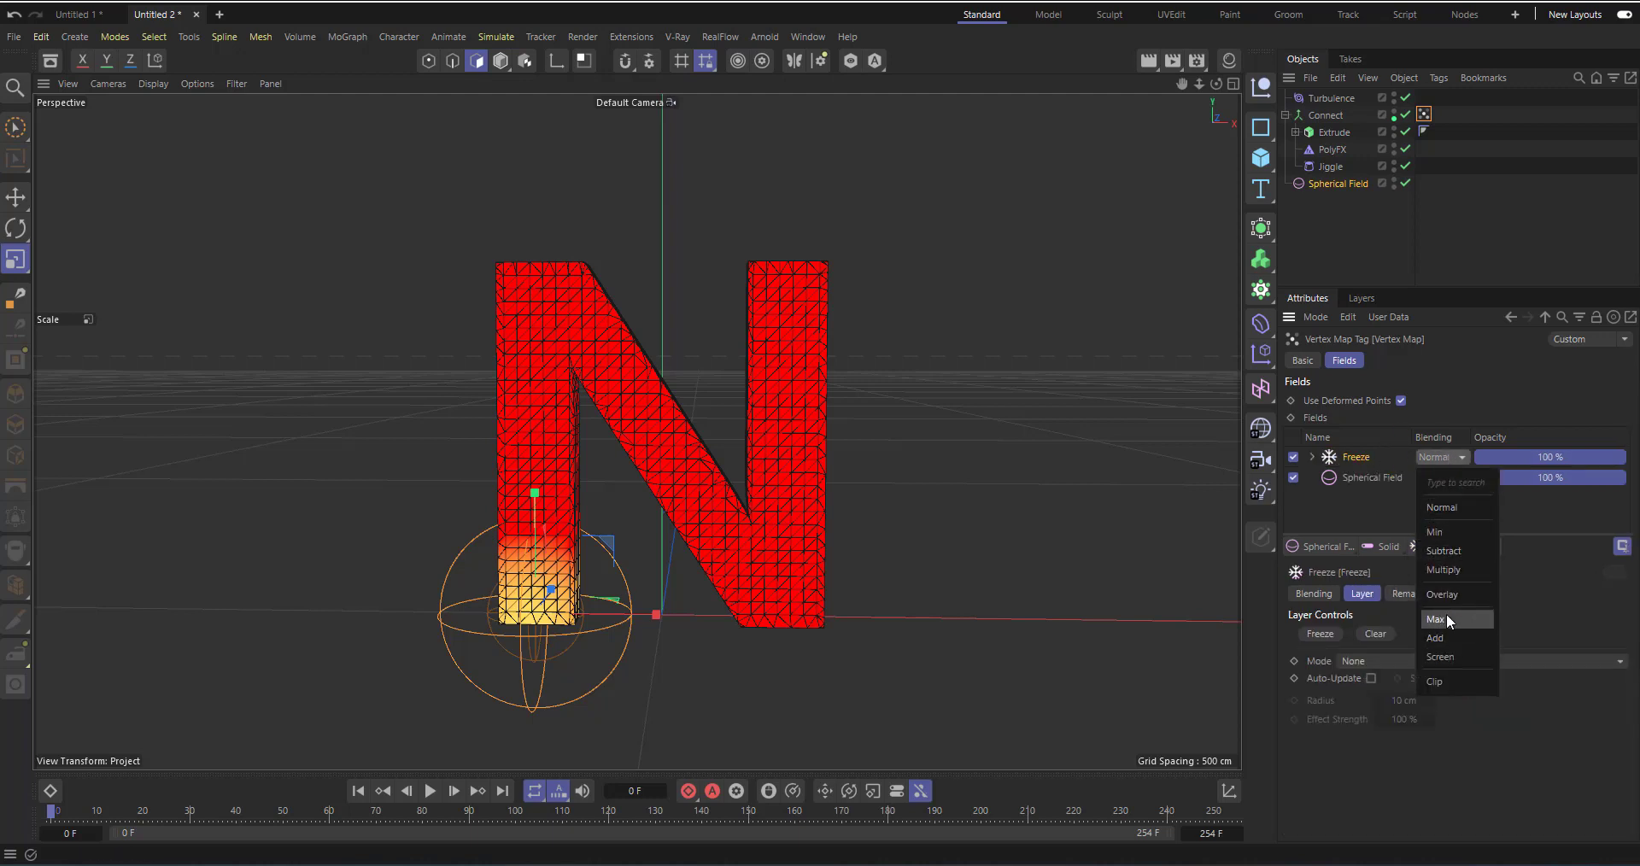
left_click(1435, 618)
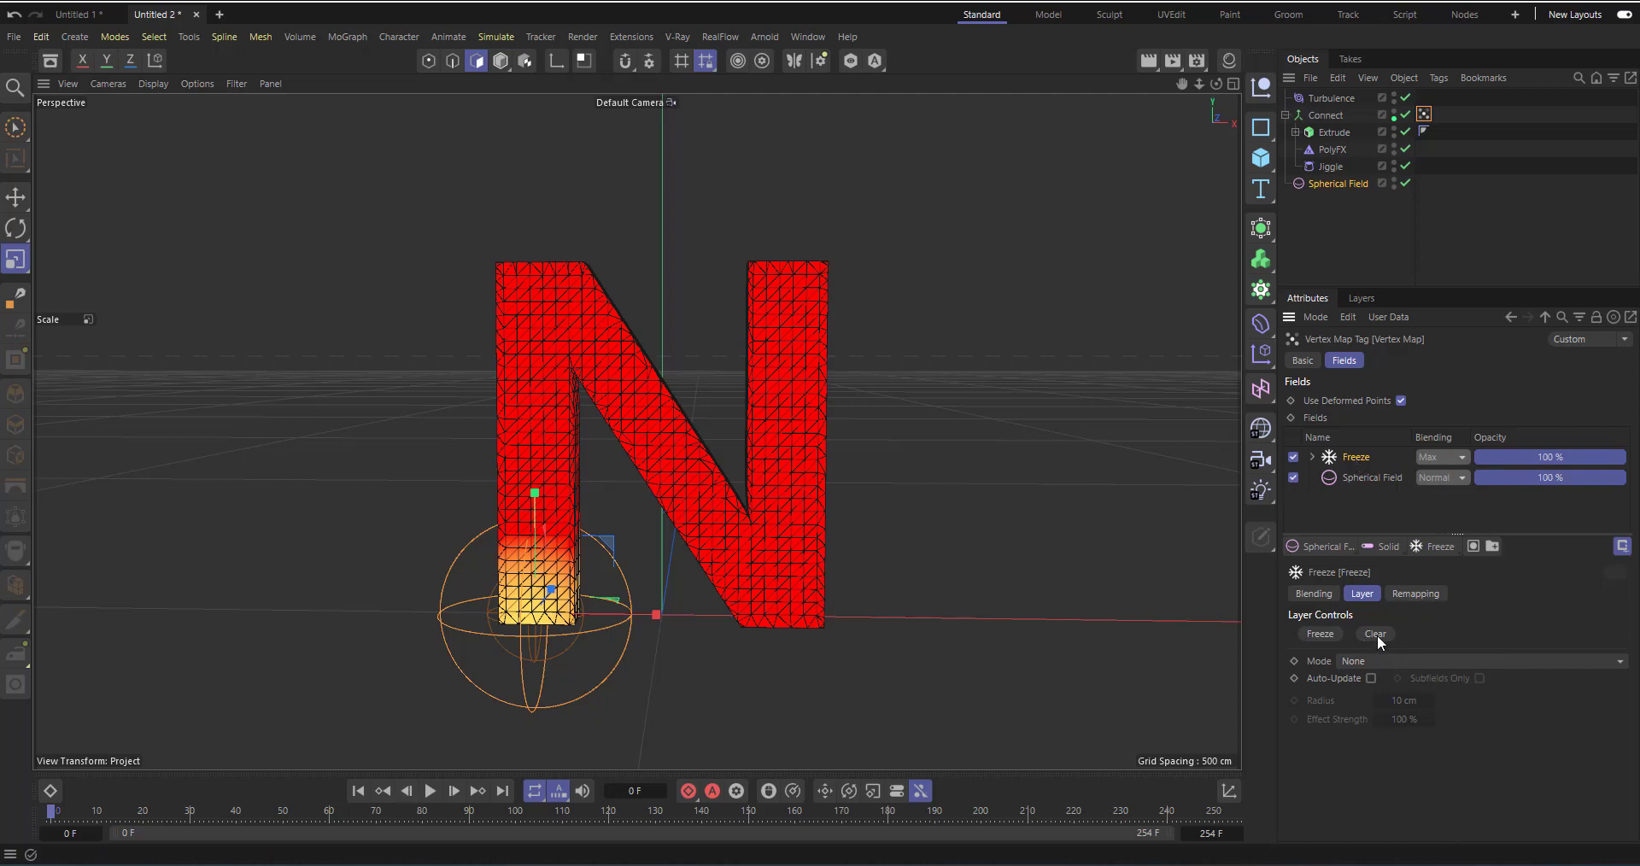
mouse_move(1460, 590)
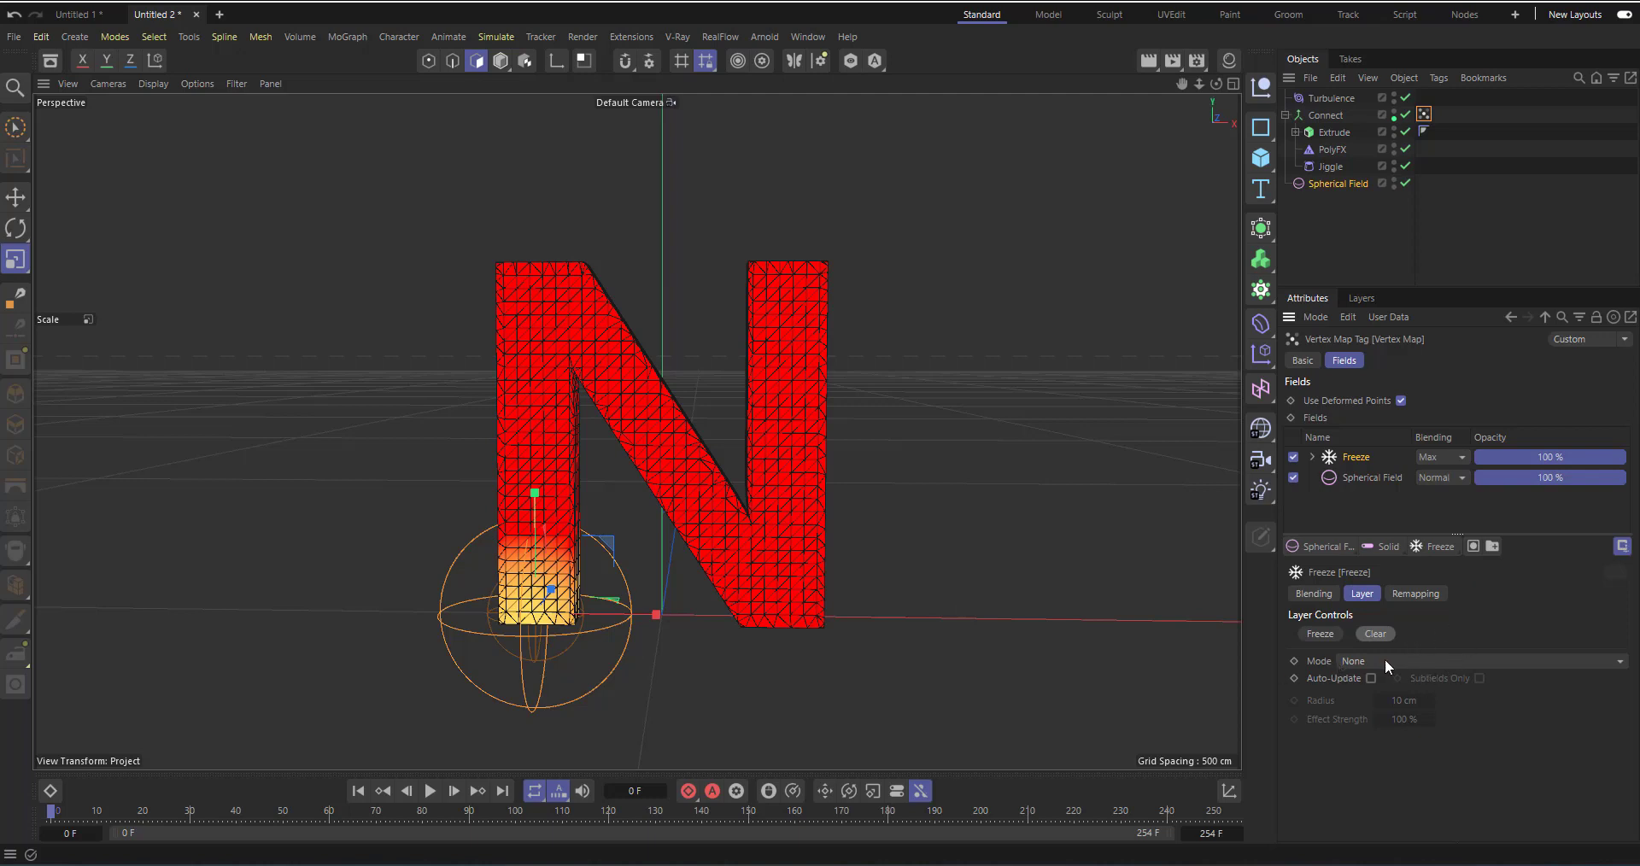
- Set the Freeze mode to Grow and preview the yellow fragments spreading through the N
left_click(1474, 660)
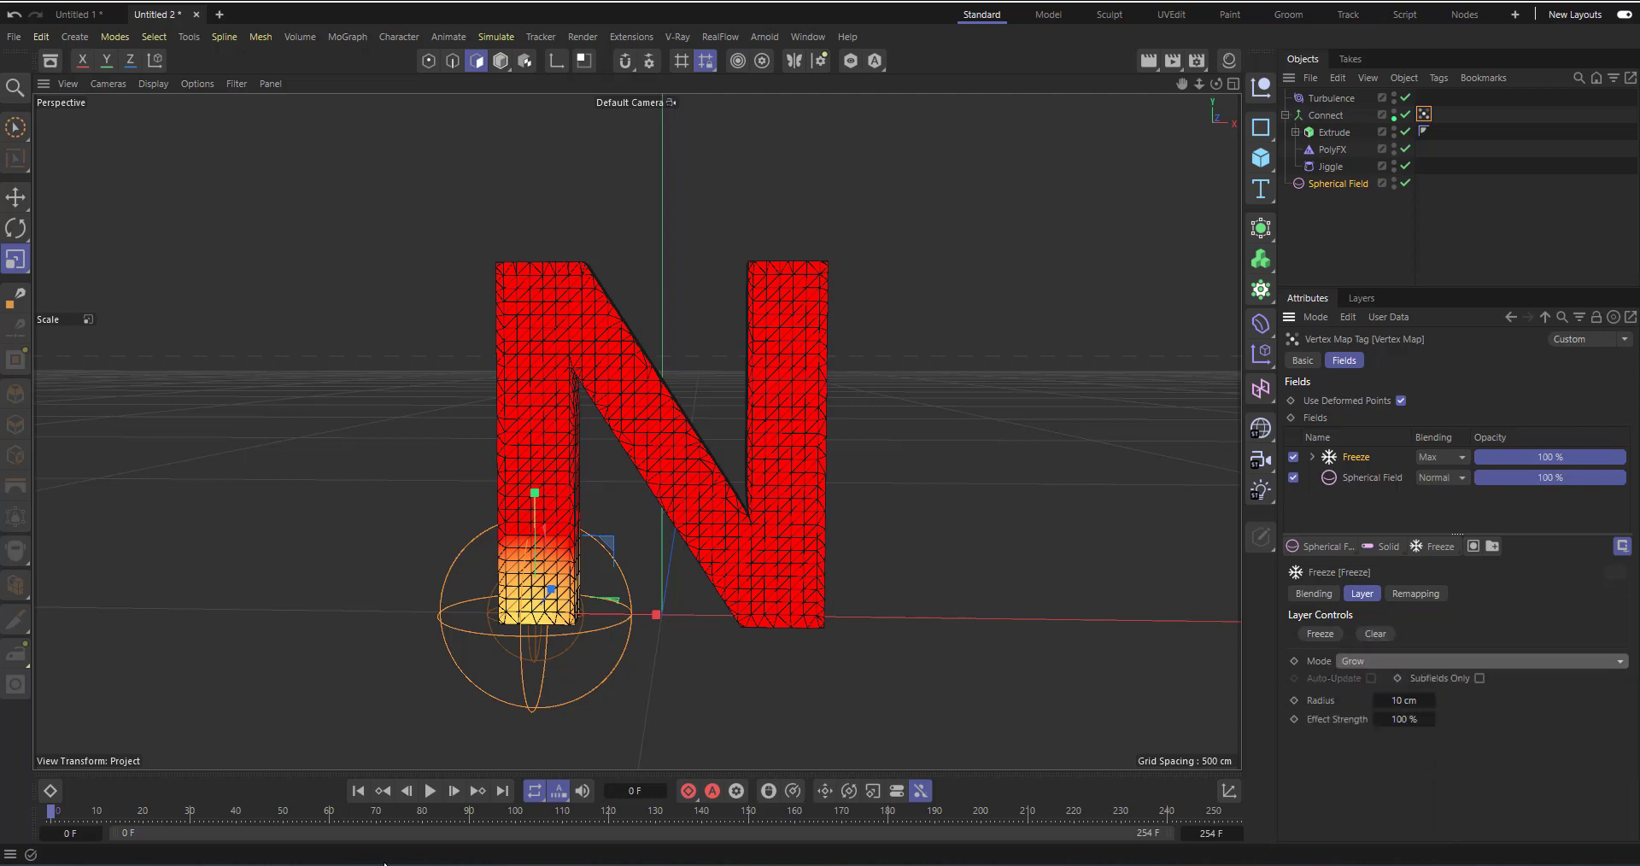
left_click(429, 792)
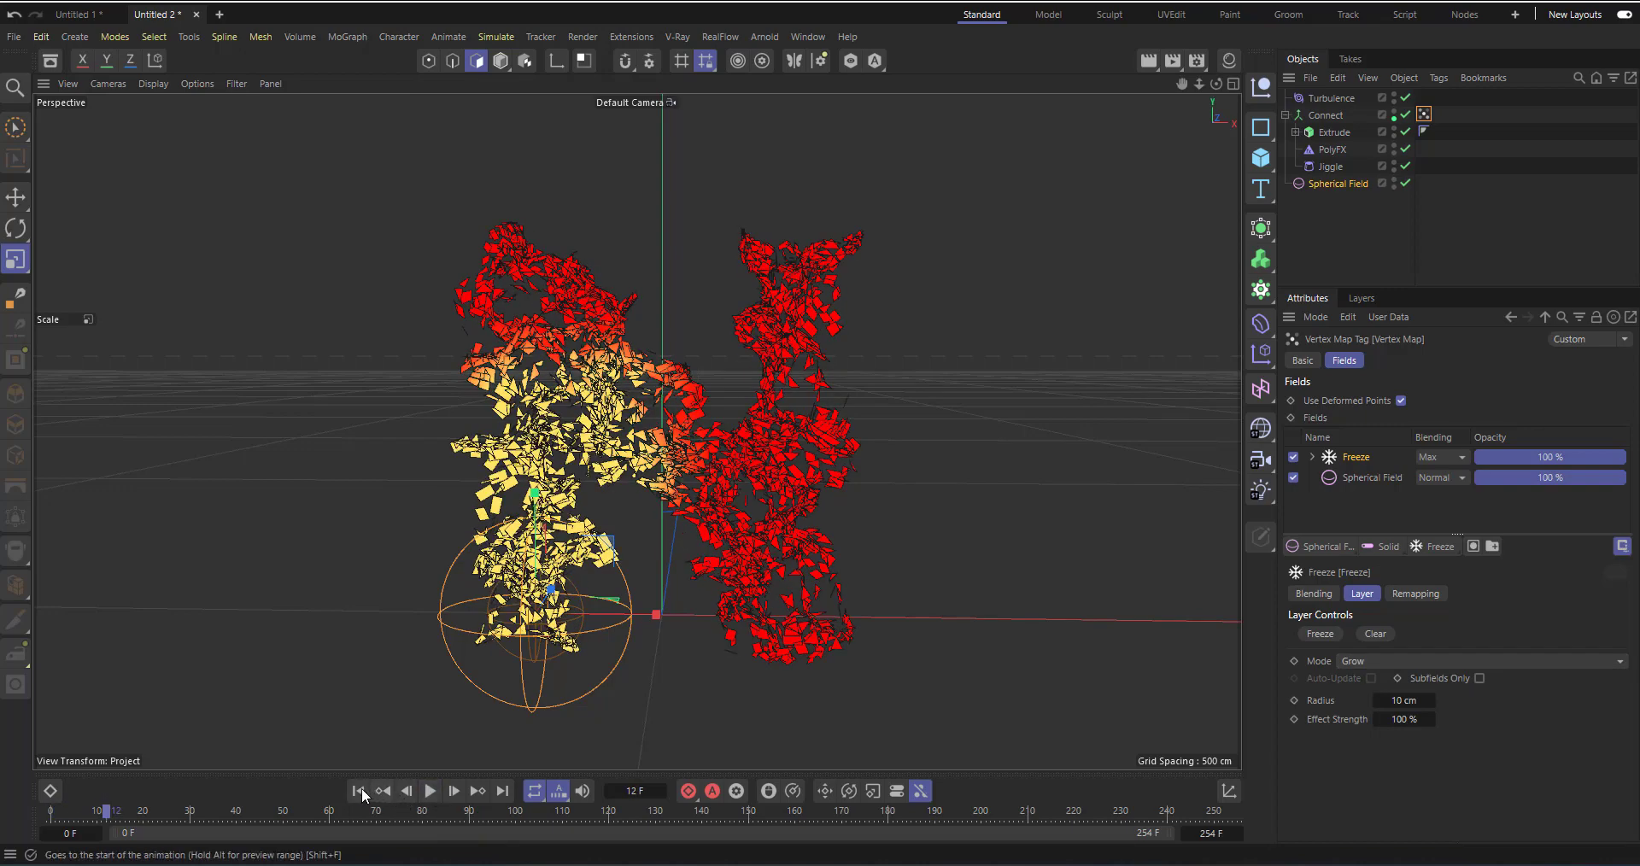
left_click(357, 791)
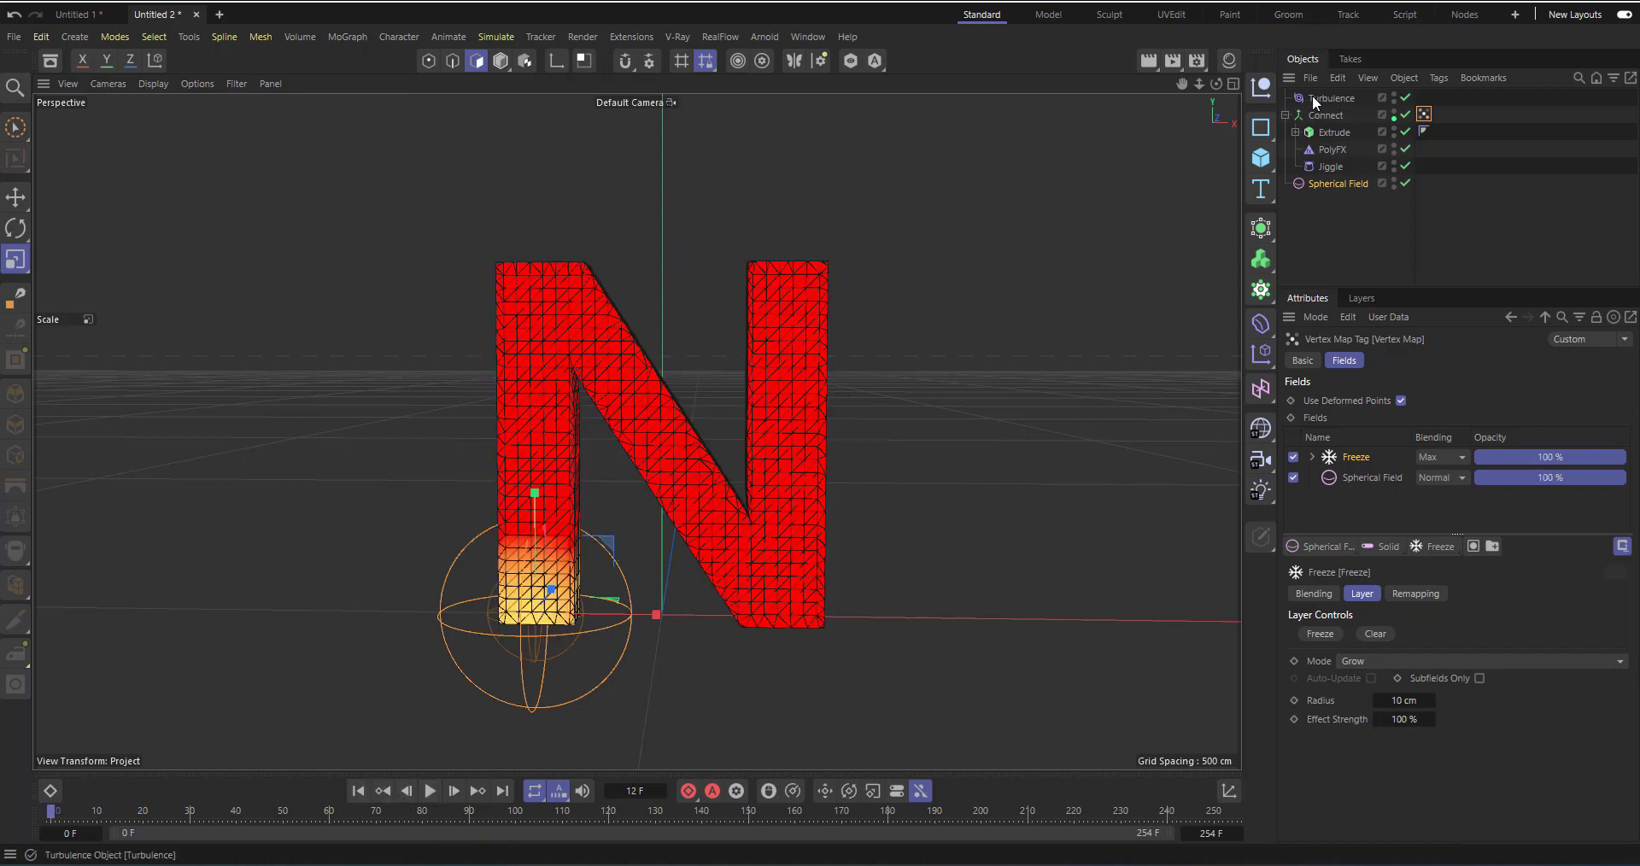
left_click(1335, 96)
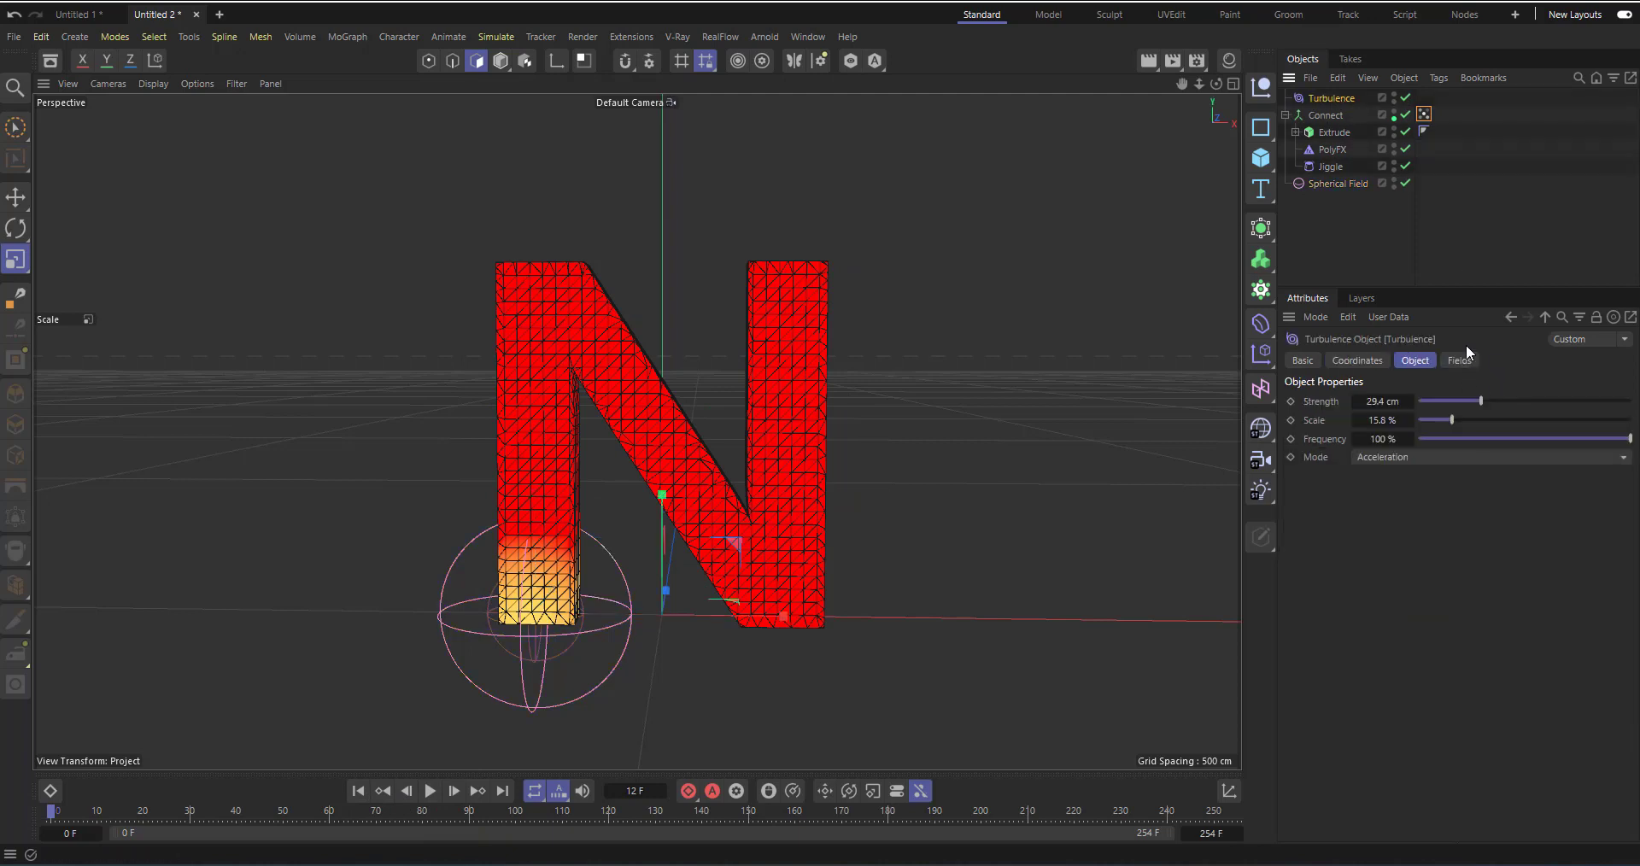
left_click(1459, 361)
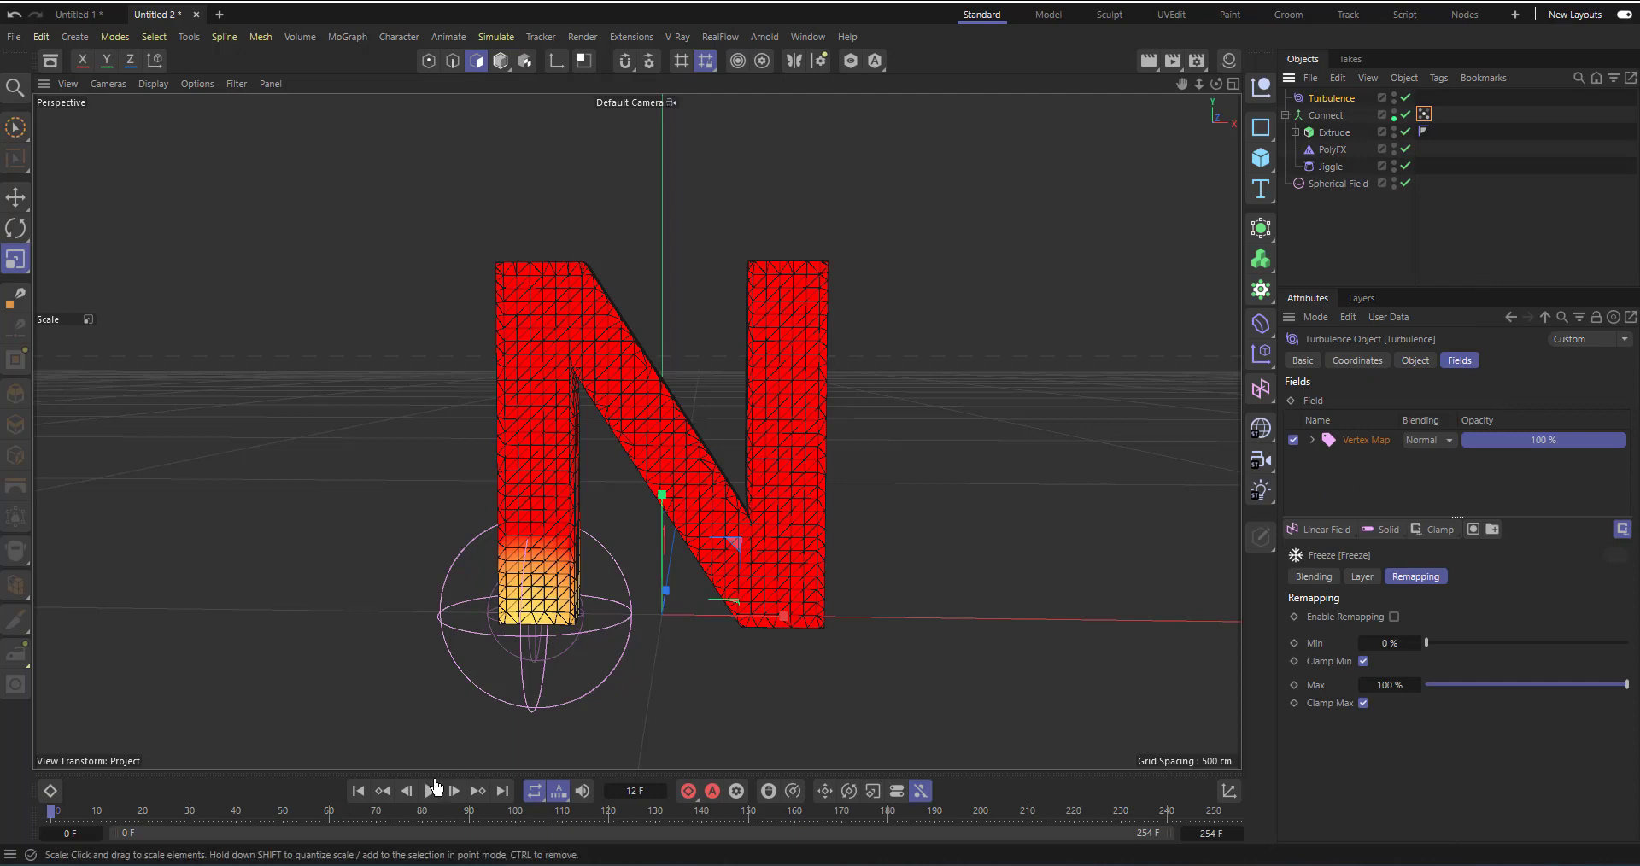
left_click(453, 789)
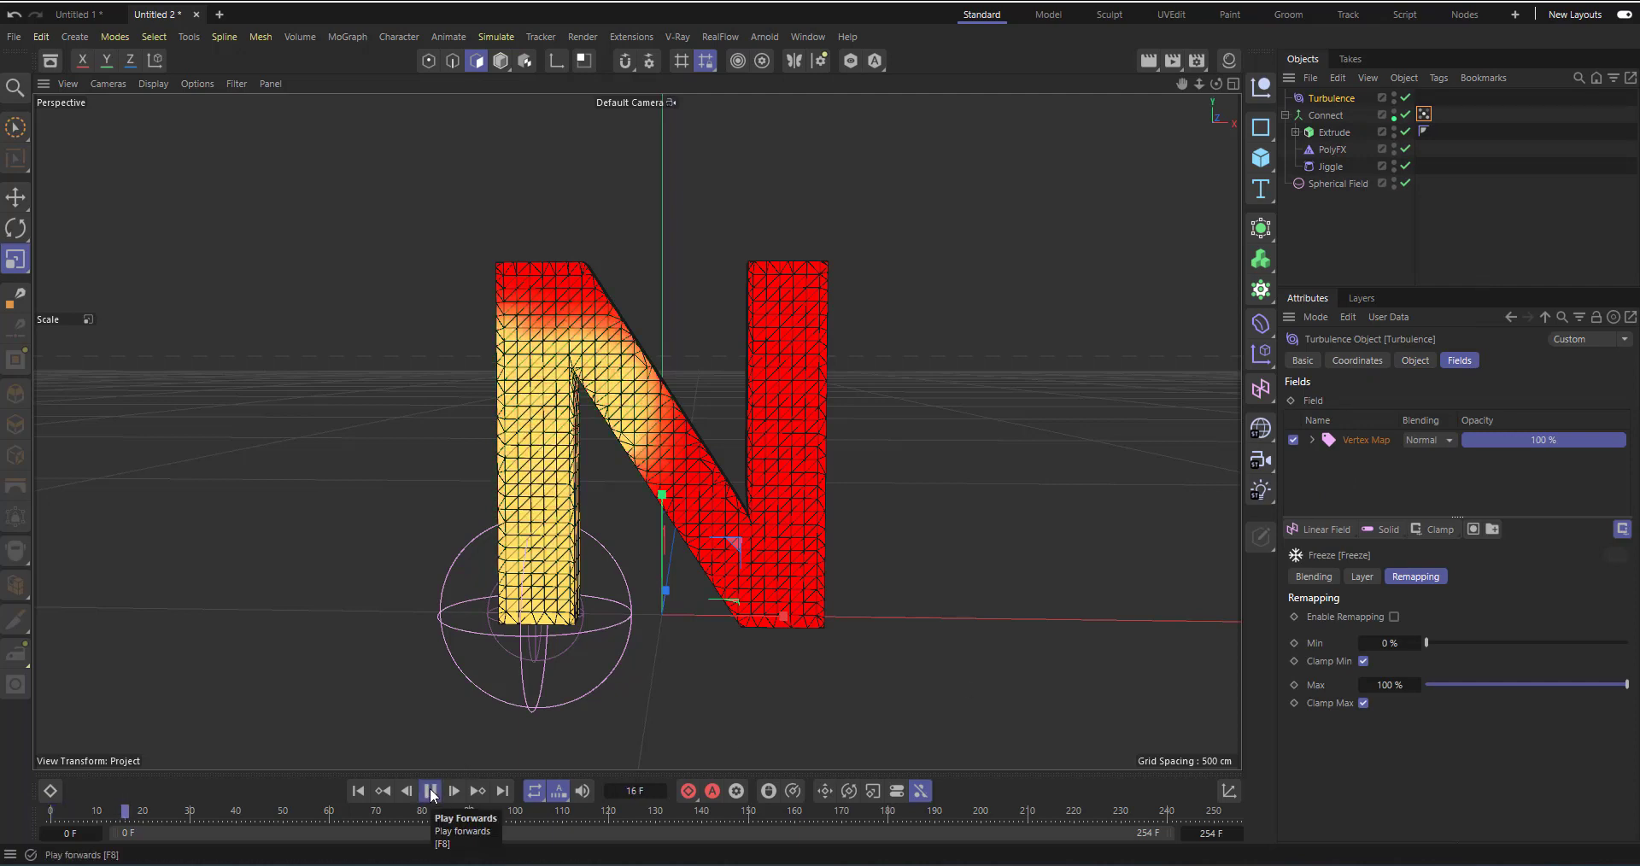
left_click(453, 789)
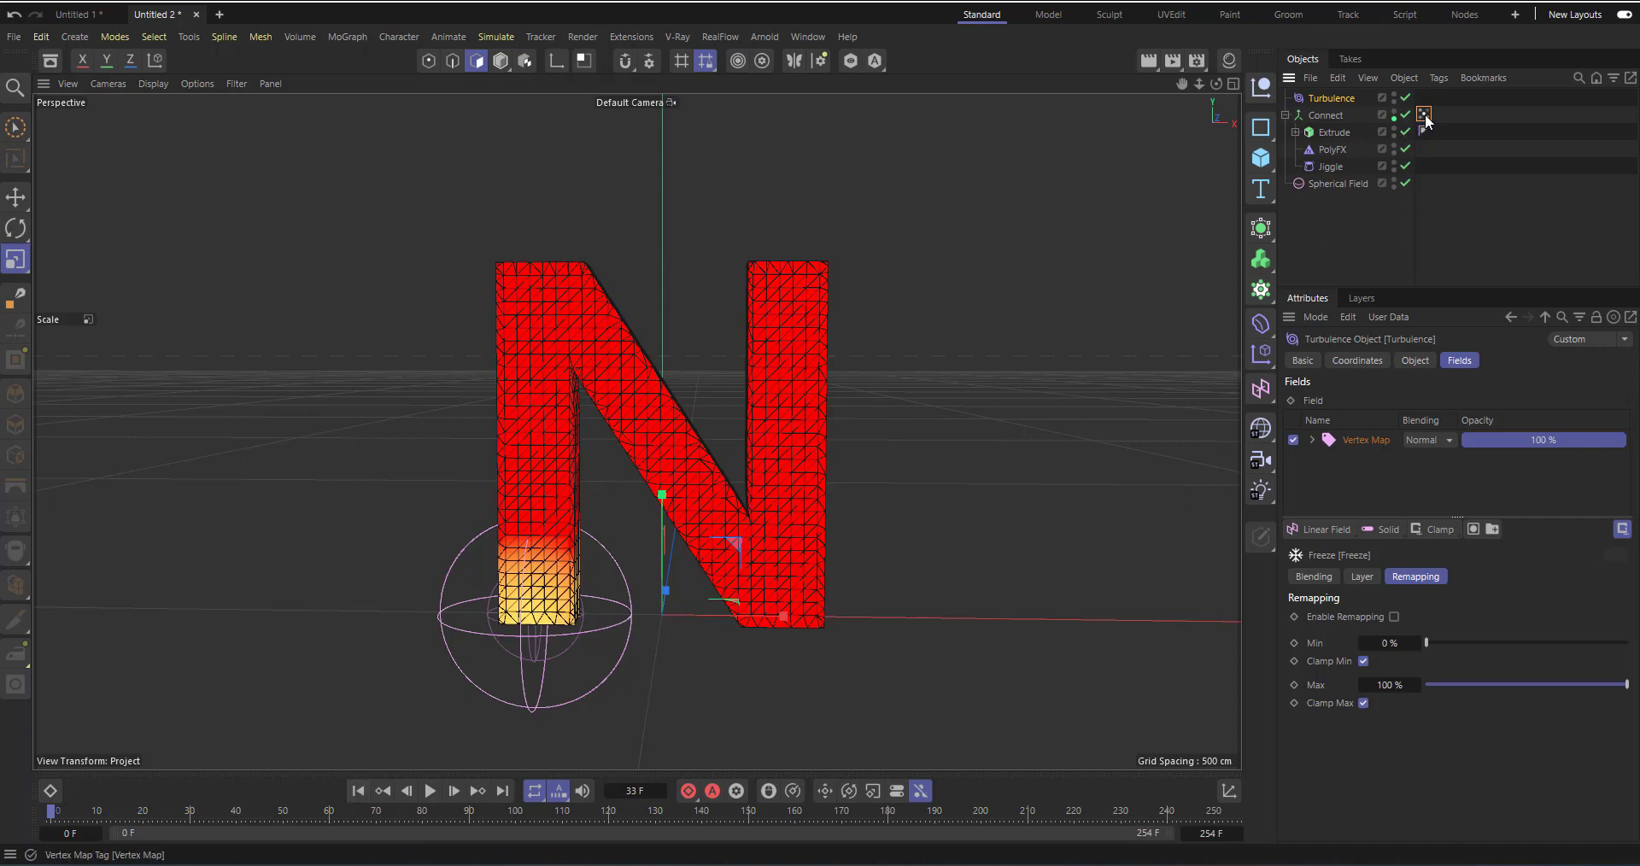
- Disable Use Deformed Points on the vertex map and preview the N shattering from the sphere
left_click(1424, 115)
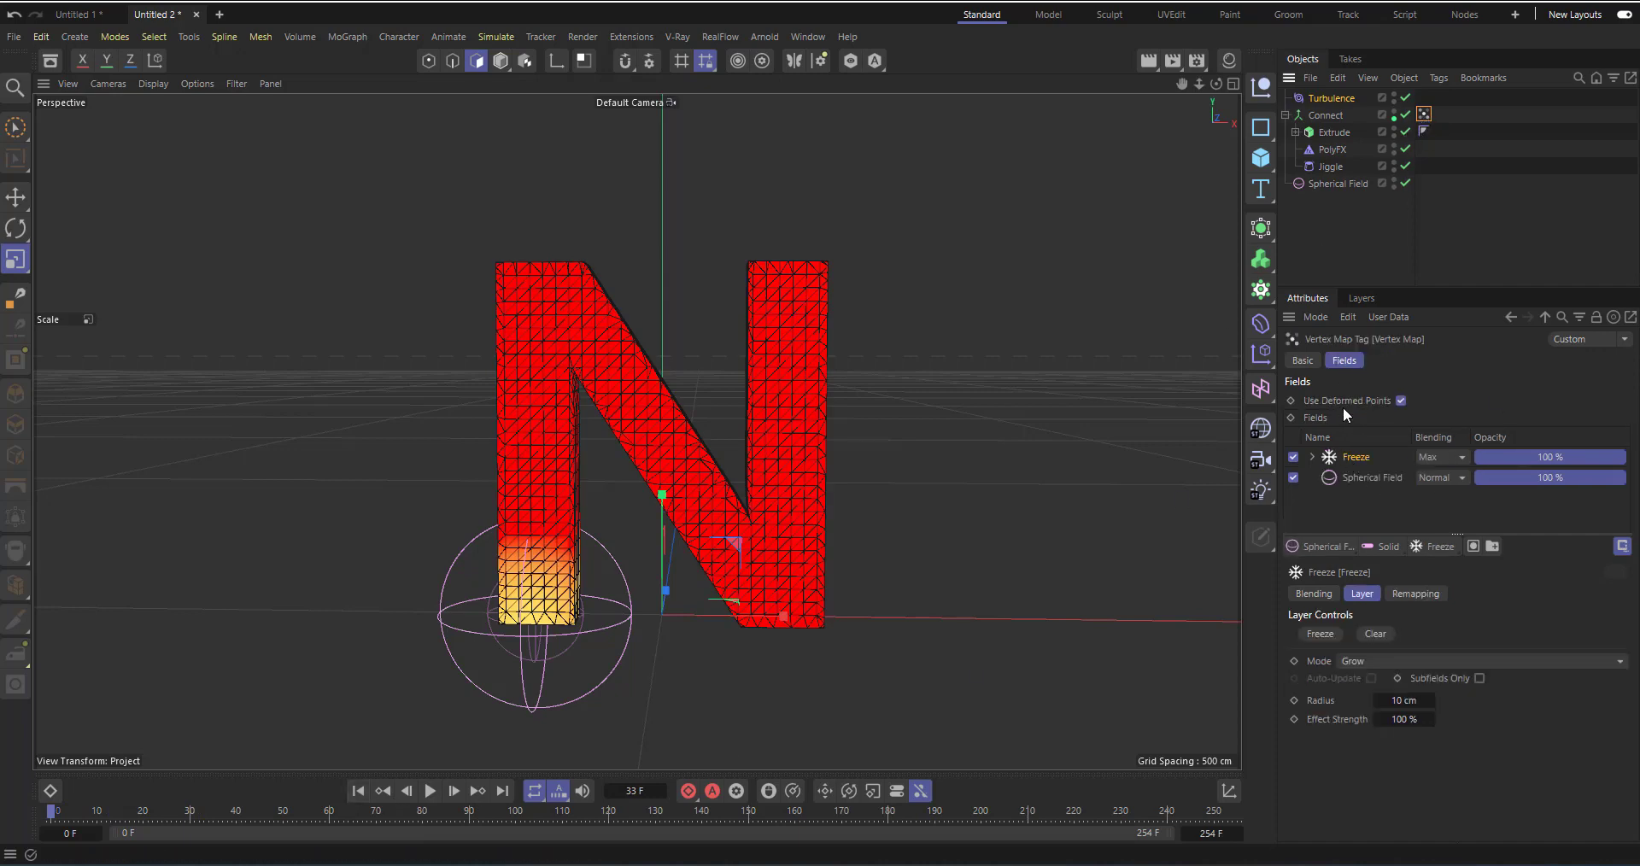
mouse_move(1401, 412)
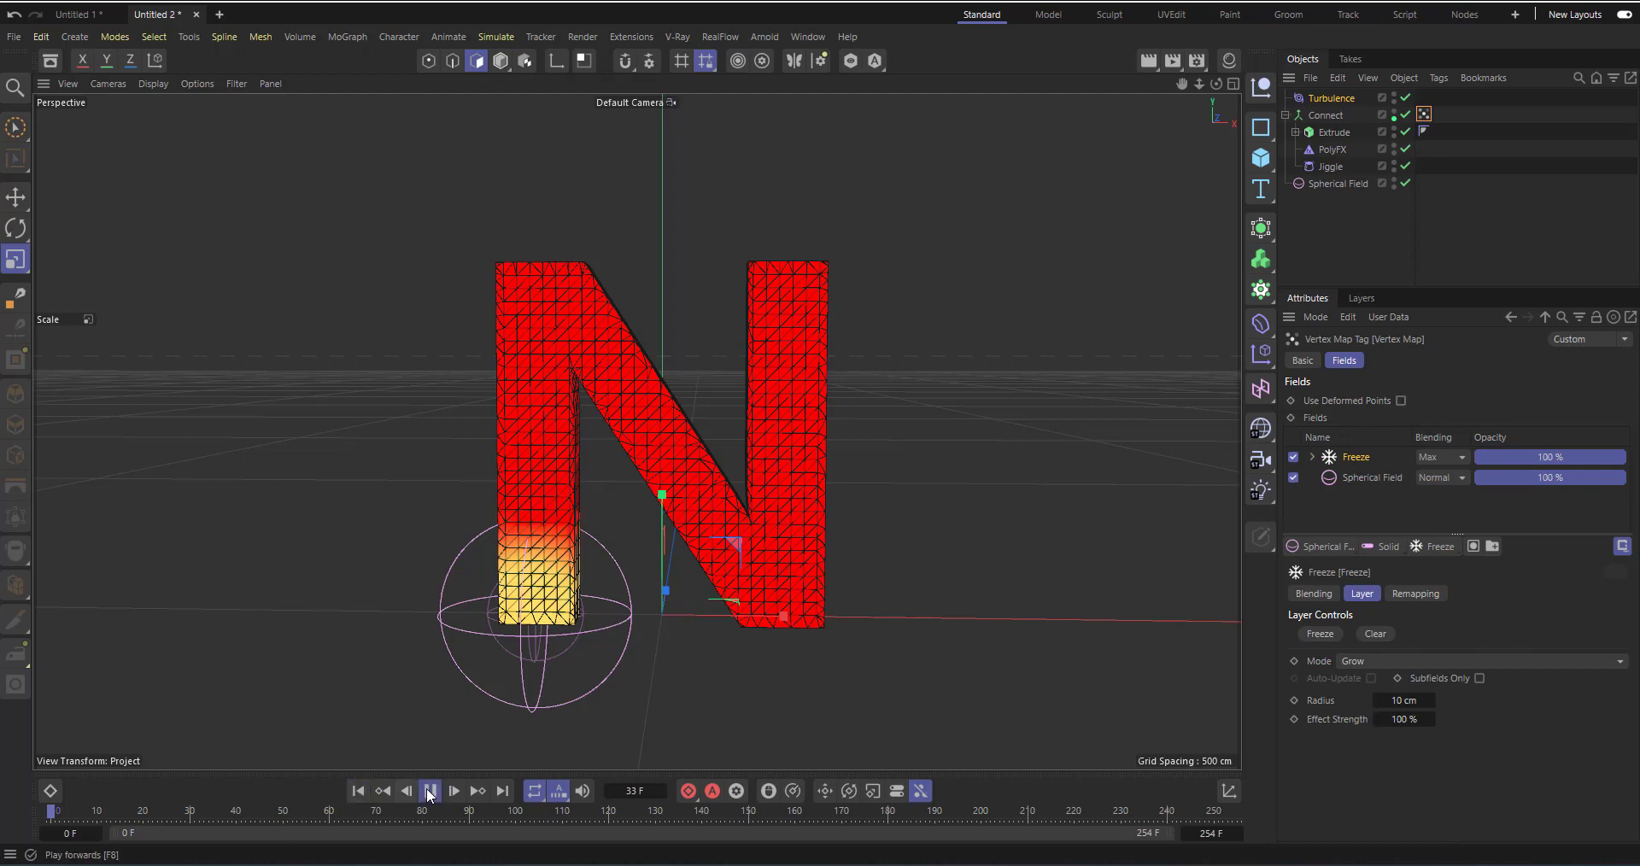
left_click(430, 789)
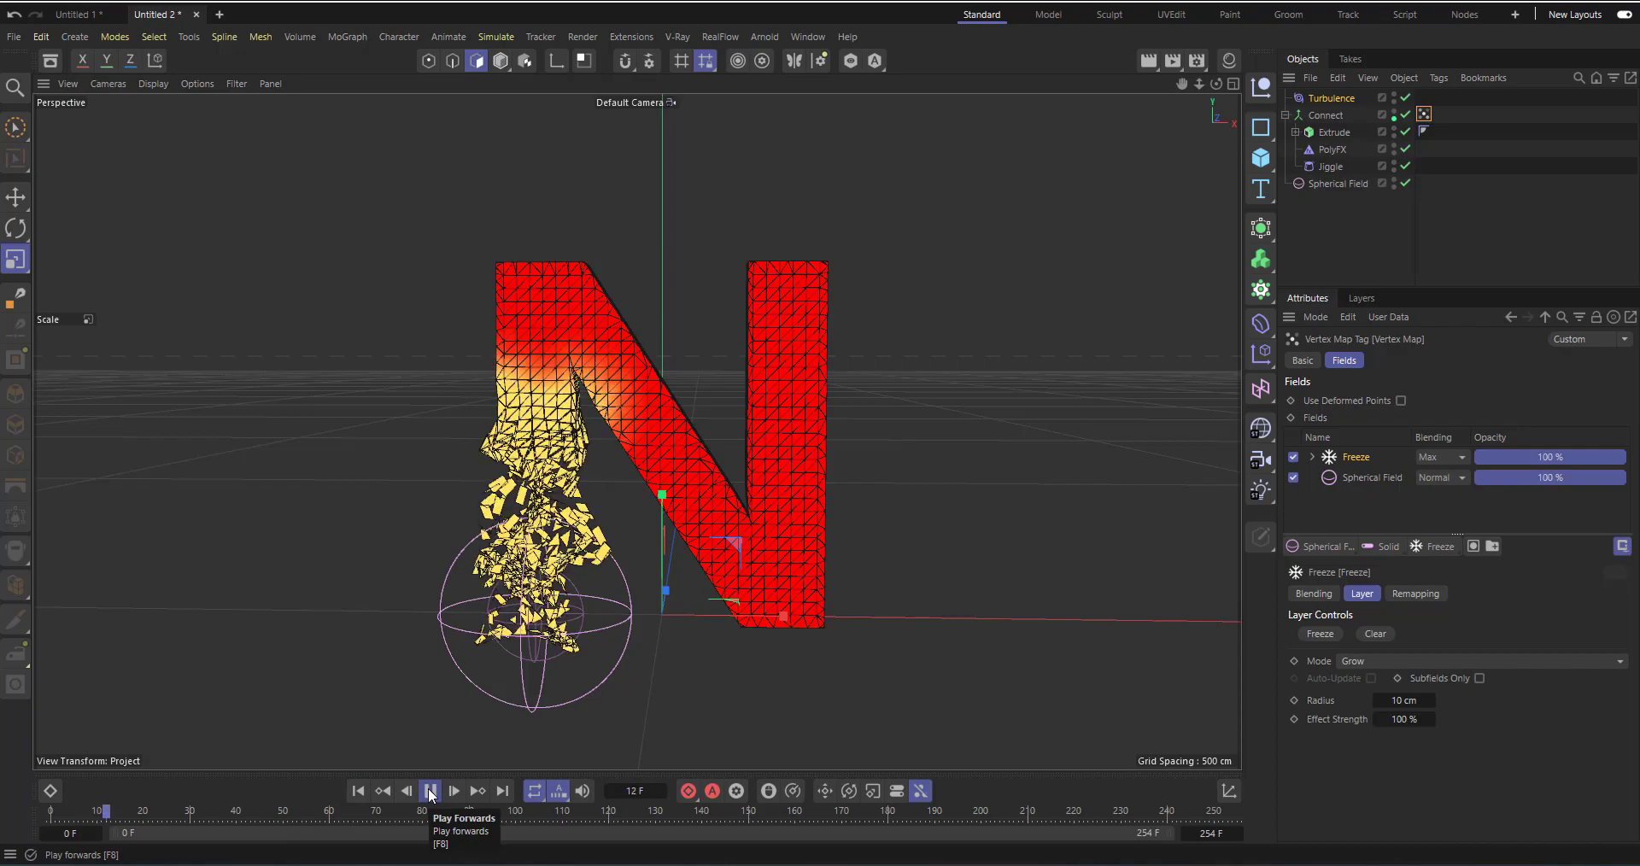
left_click(431, 791)
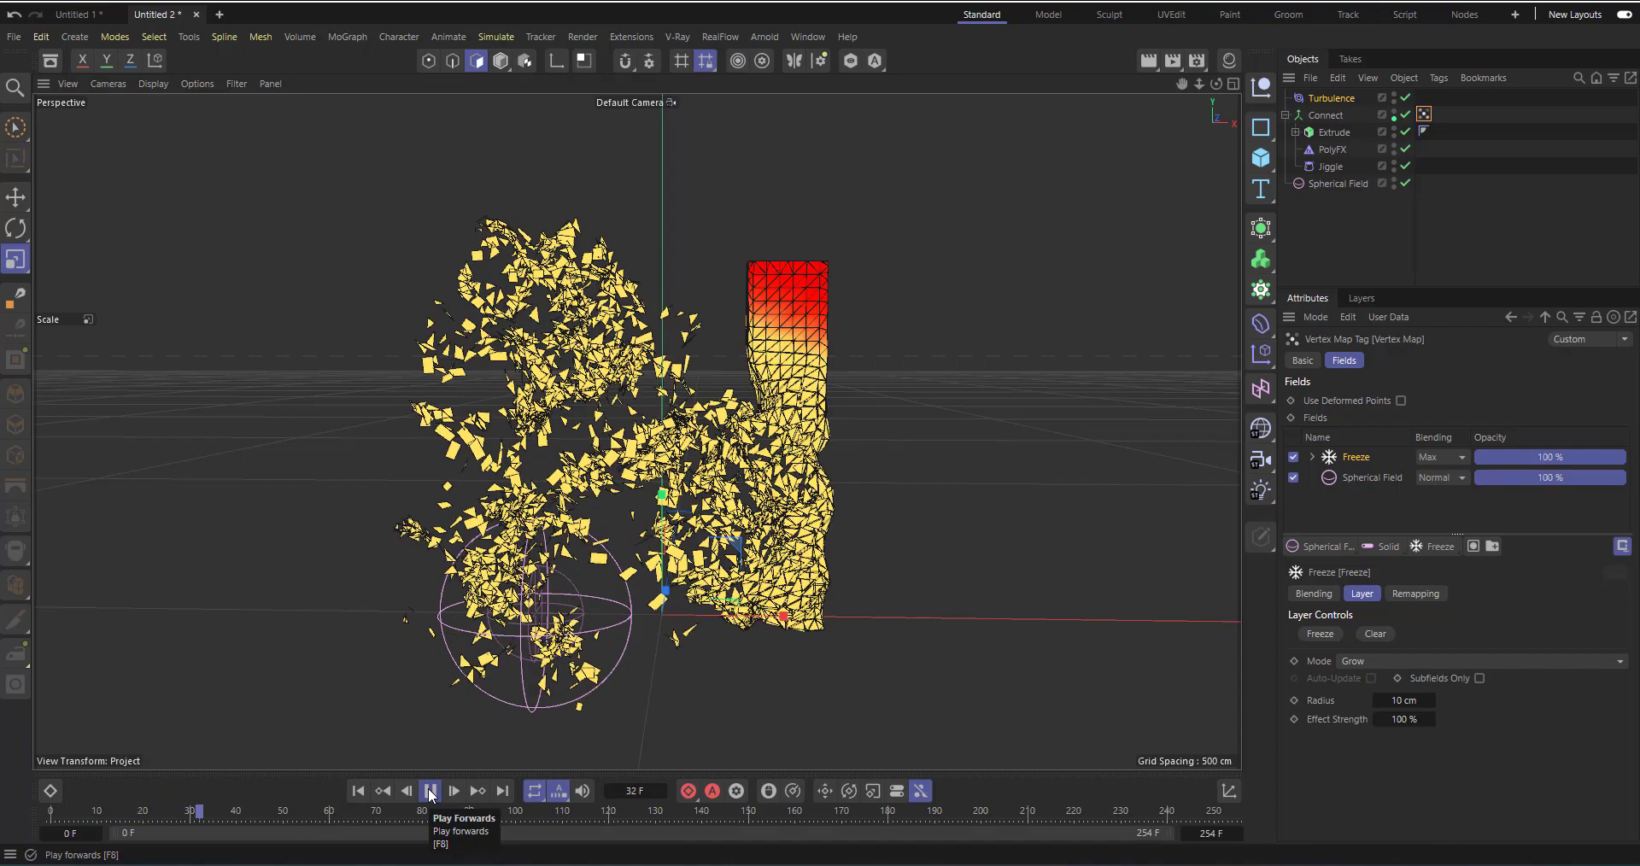
left_click(428, 791)
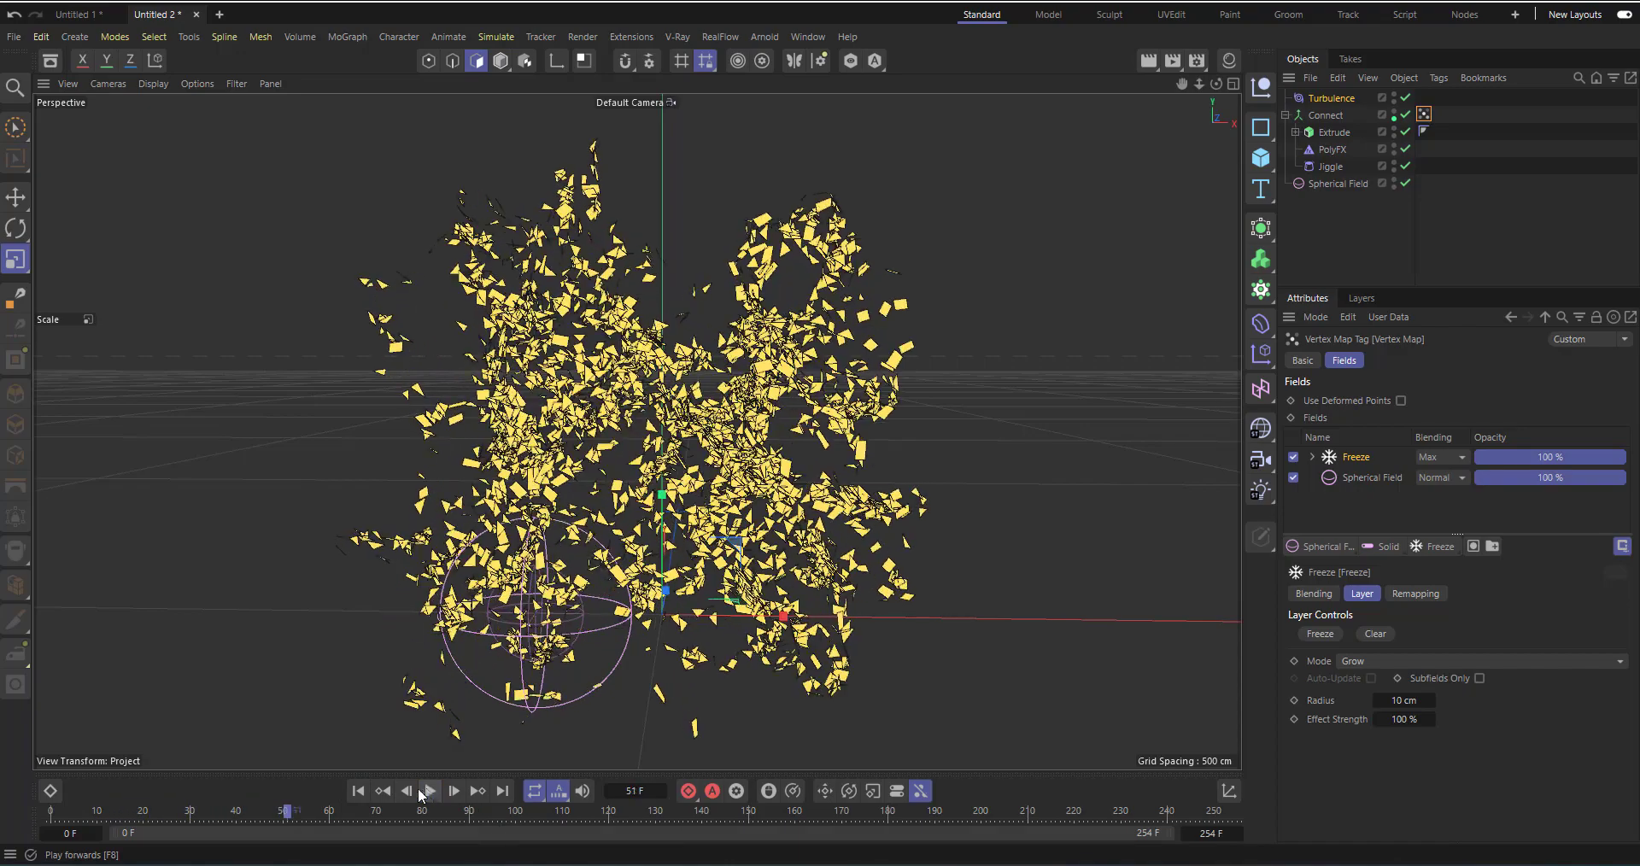
left_click(358, 791)
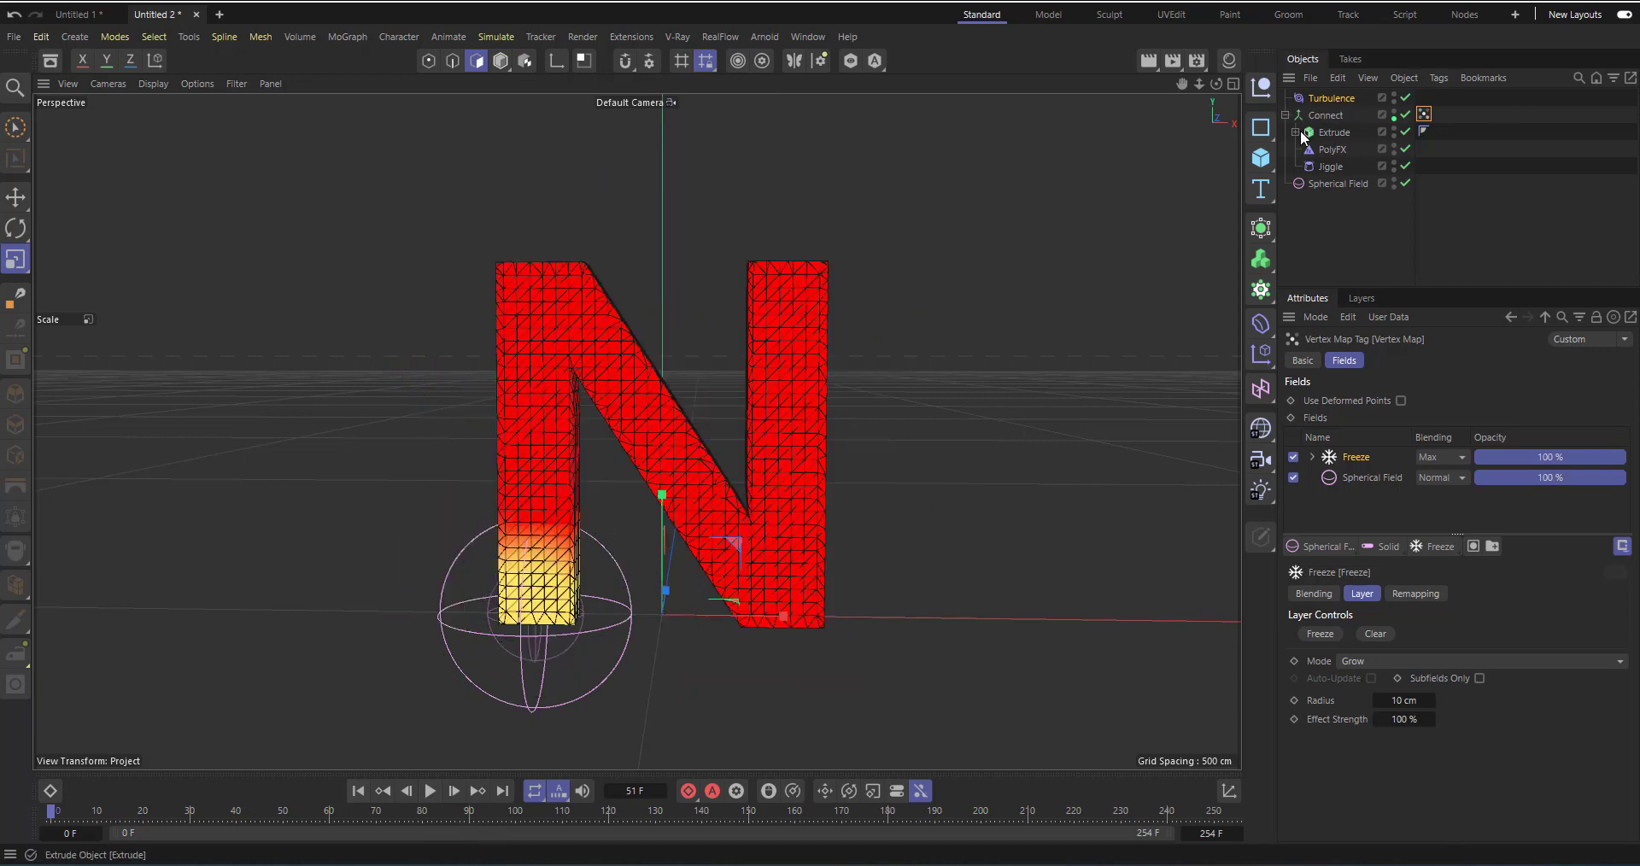
- Change the Text Spline's text from N to S and return to the Vertex Map tag
left_click(1304, 132)
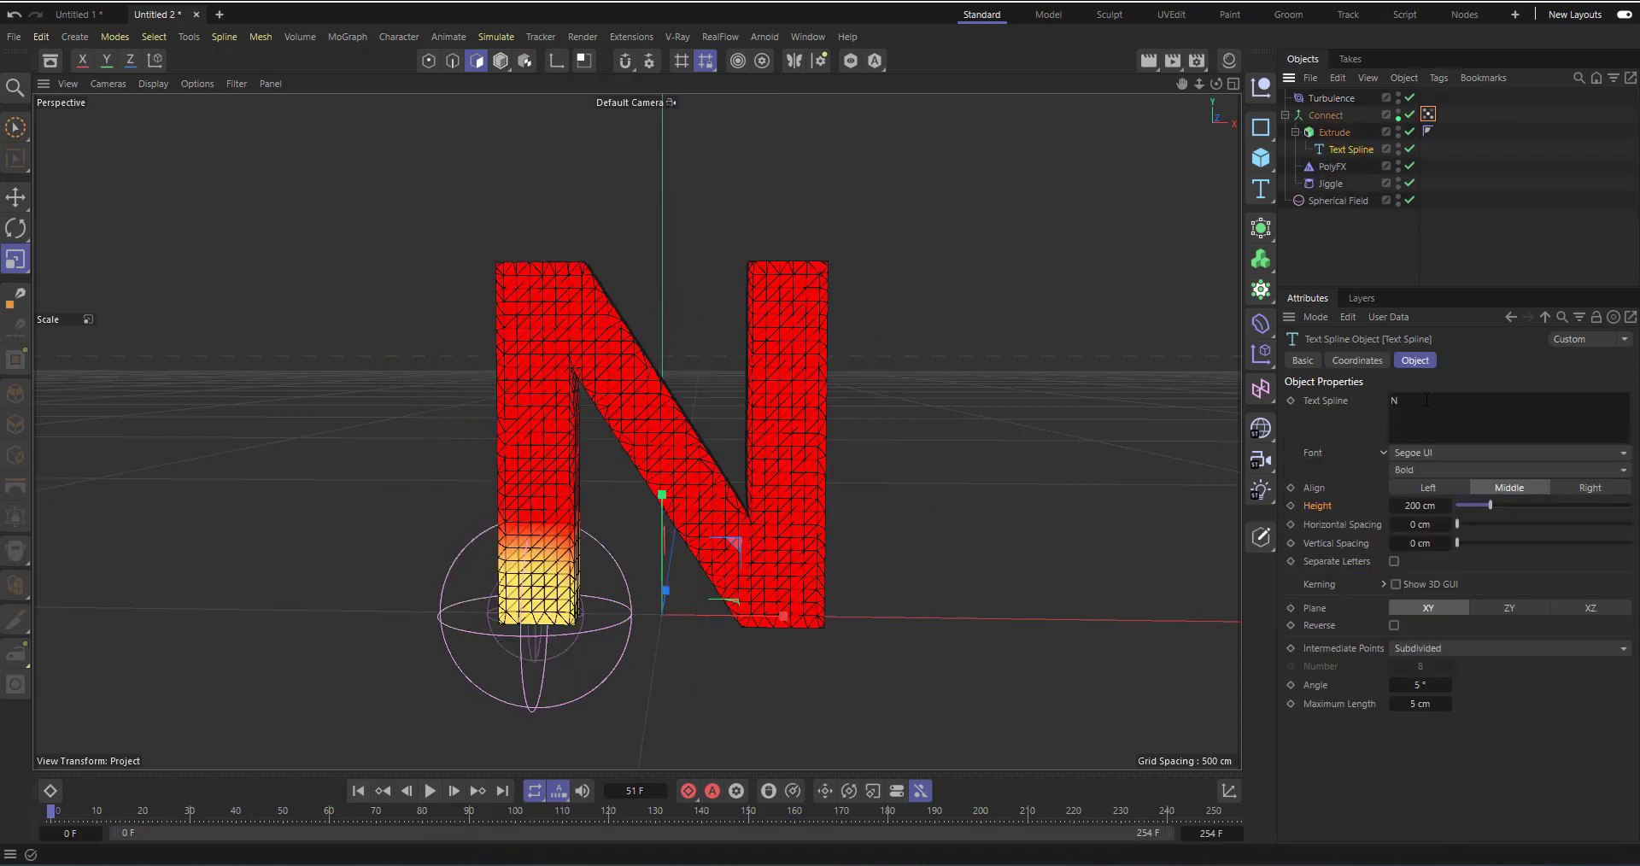
type("S")
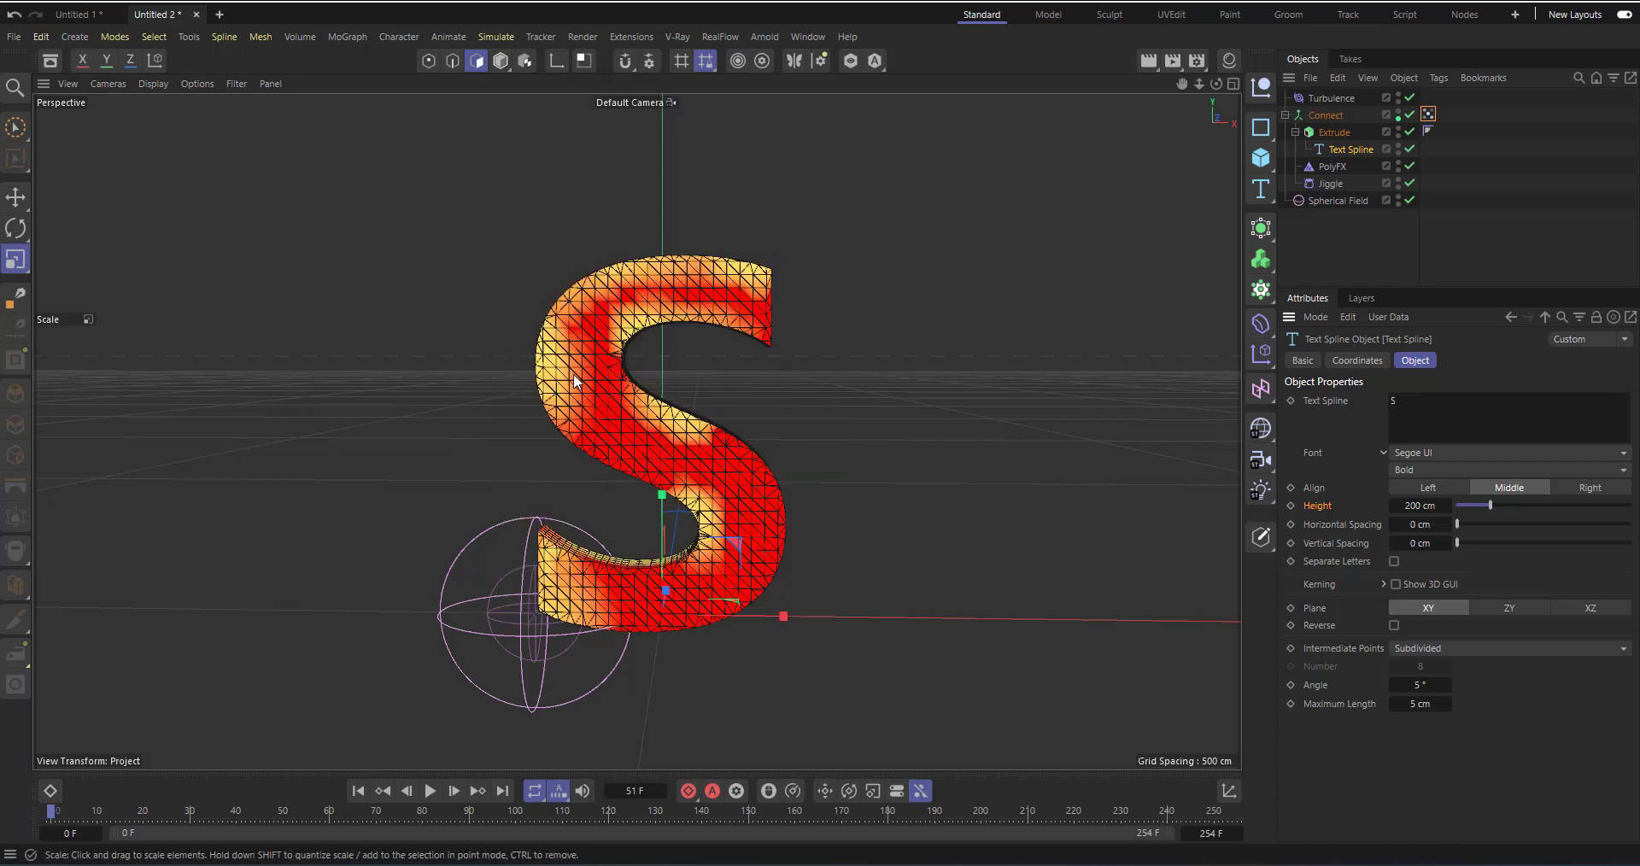
mouse_move(1297, 203)
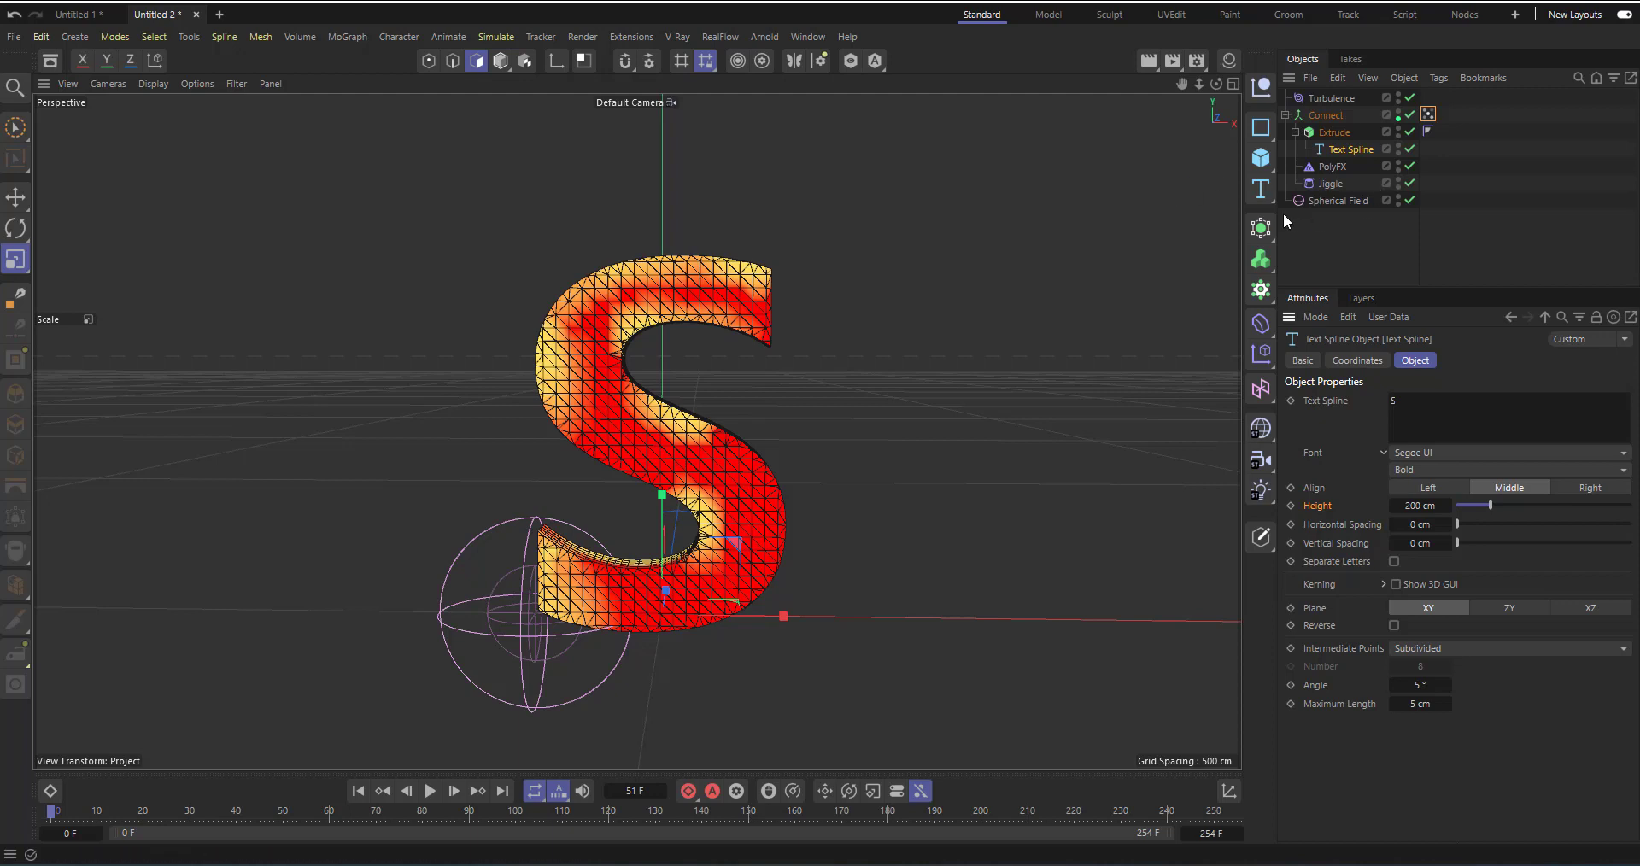
left_click(1428, 113)
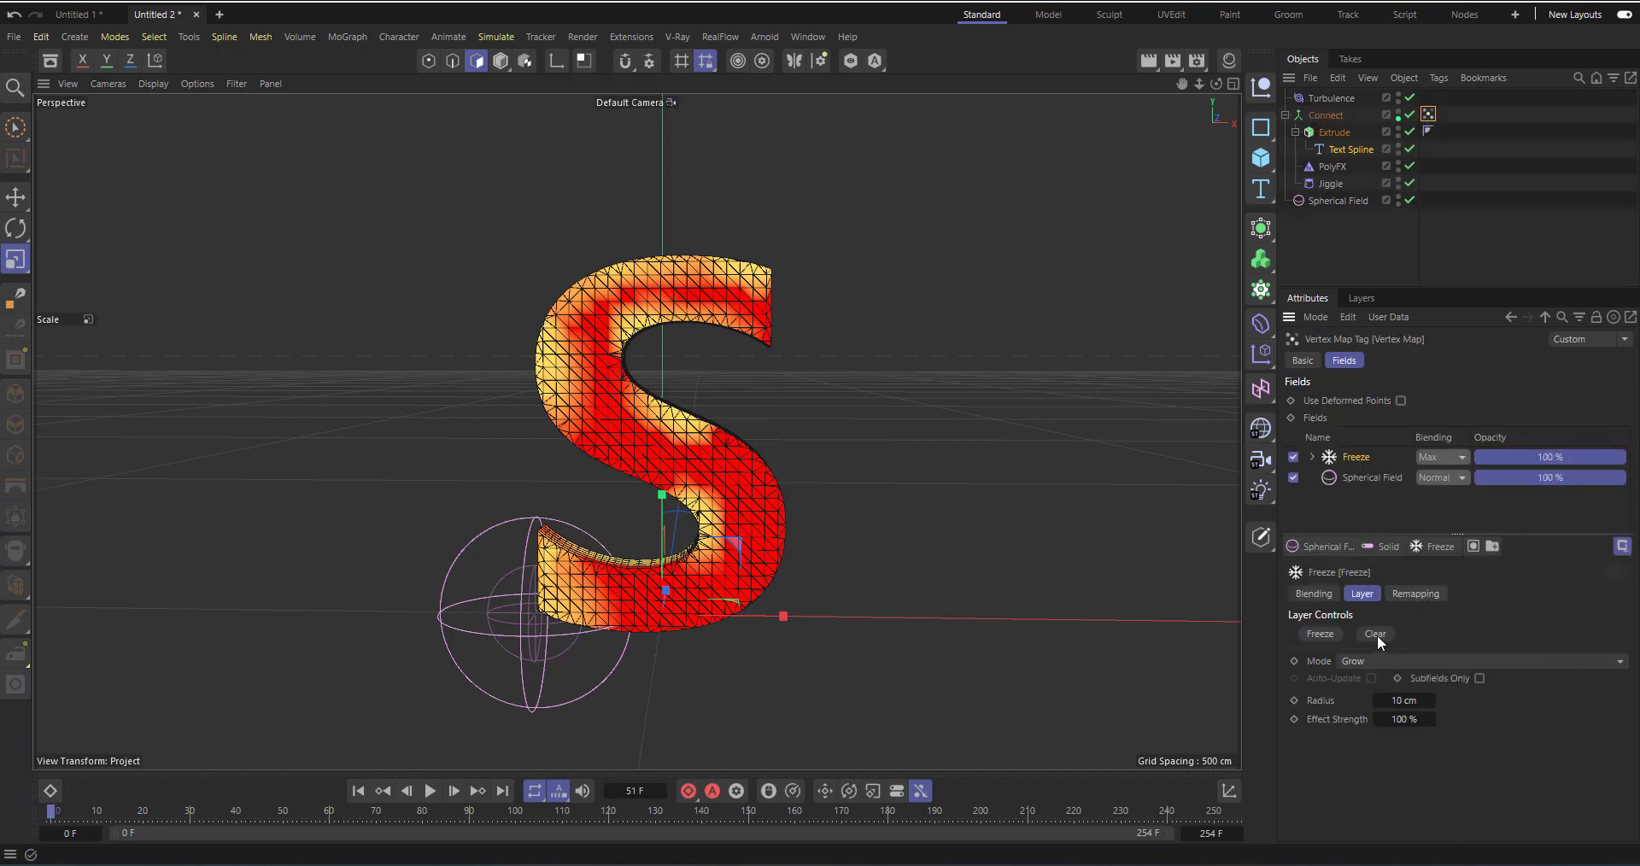
- Clear the frozen map, preview the S shattering into yellow fragments, then rewind to the start
left_click(1374, 634)
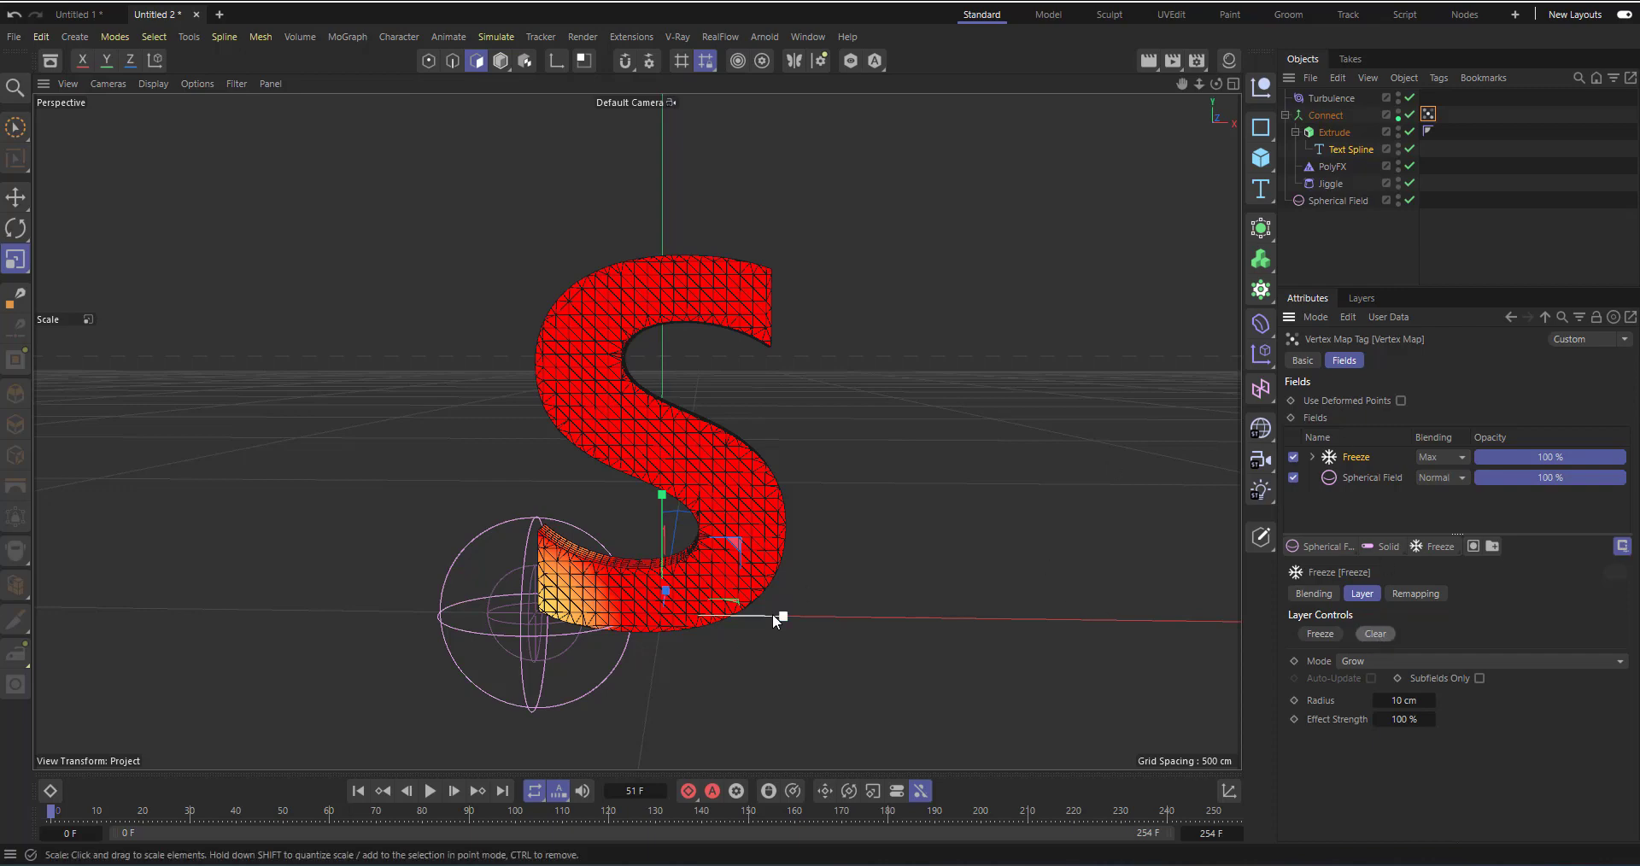
left_click(429, 791)
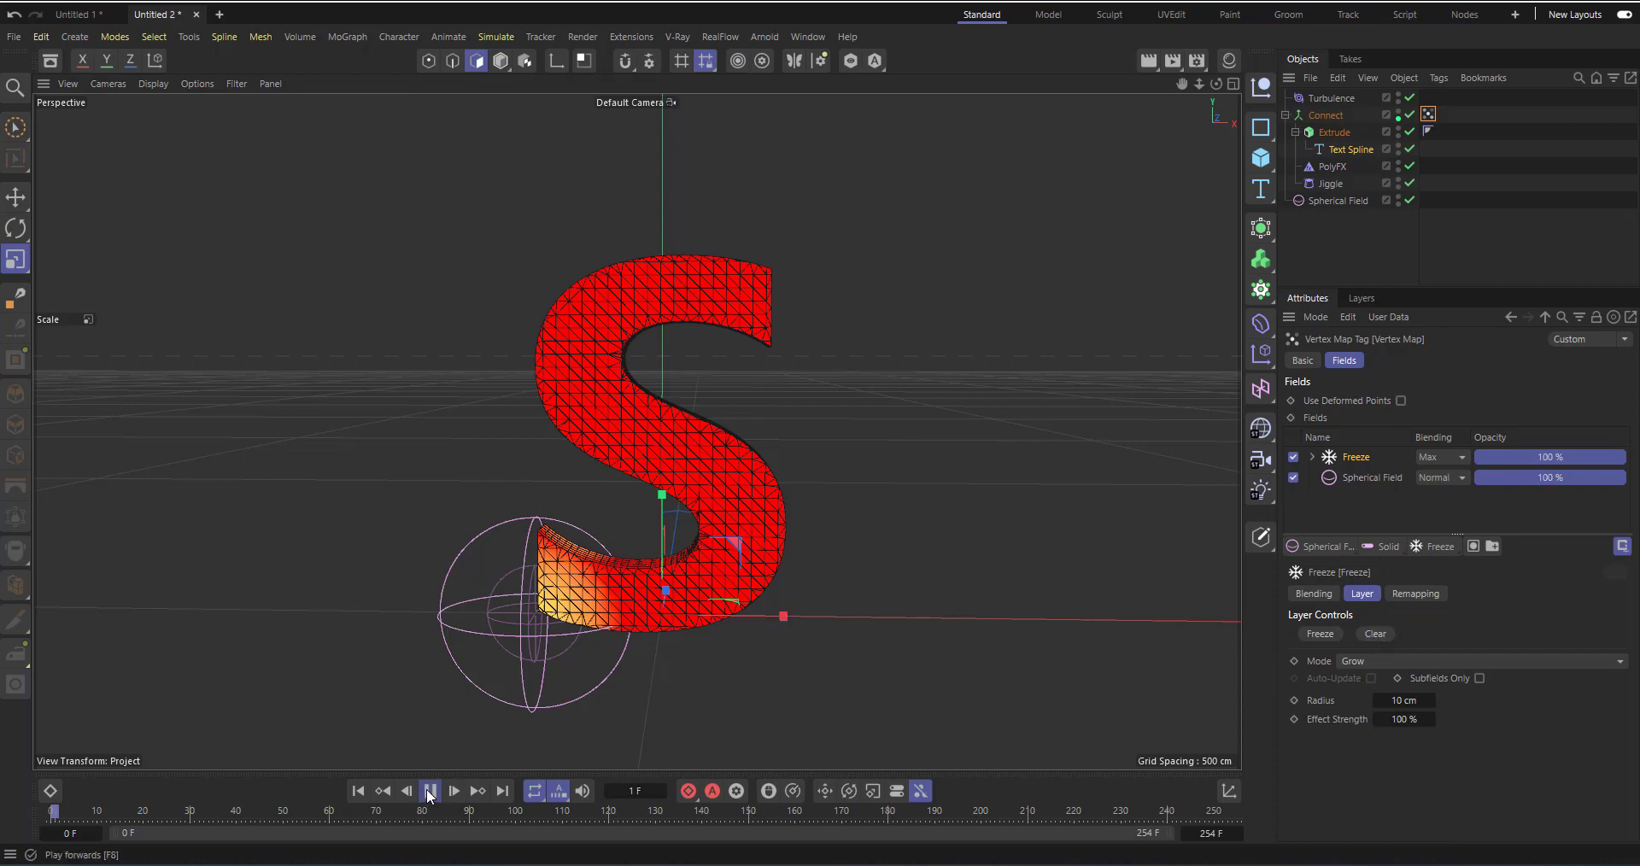
left_click(429, 791)
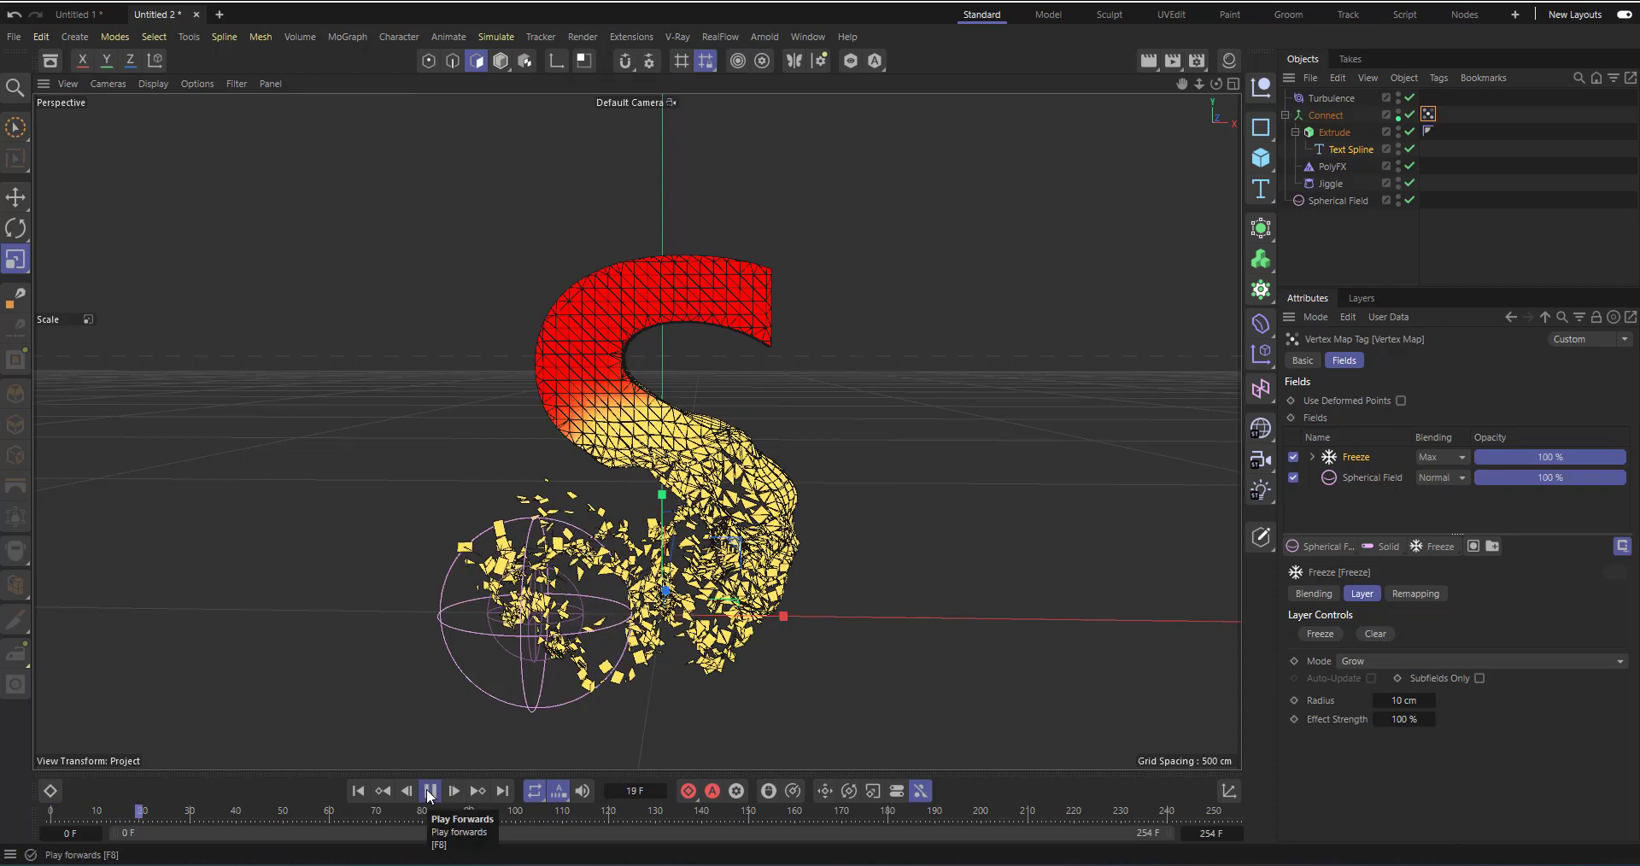
left_click(428, 791)
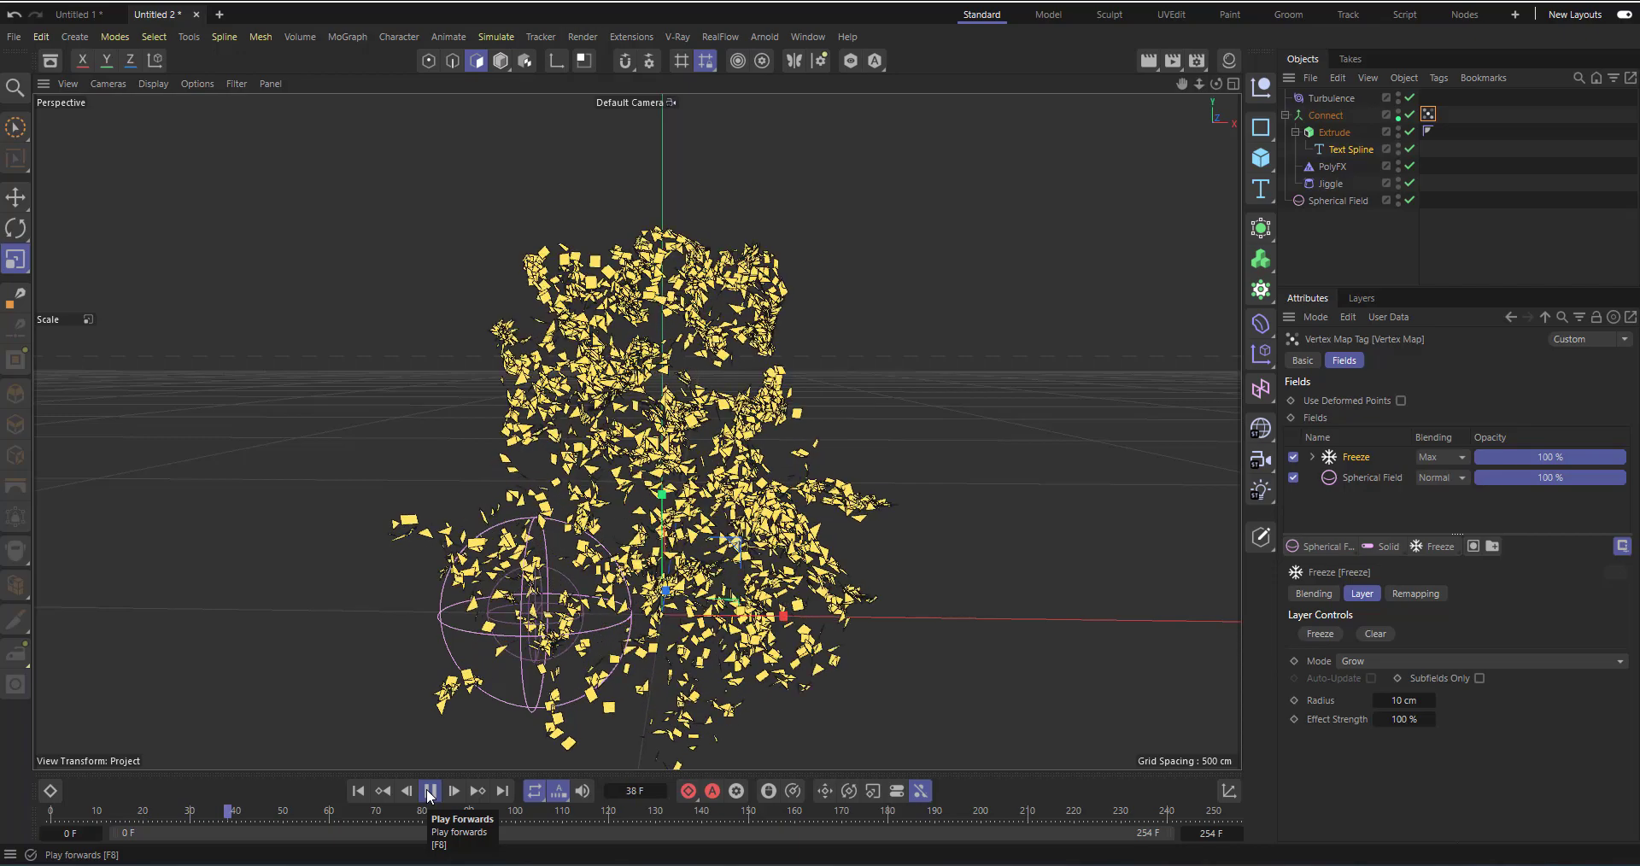
left_click(430, 791)
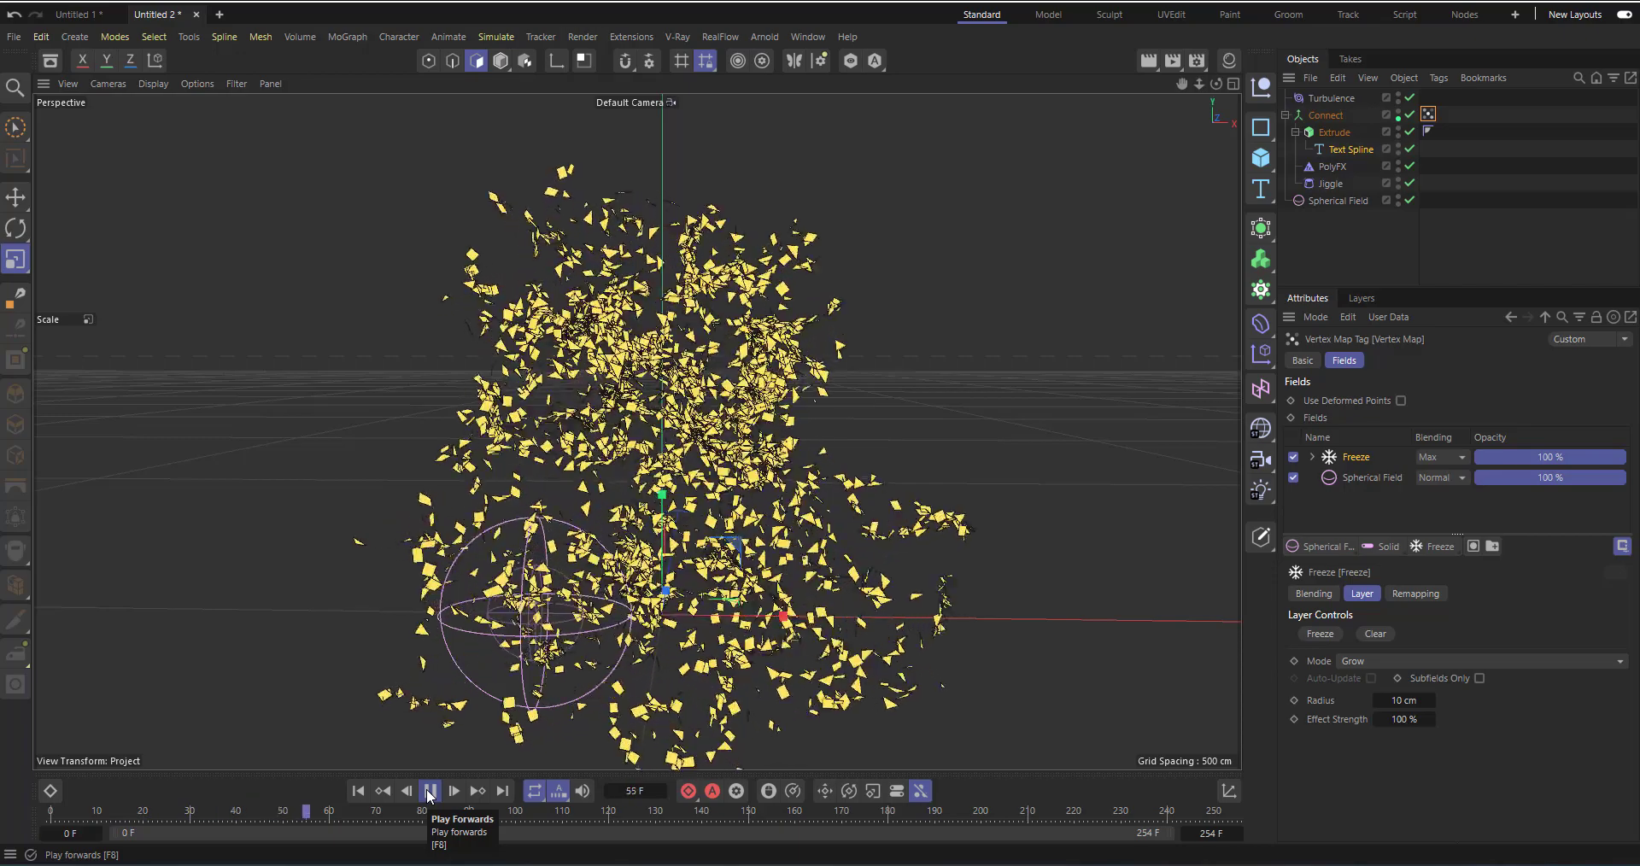
left_click(429, 791)
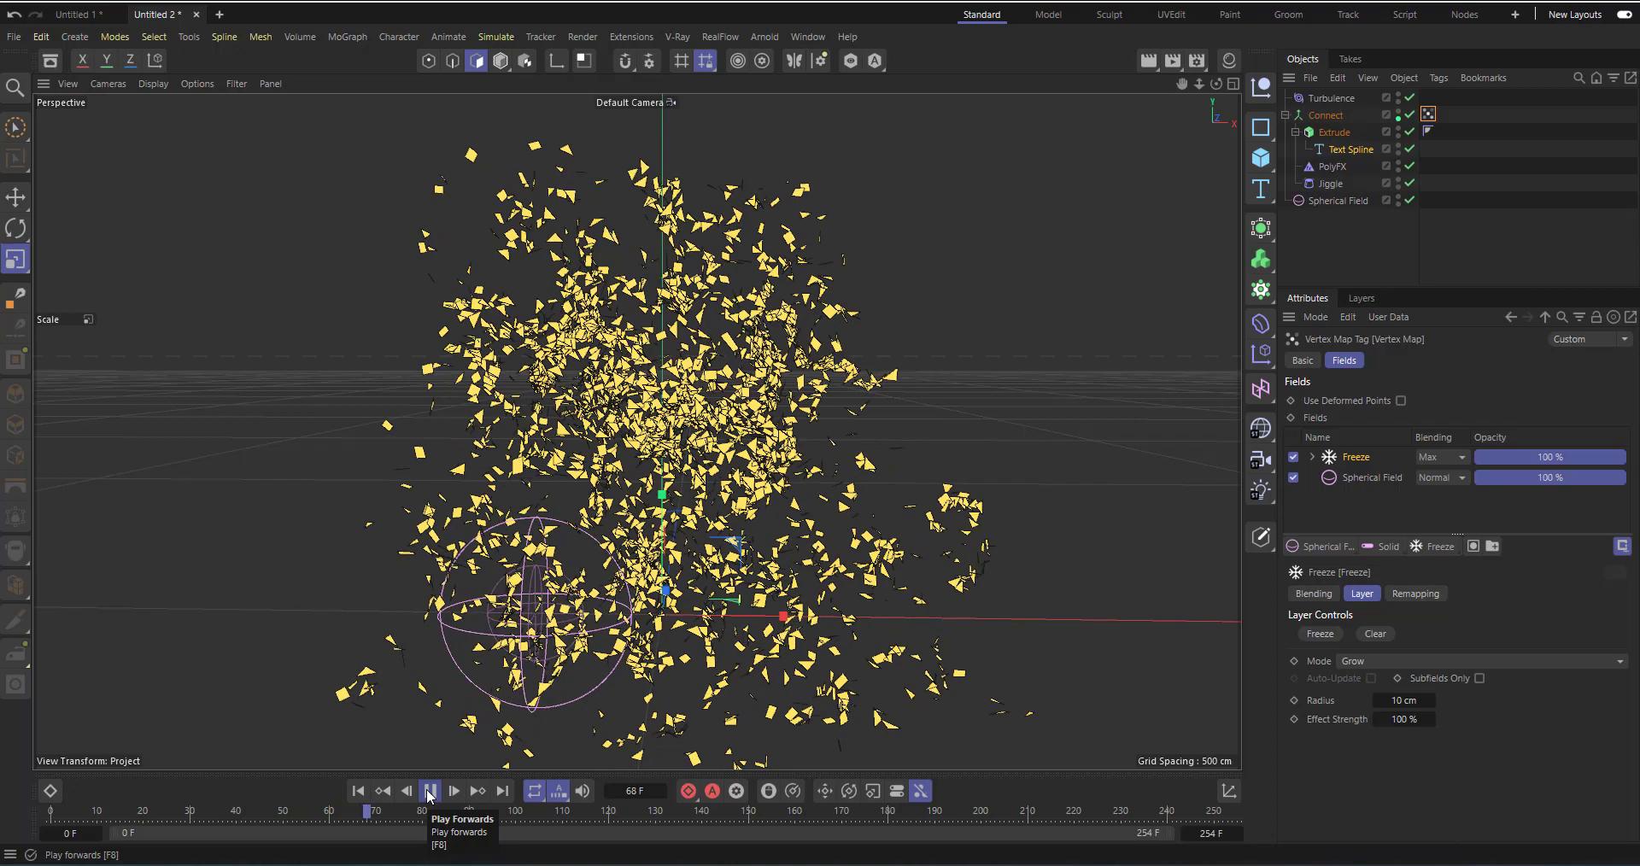
left_click(431, 792)
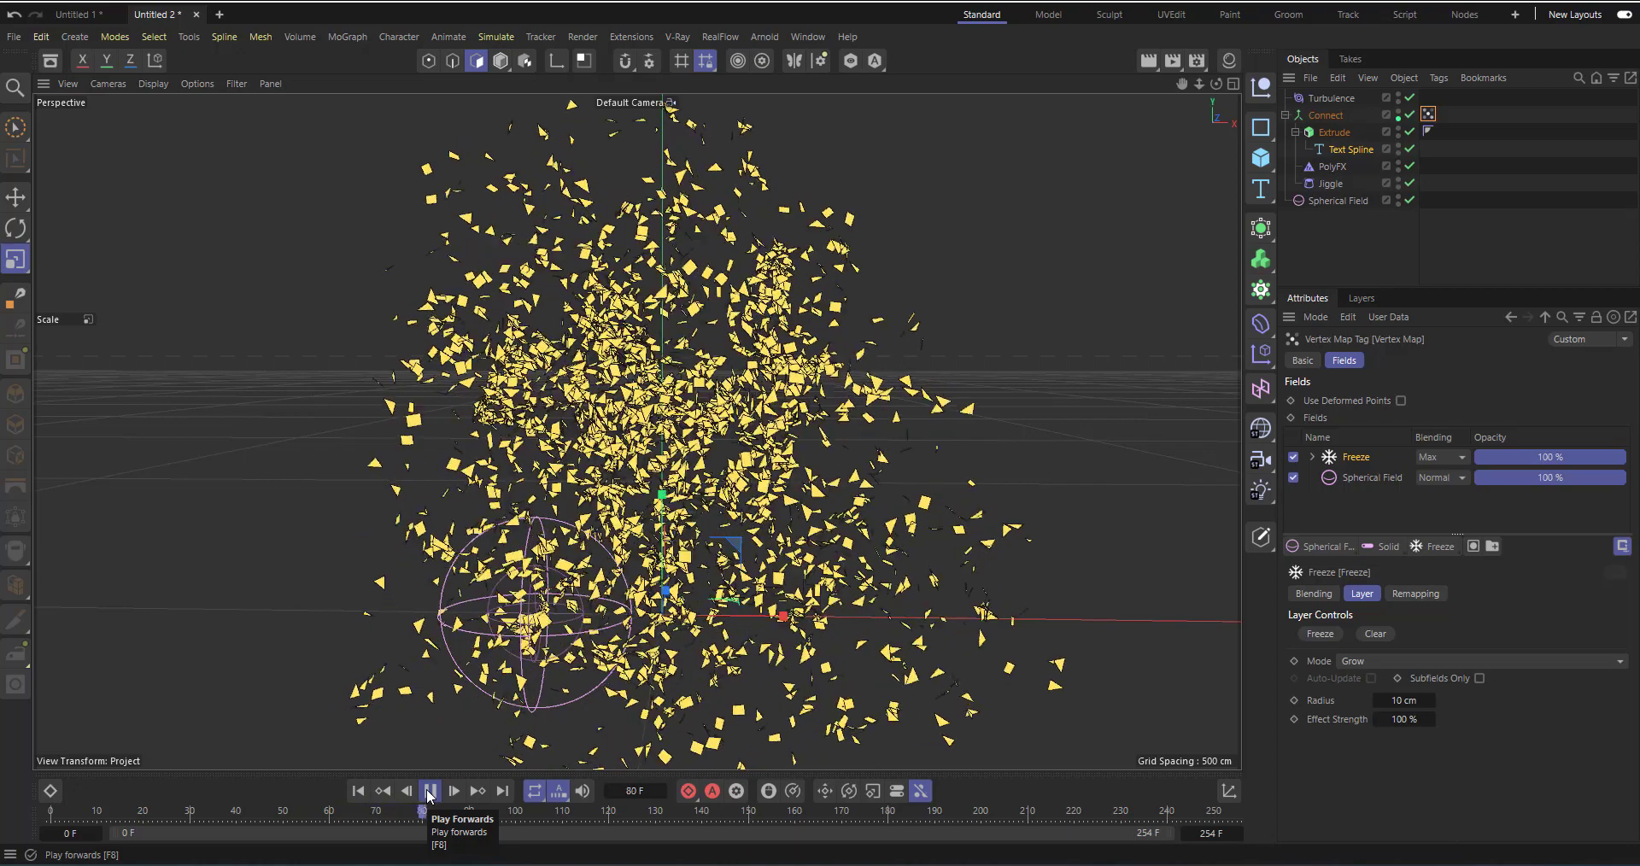
left_click(358, 790)
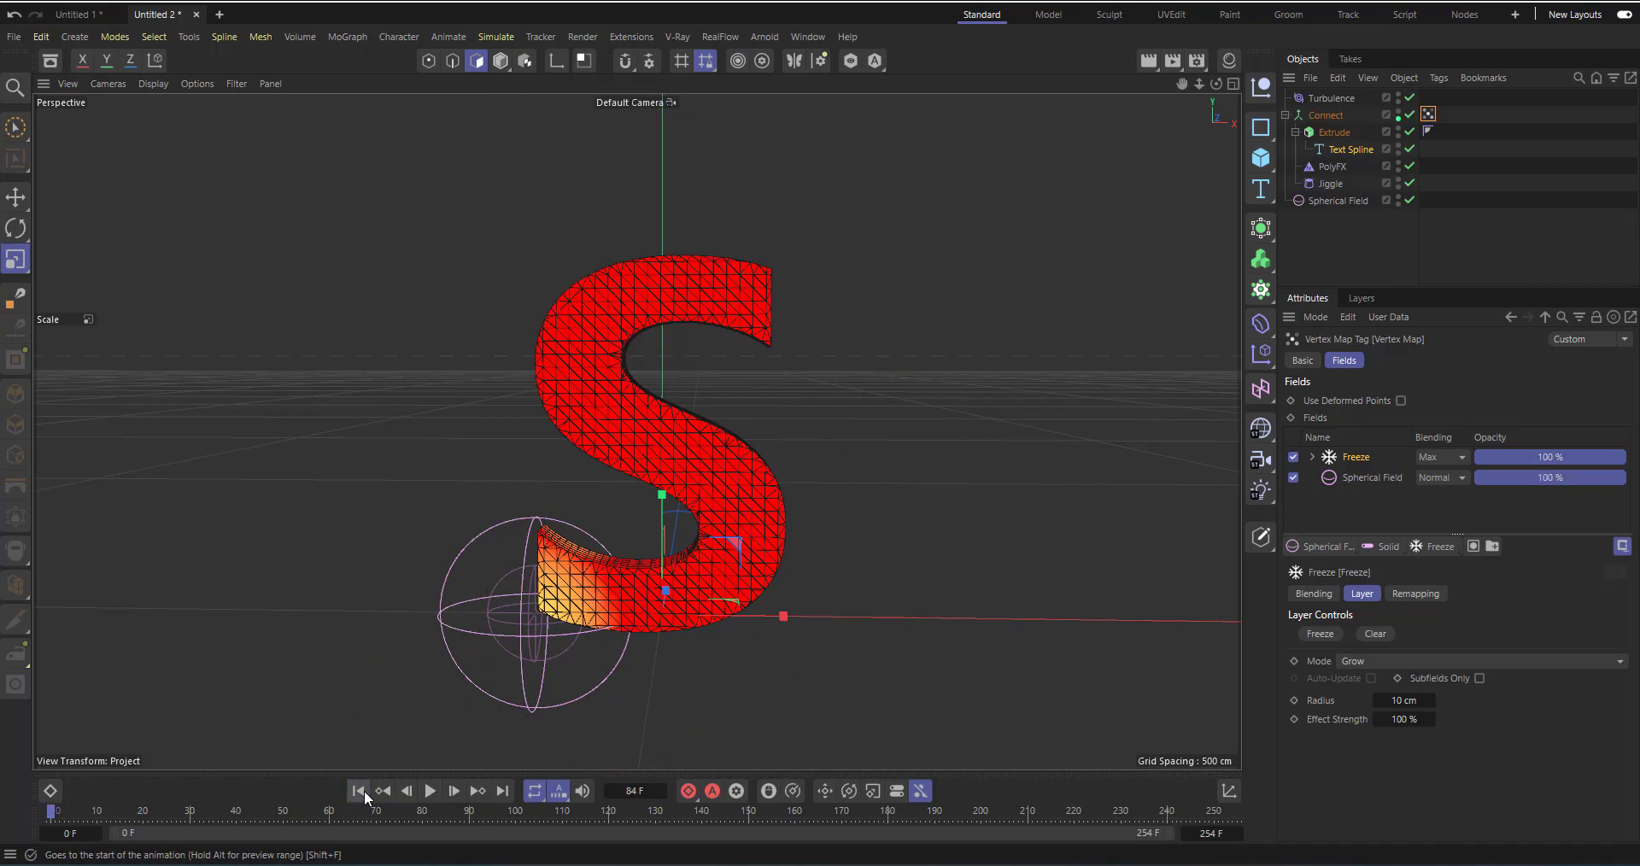
mouse_move(195, 661)
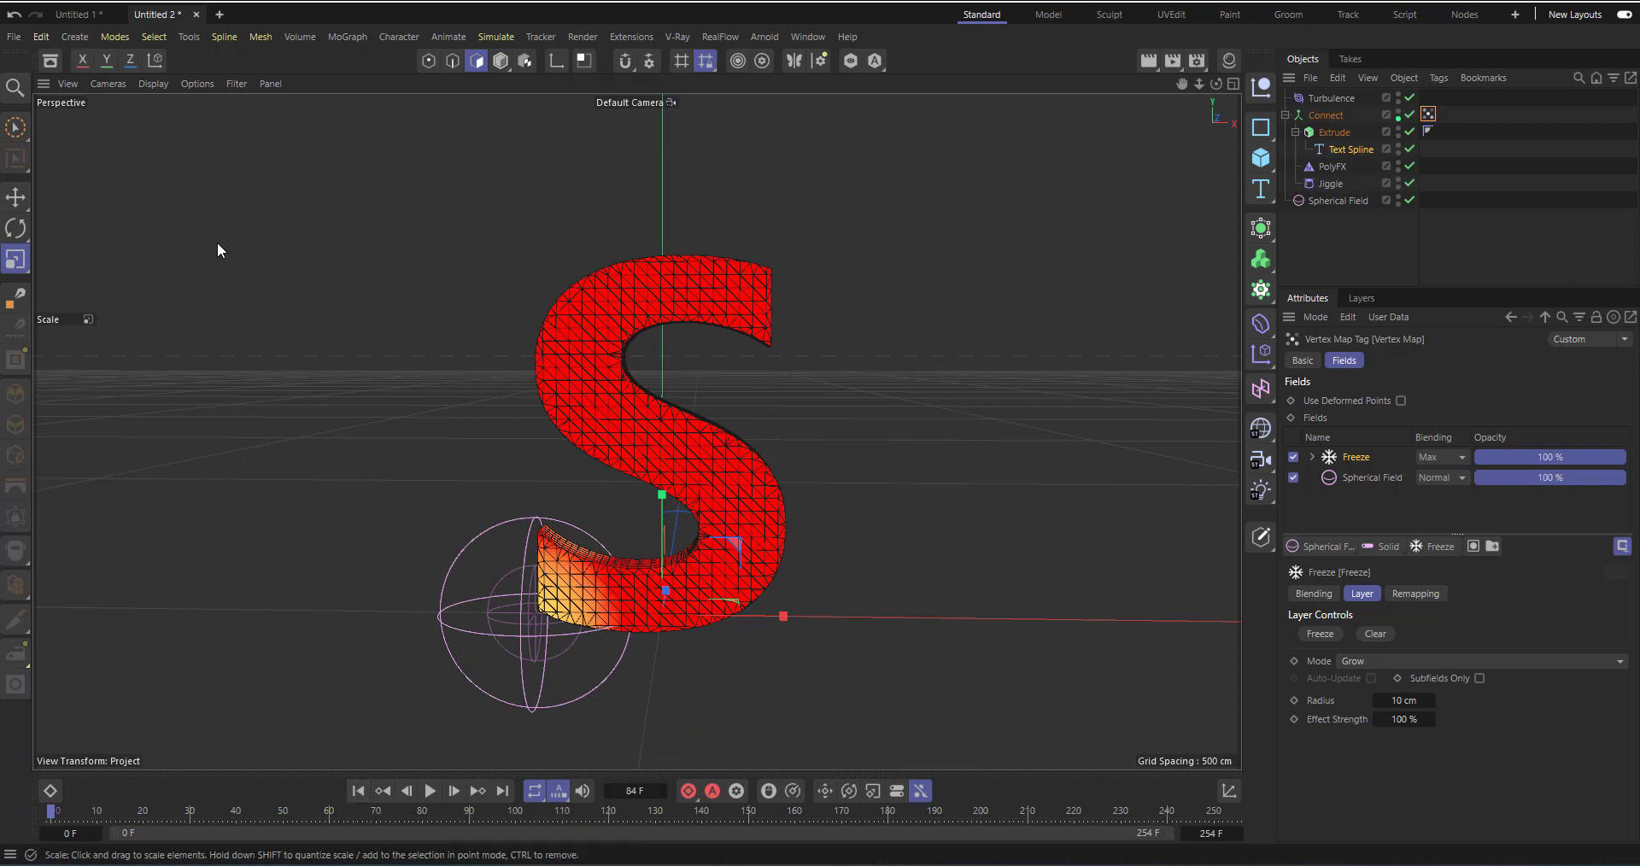
mouse_move(641, 360)
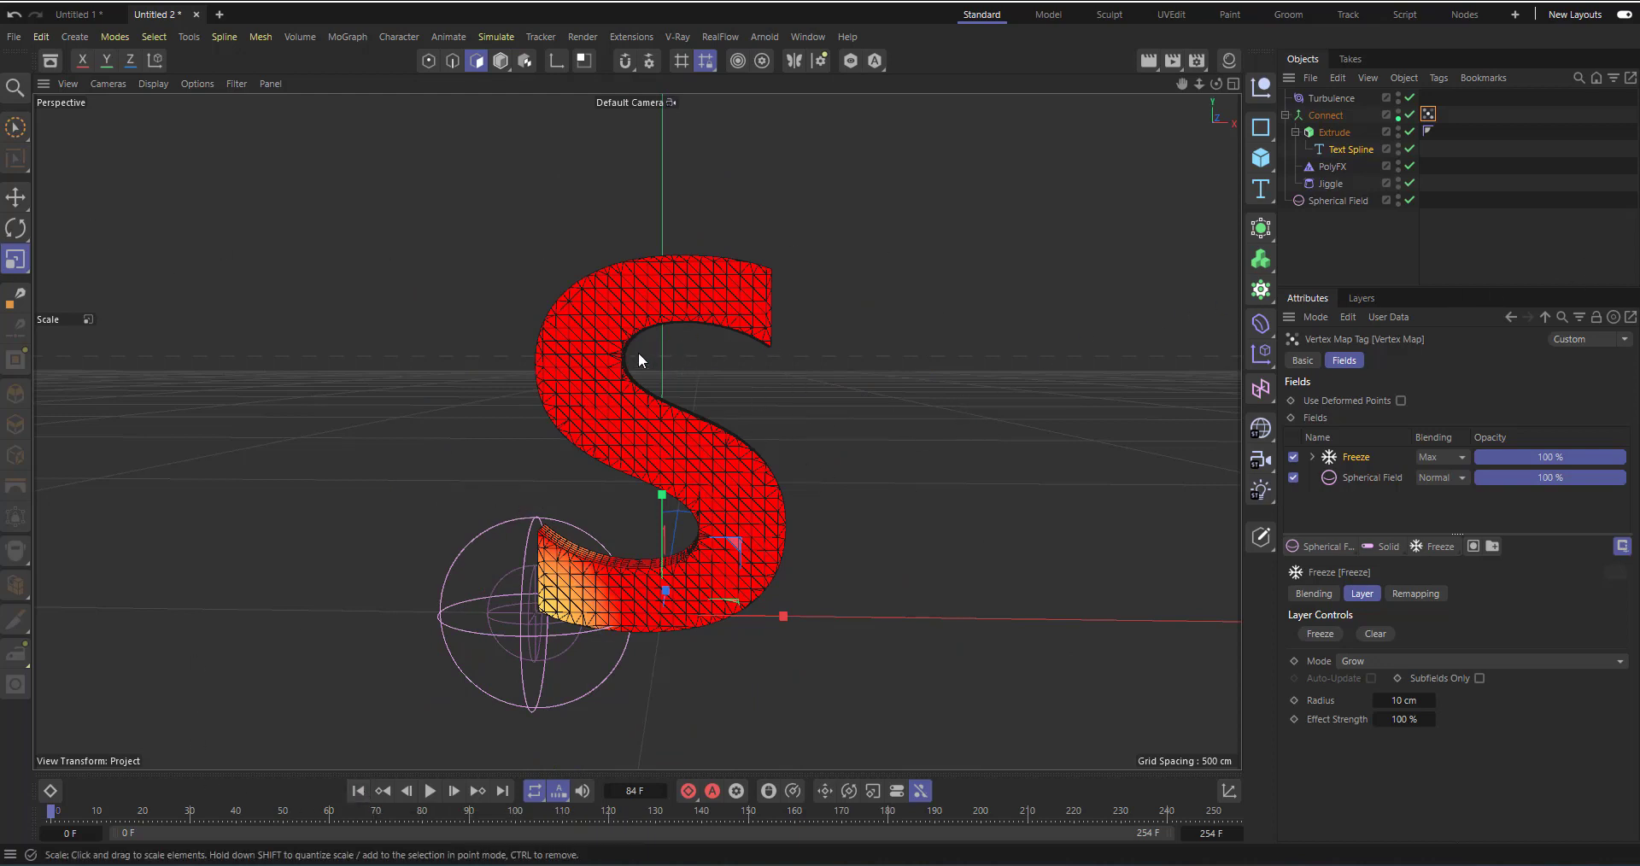
mouse_move(662, 441)
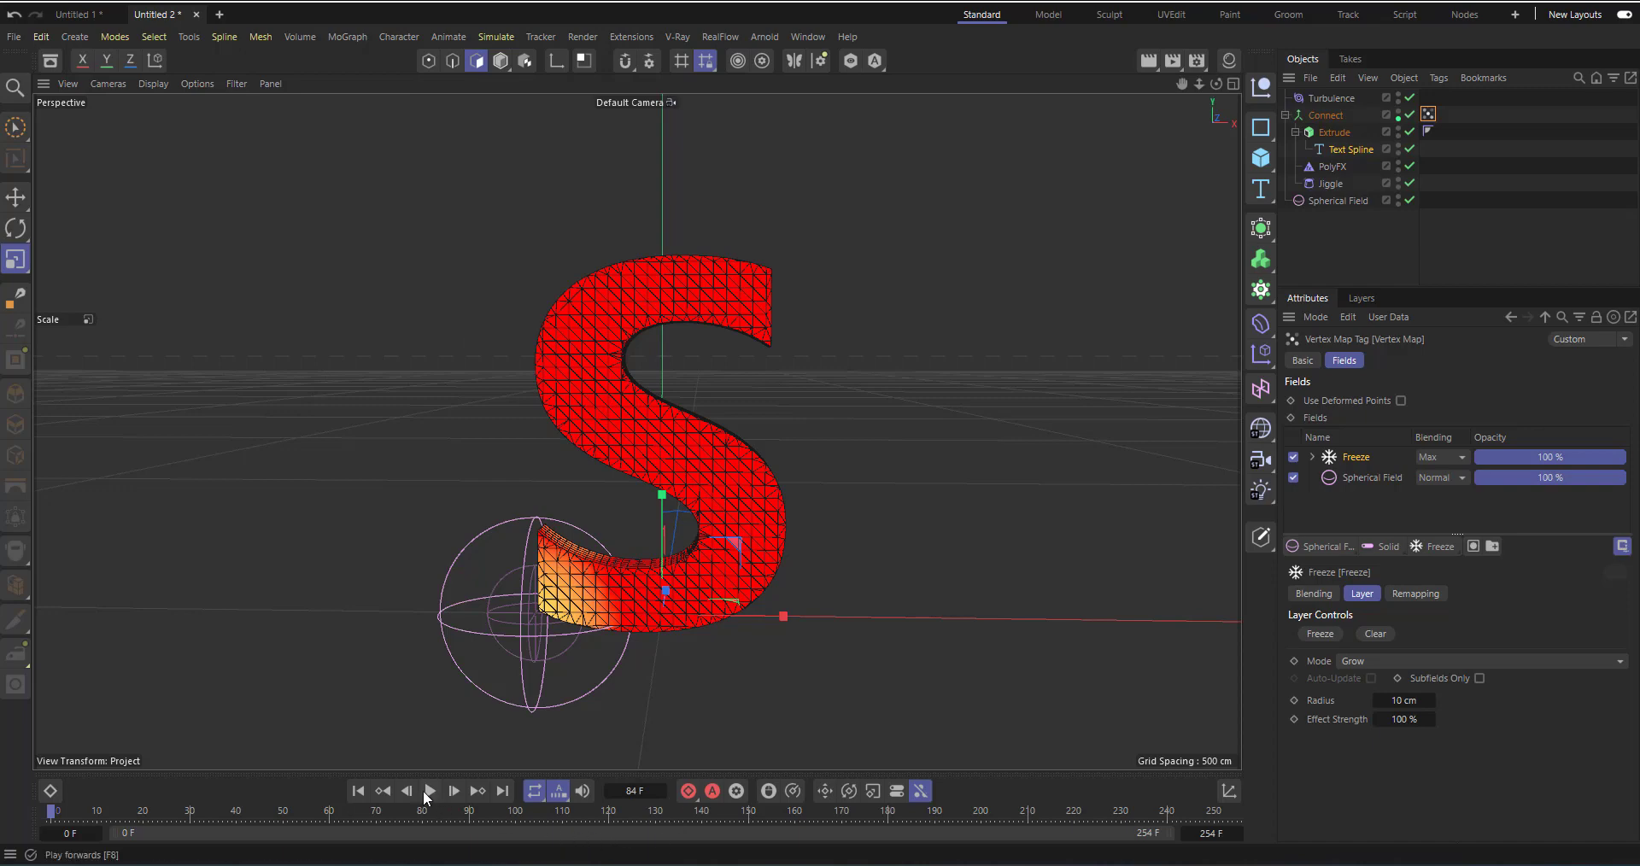
left_click(430, 789)
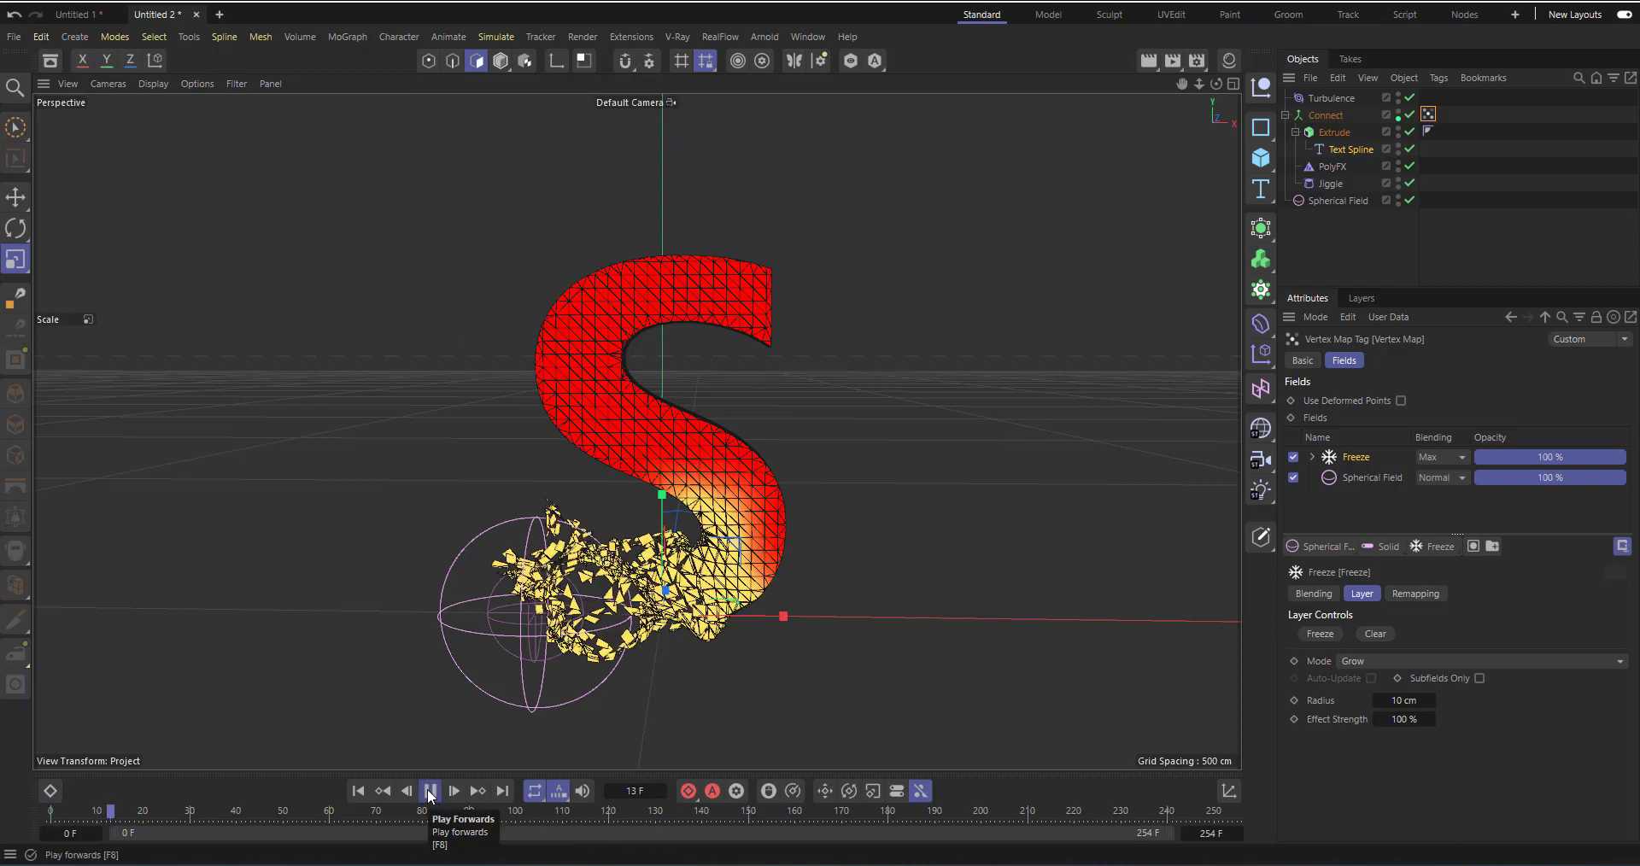